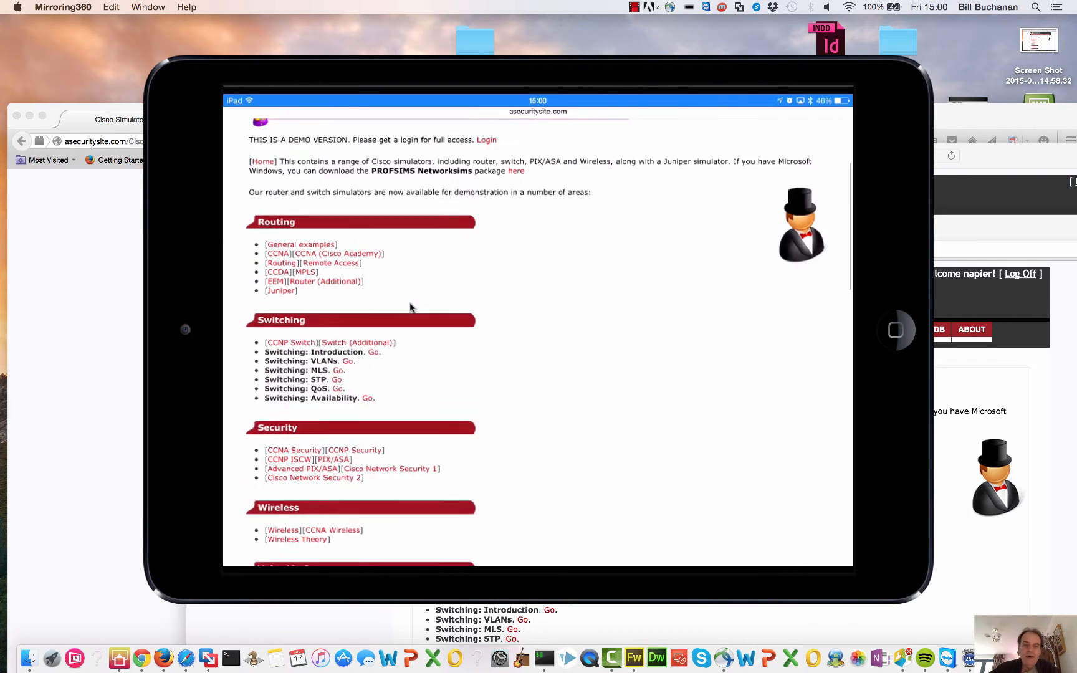
- Enter privileged mode and global configuration mode on the router
scroll("up", 3)
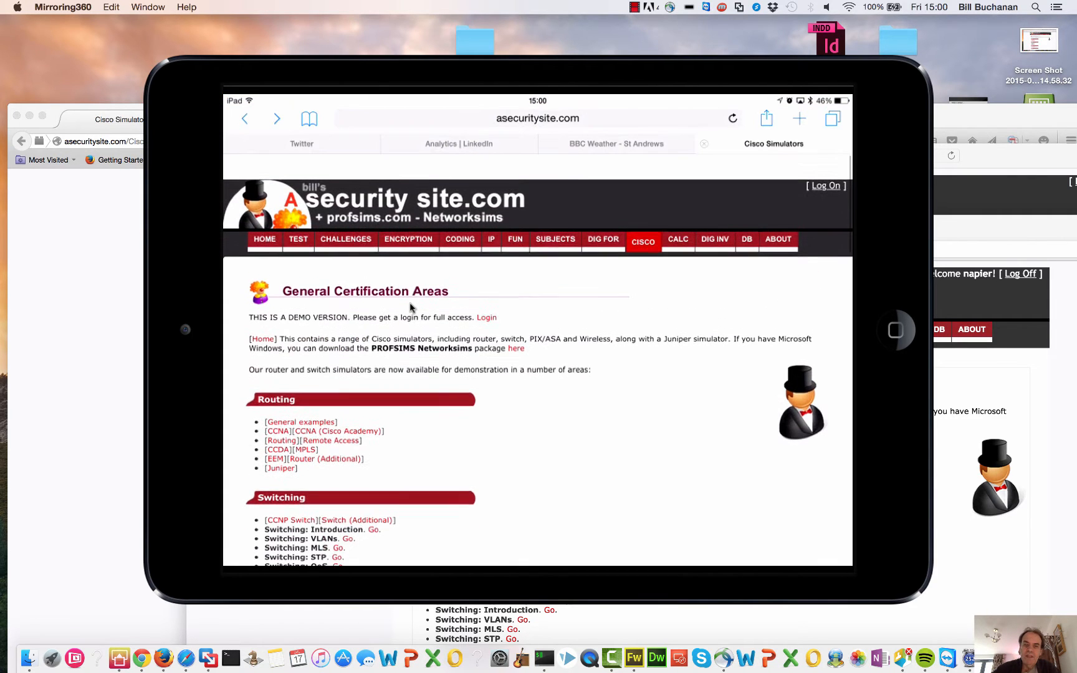
scroll("down", 3)
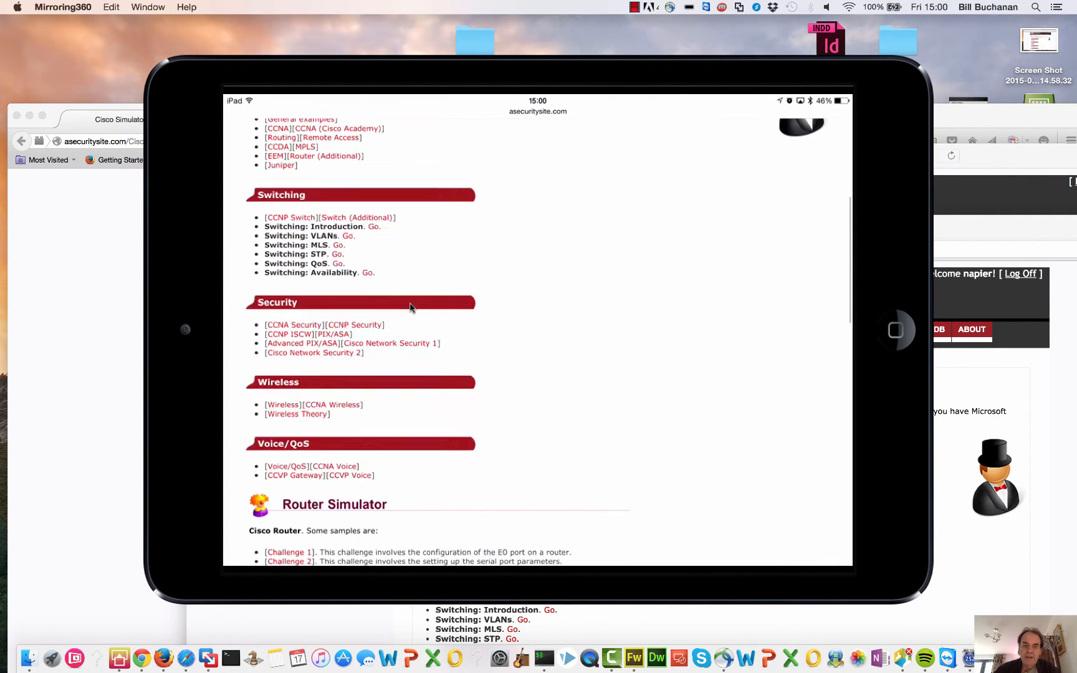
scroll("up", 3)
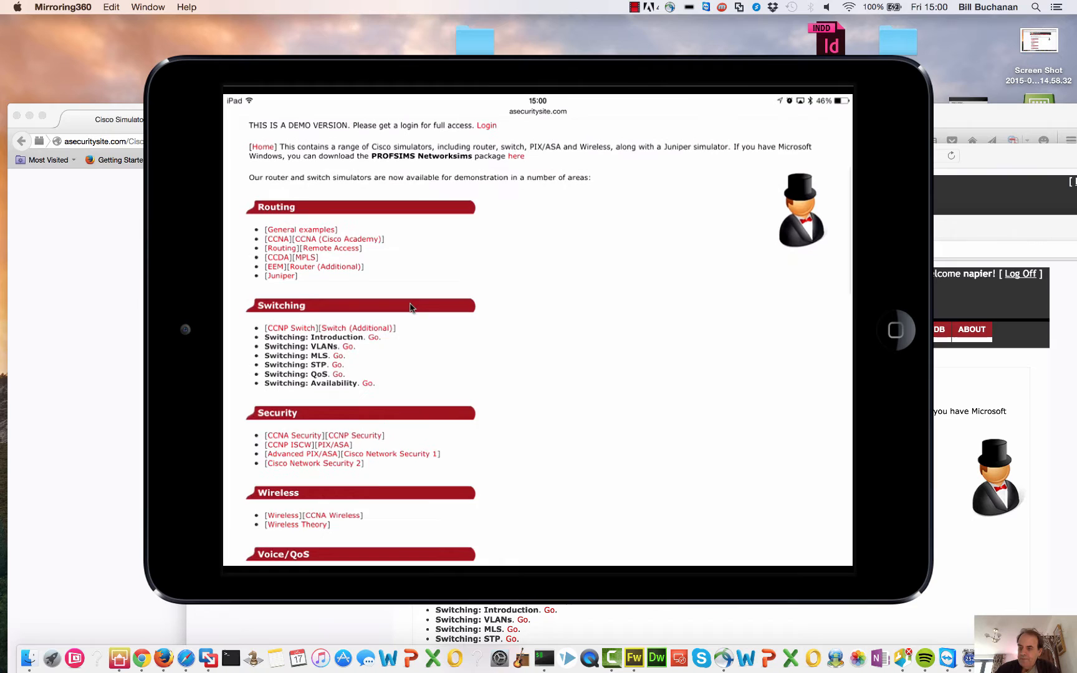
scroll("down", 3)
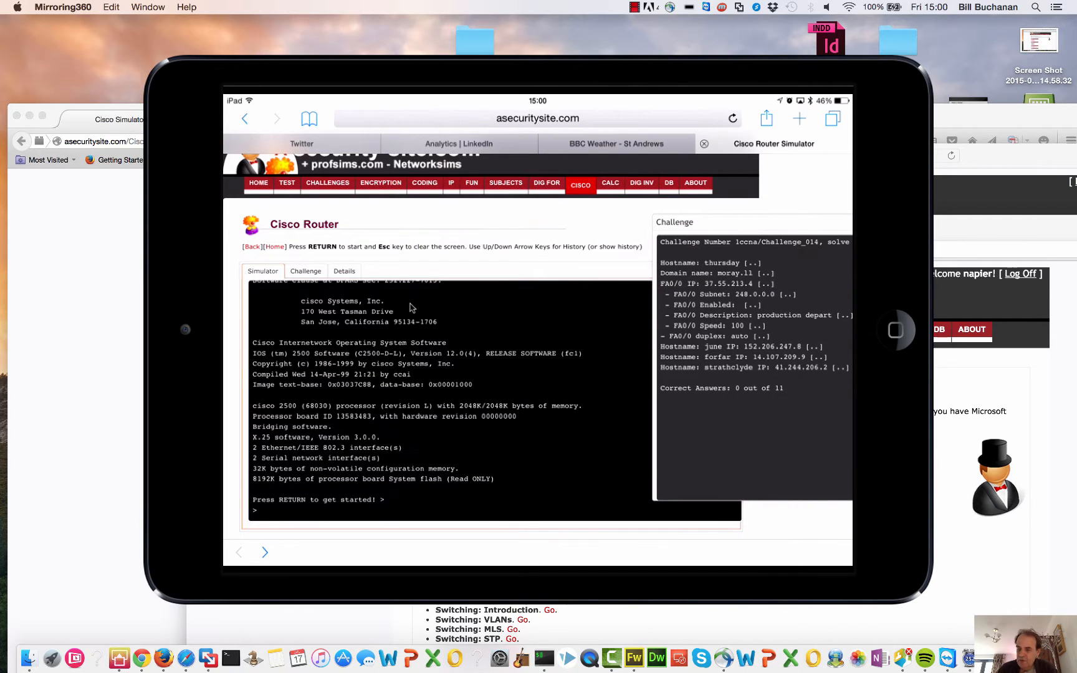
type("en")
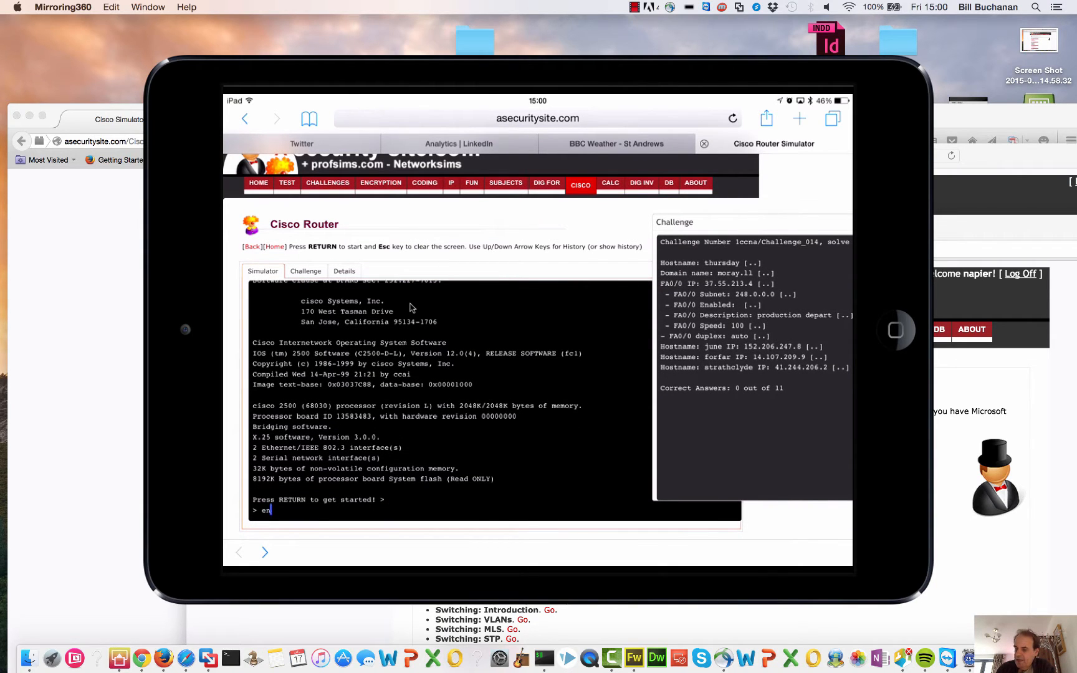
key("Return")
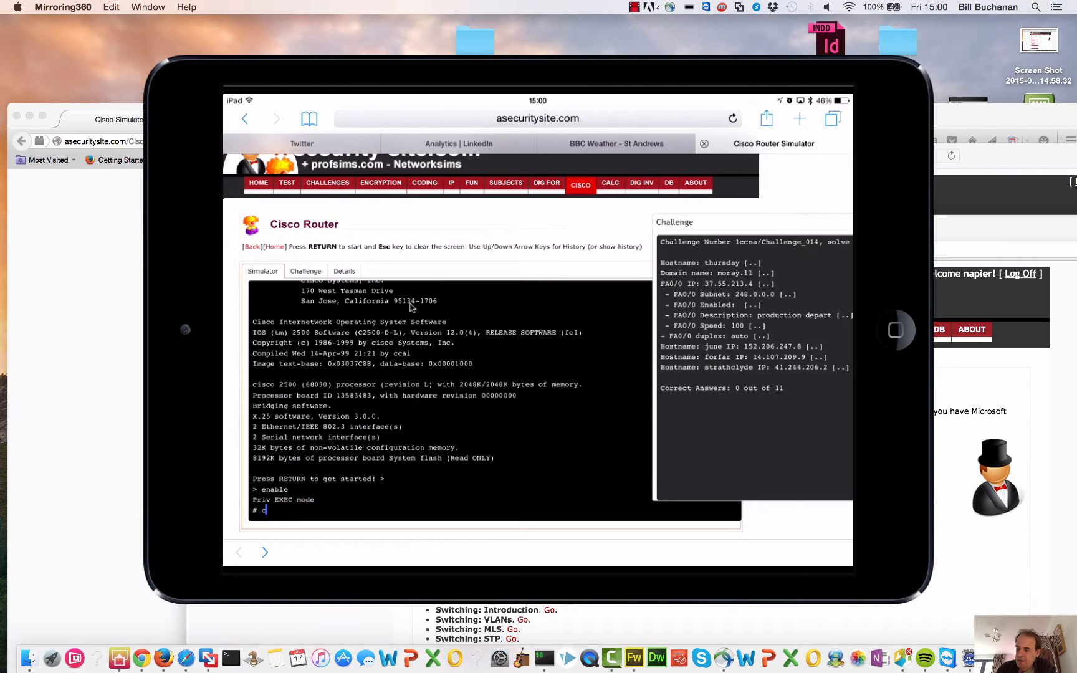
type("onfig t")
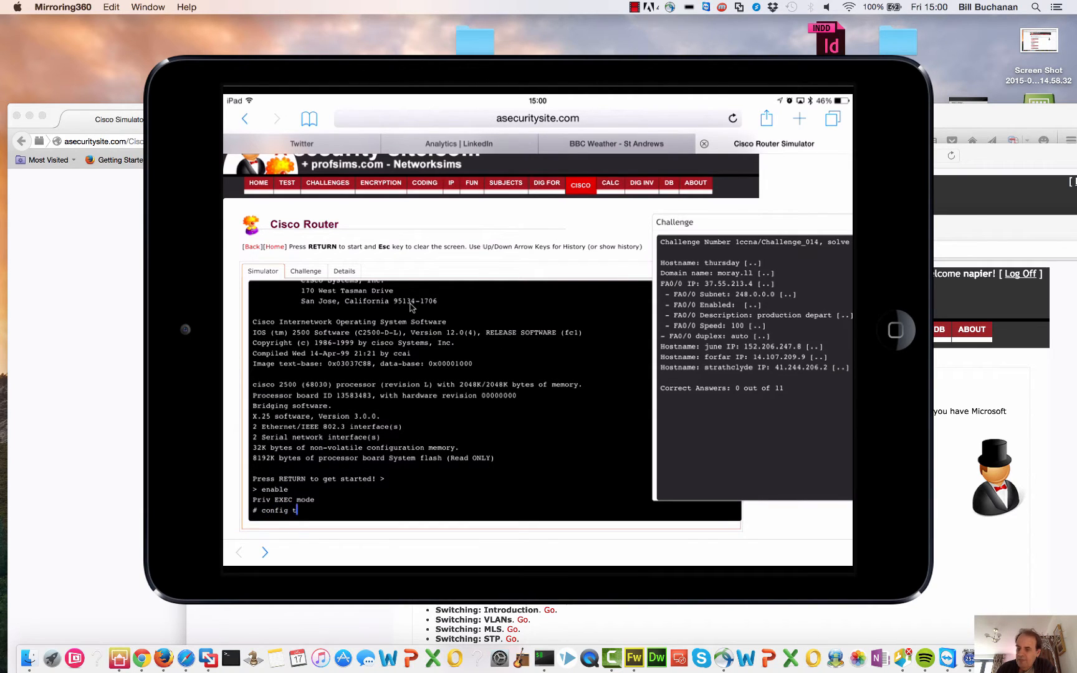
key("Return")
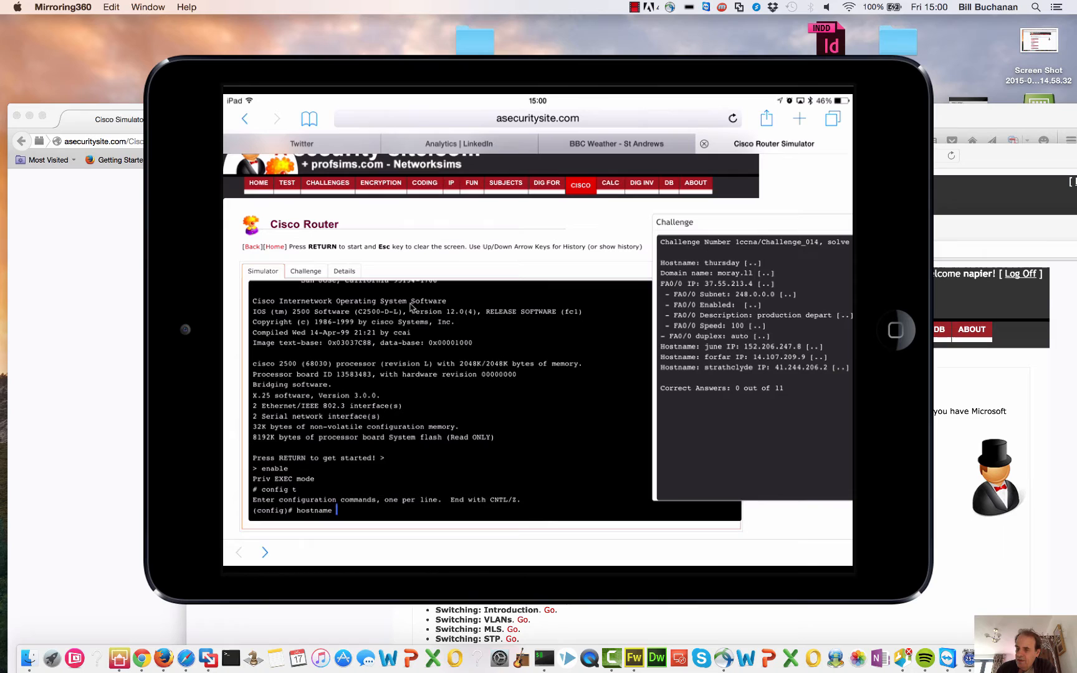
- Set the router hostname to thursday and exit configuration mode
type("?")
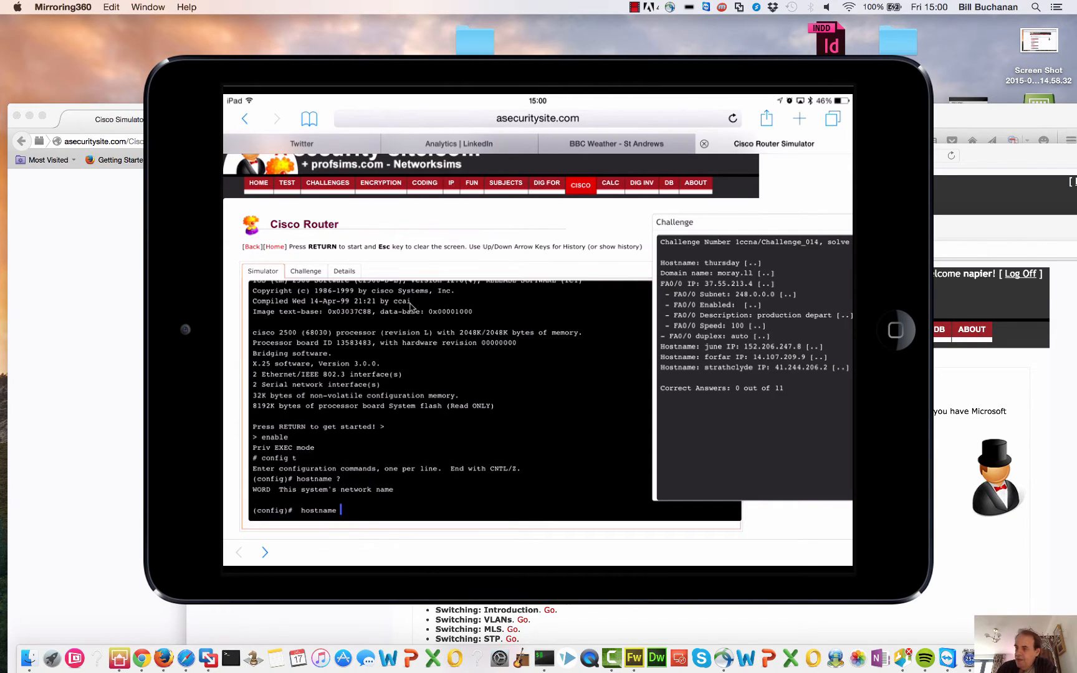
type("thursa")
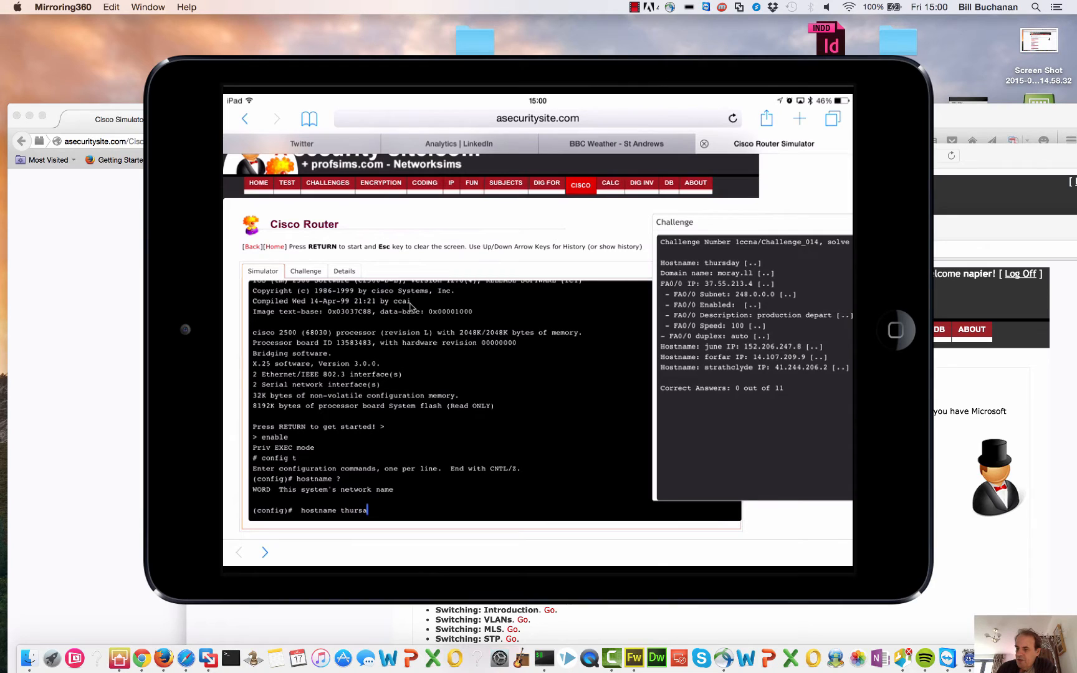
type("day")
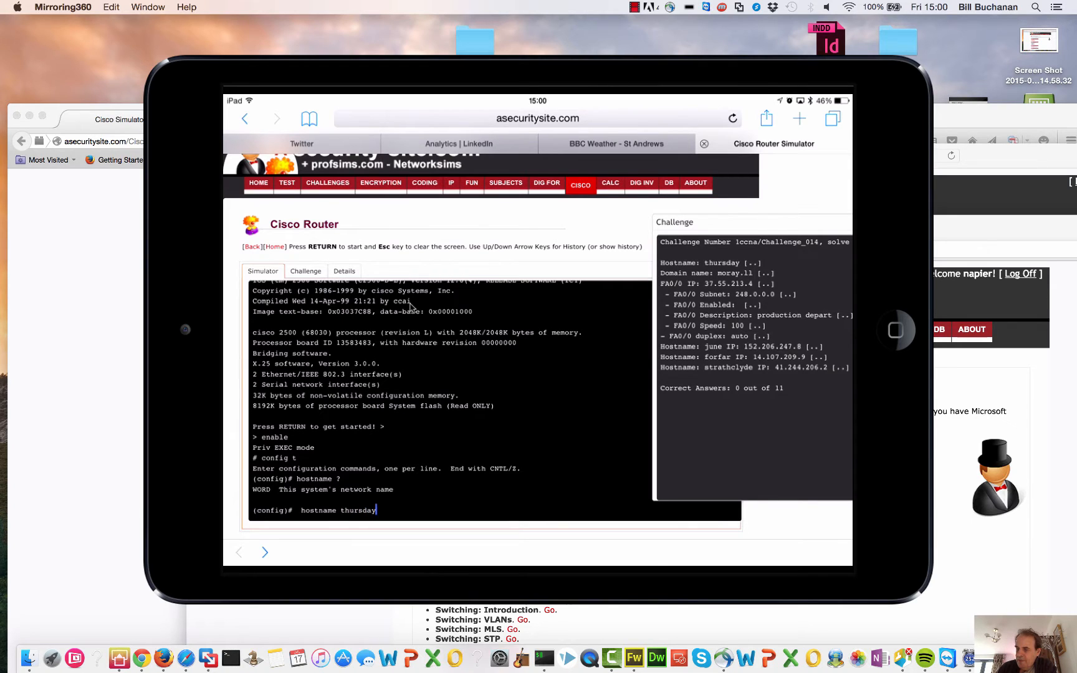
key("return")
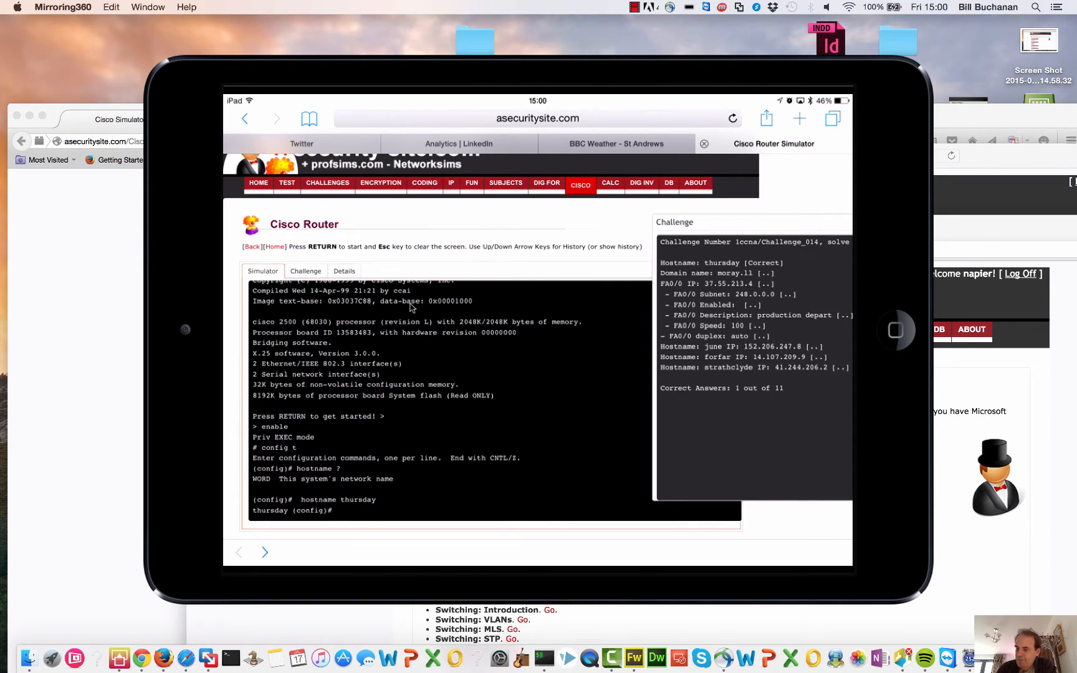
type("exit")
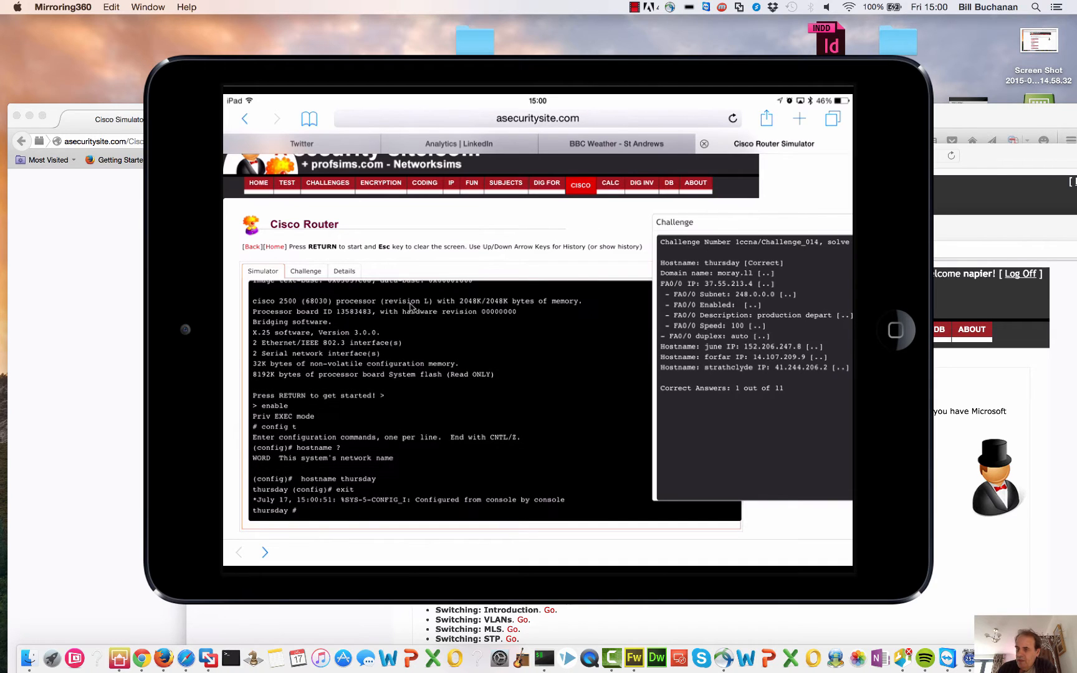
scroll("up", 3)
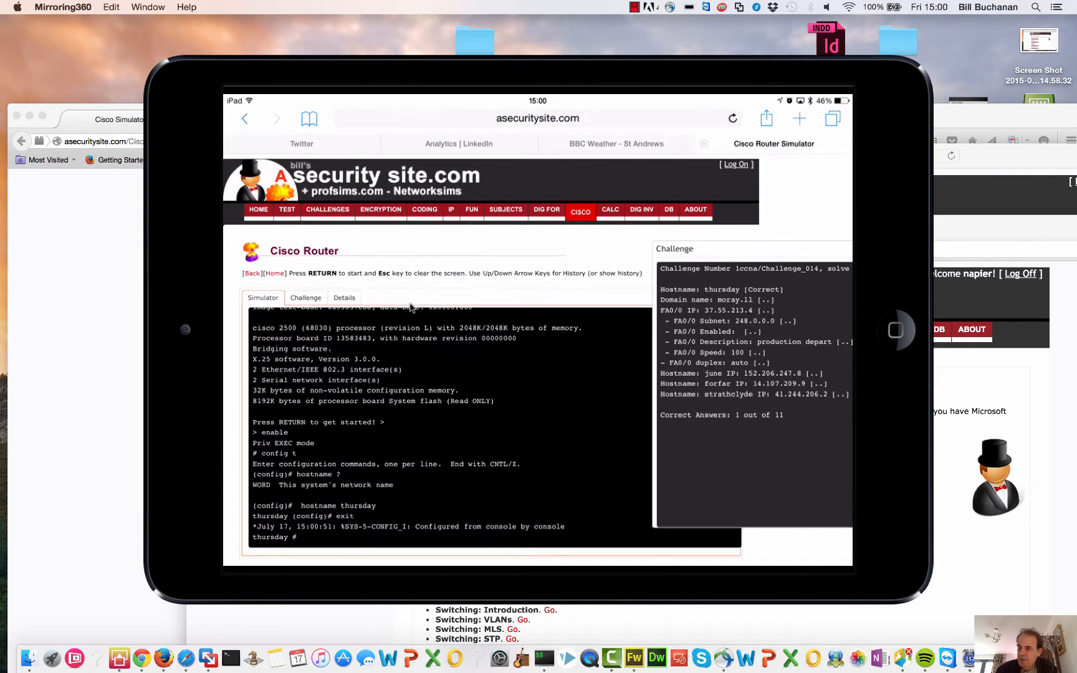
- Review the Challenge and Details tabs, then scroll the General Certification Areas list
left_click(305, 298)
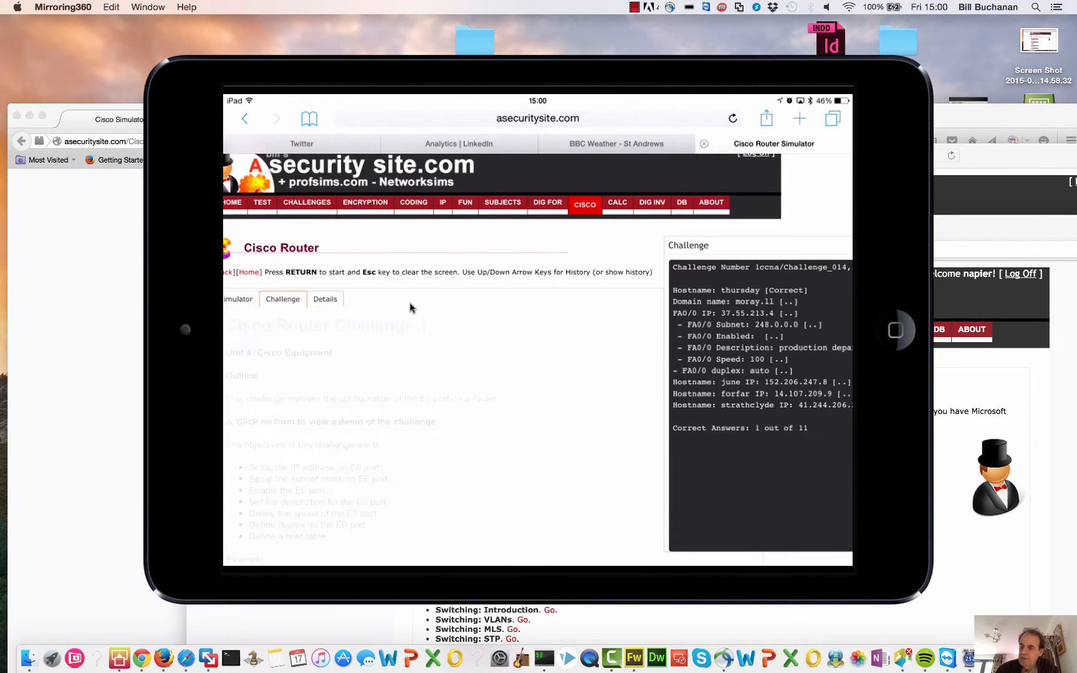
left_click(325, 299)
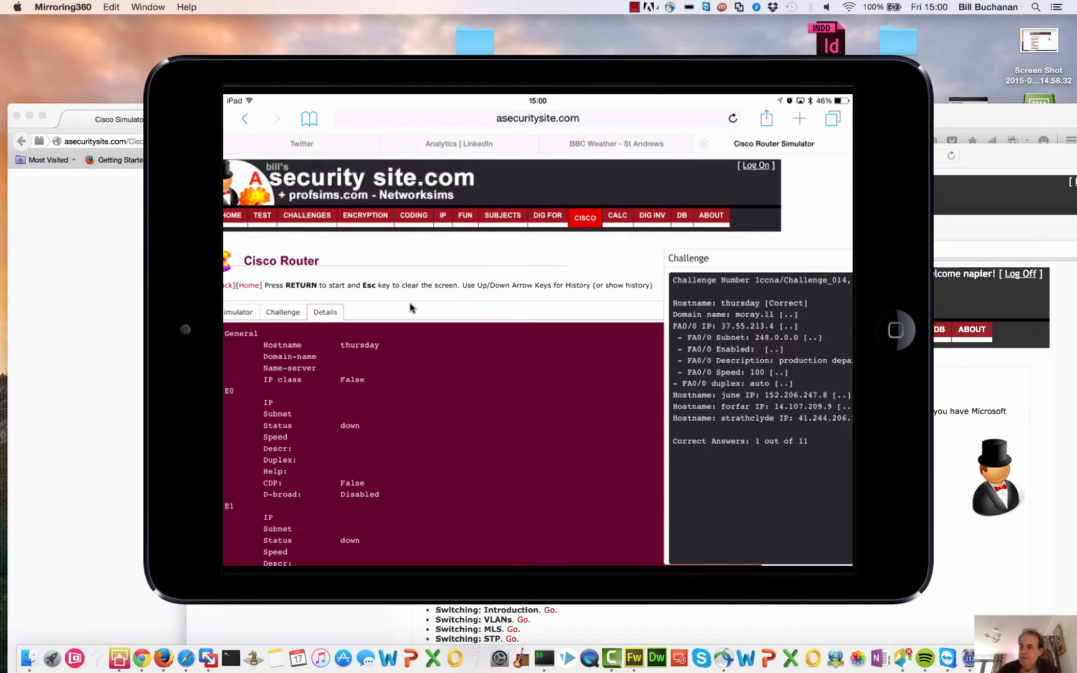
scroll("down", 3)
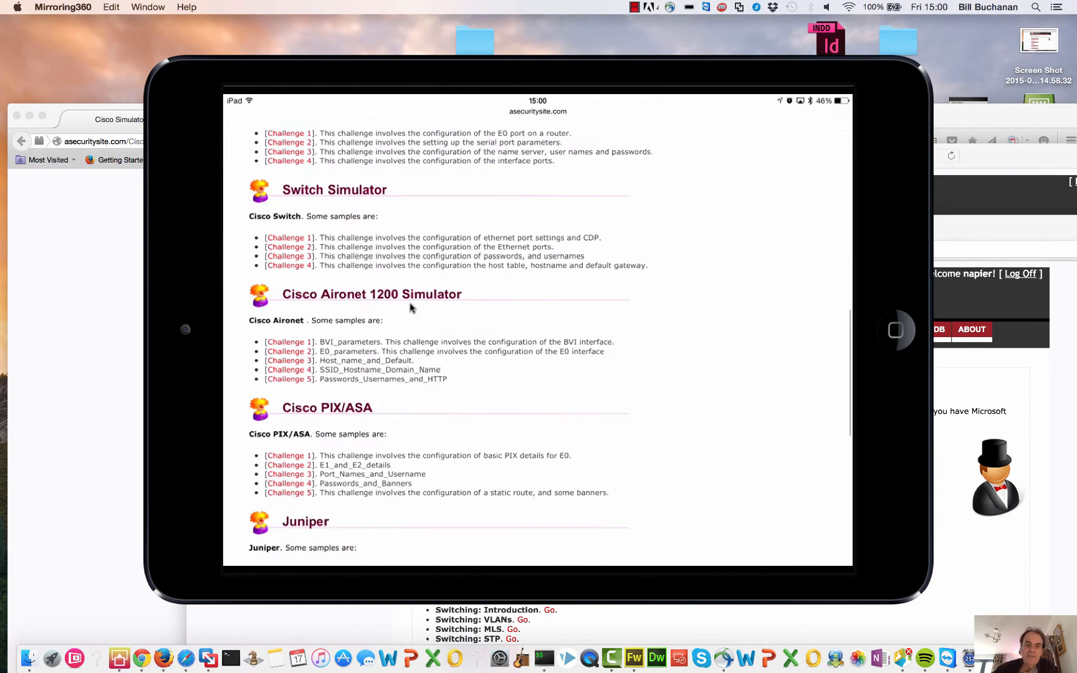
scroll("up", 3)
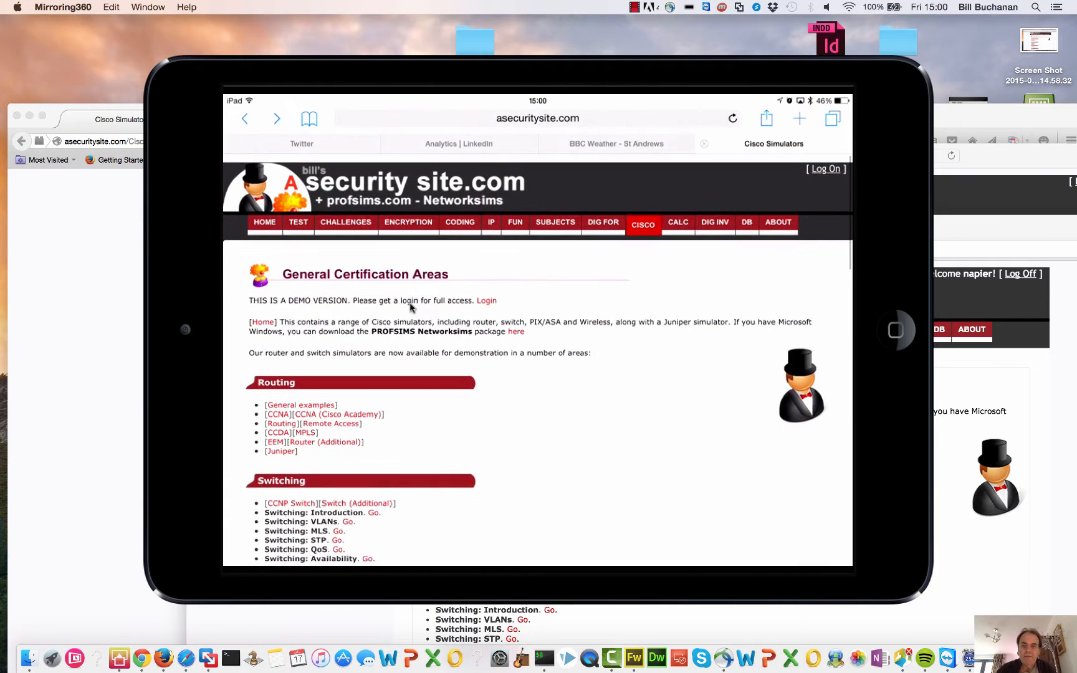
scroll("down", 3)
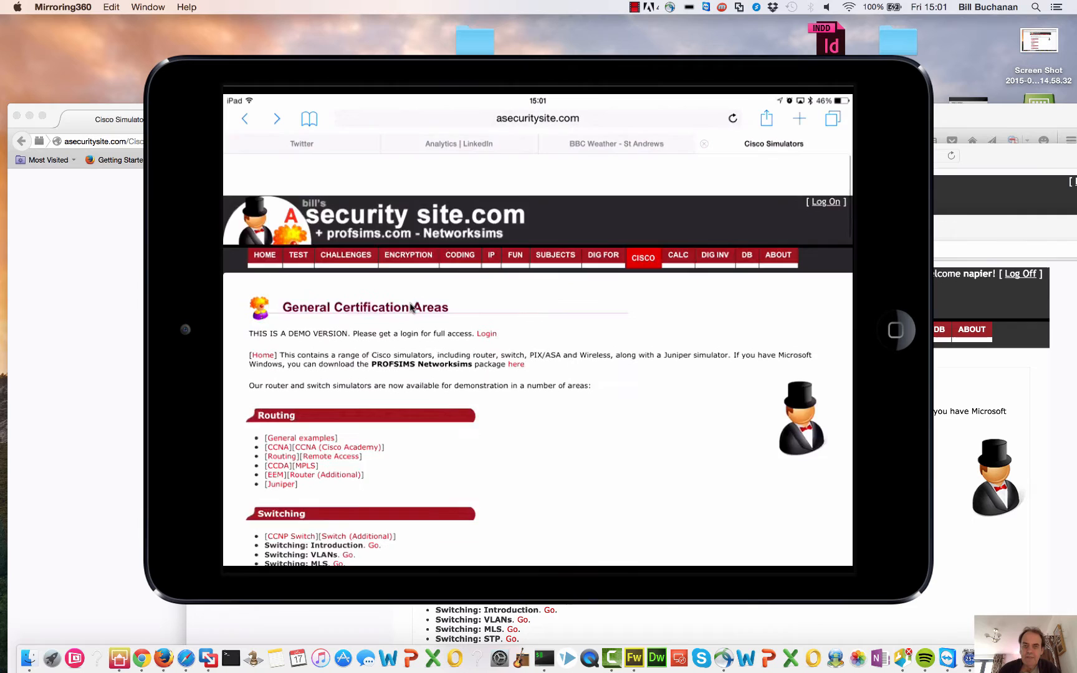
scroll("down", 3)
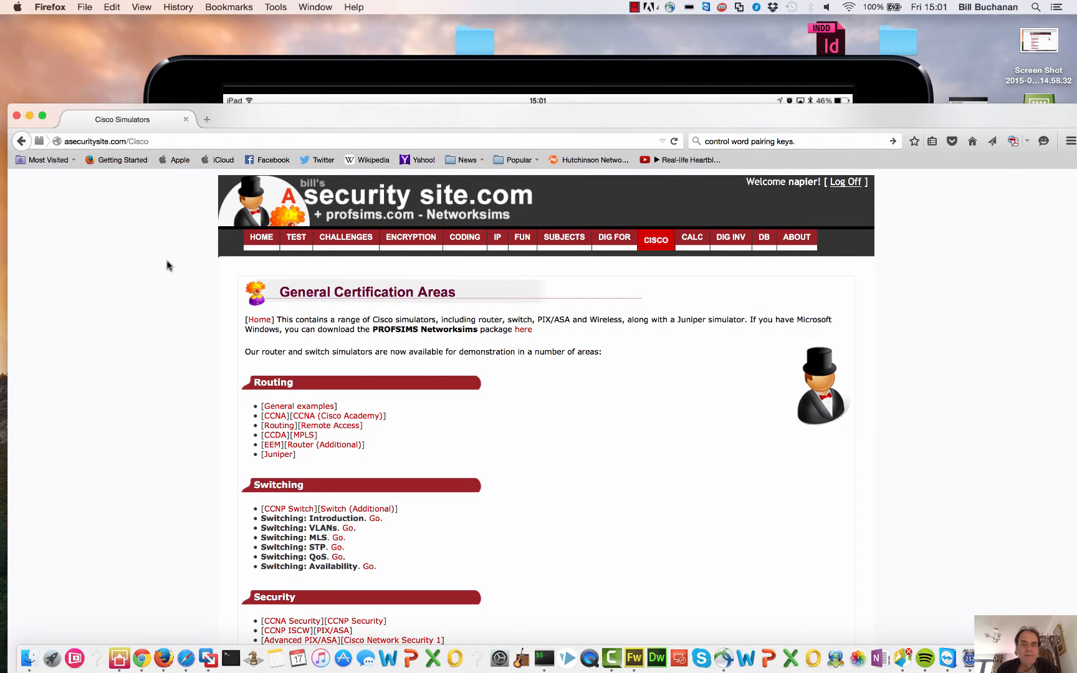
mouse_move(290, 125)
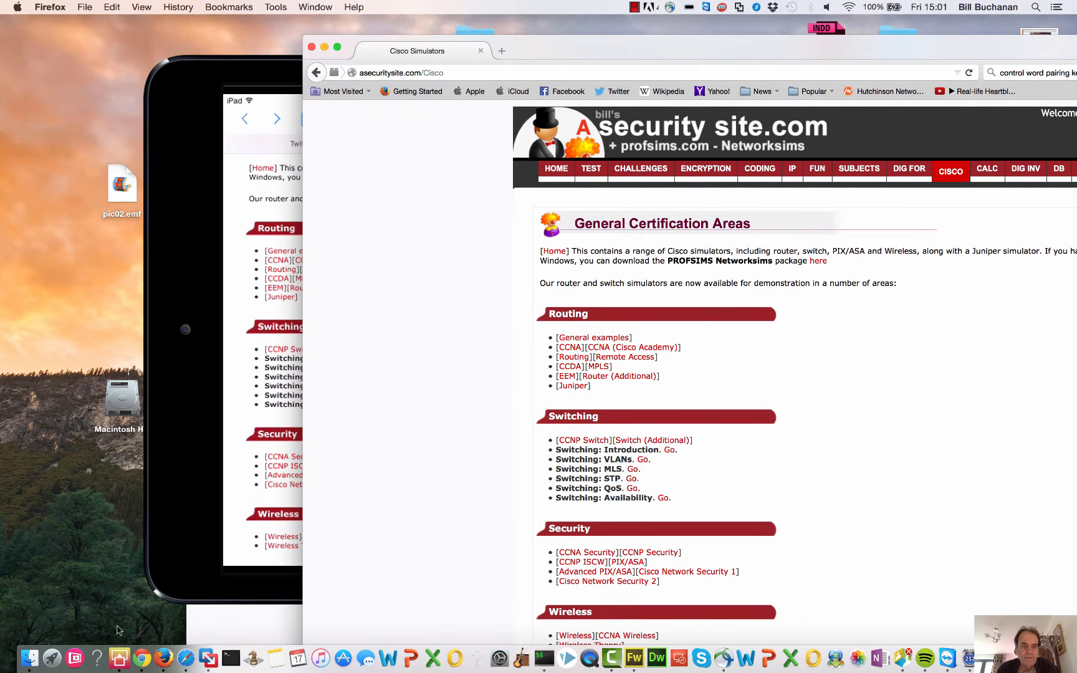
- Switch to Chrome, scroll the Cisco Simulators page, and open a Router Challenge
left_click(141, 657)
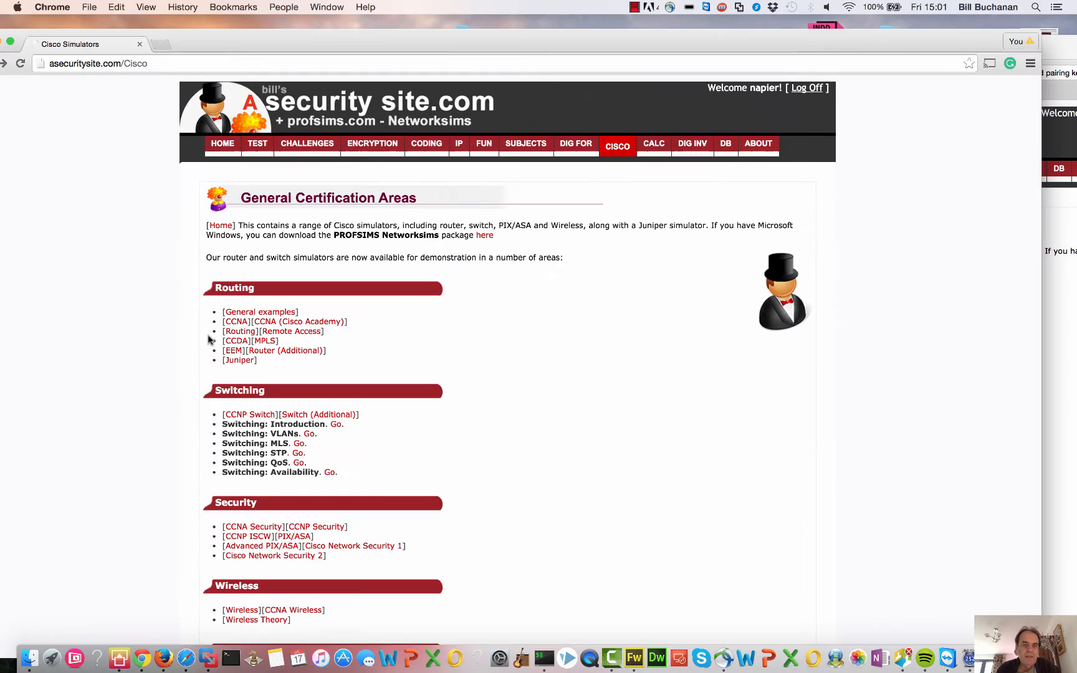
scroll("down", 3)
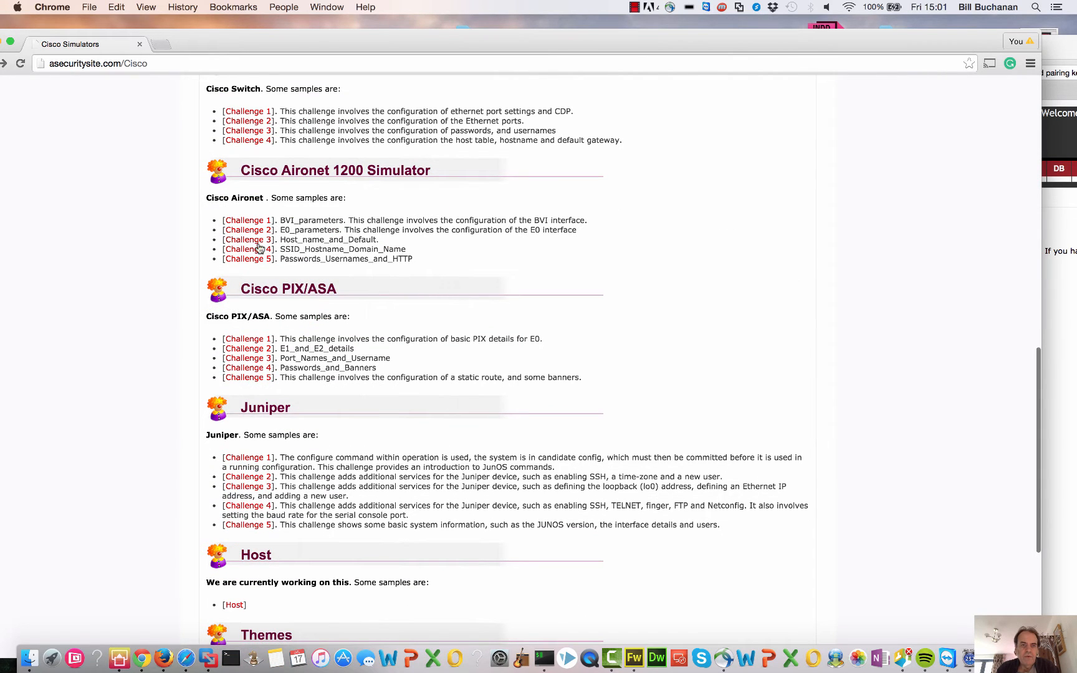
scroll("up", 3)
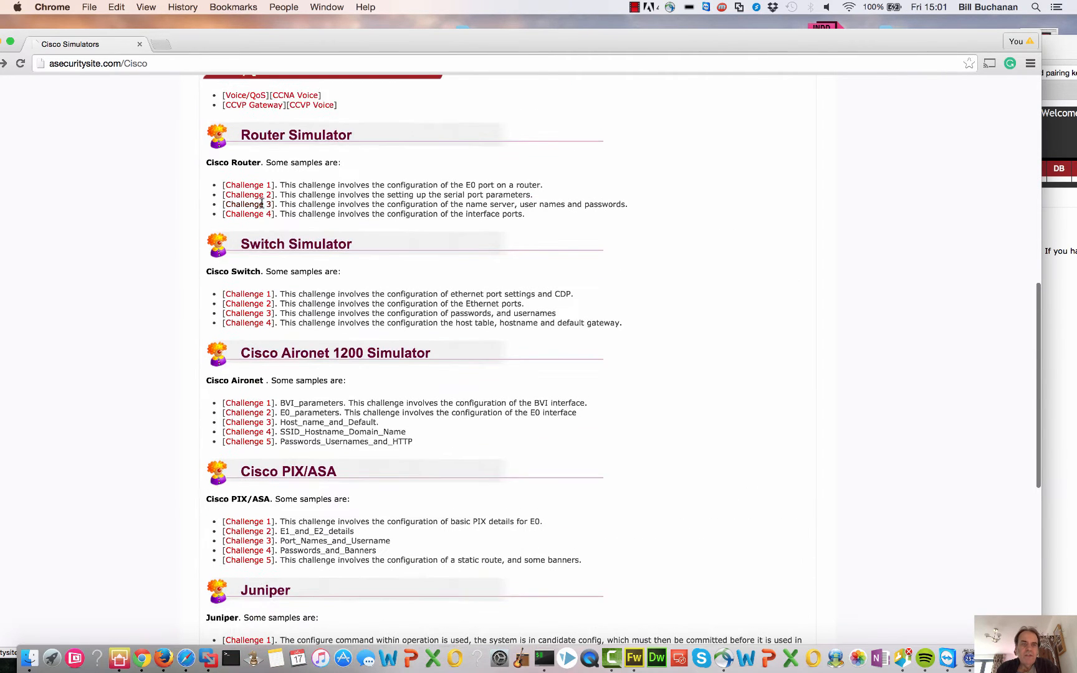
left_click(247, 185)
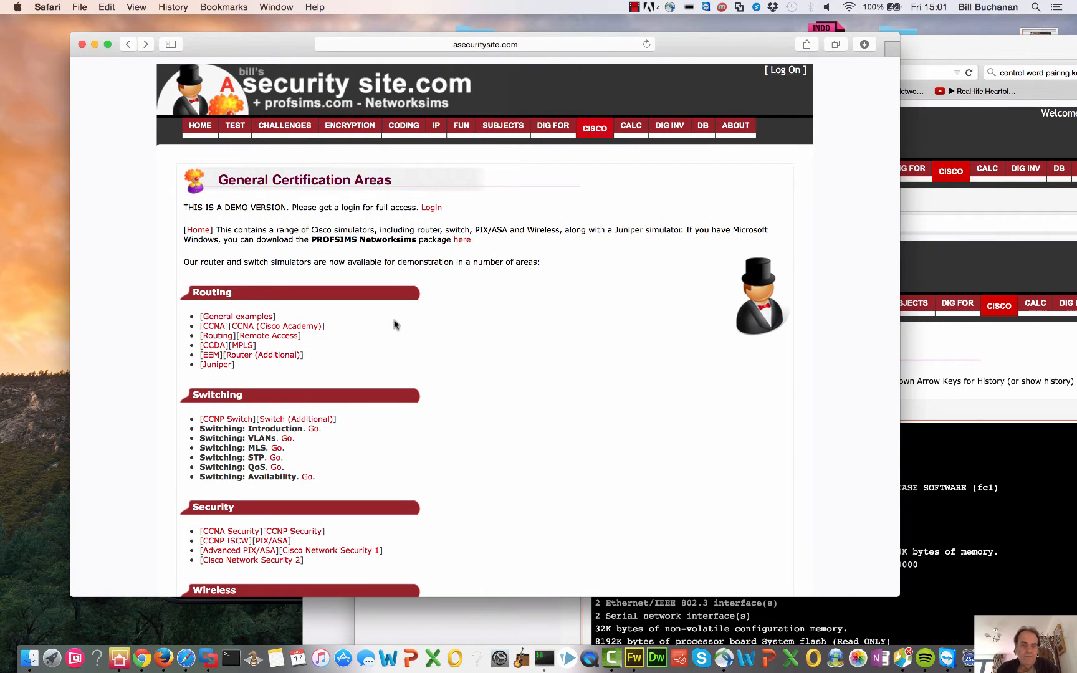
- Focus the new Router challenge terminal in Safari and enter privileged mode
scroll("down", 3)
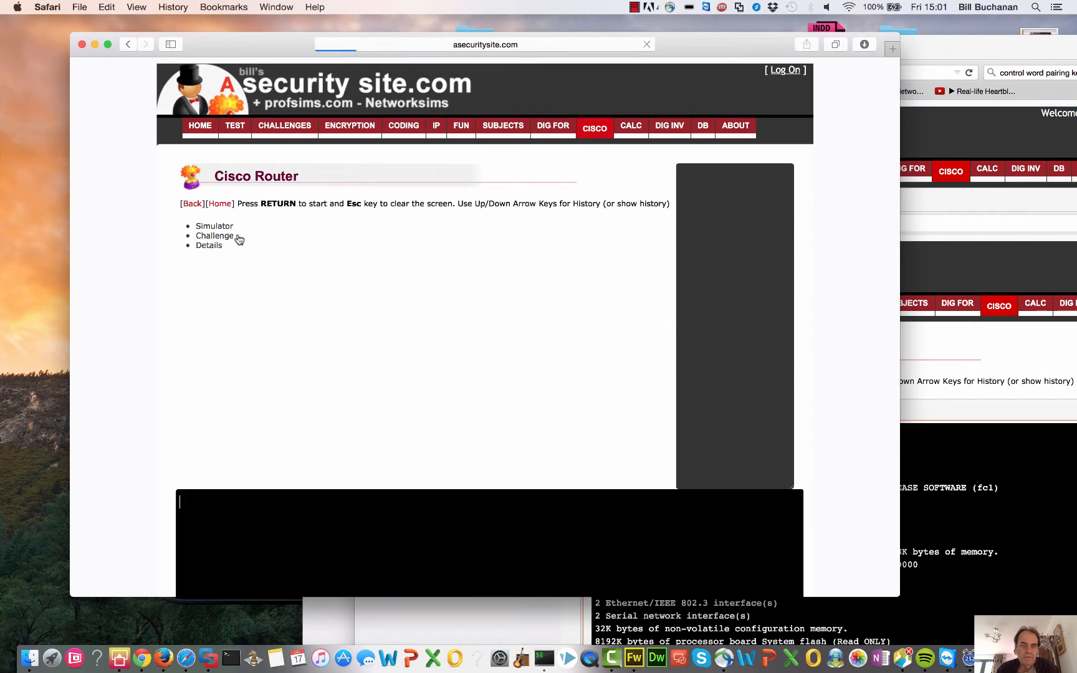
left_click(215, 236)
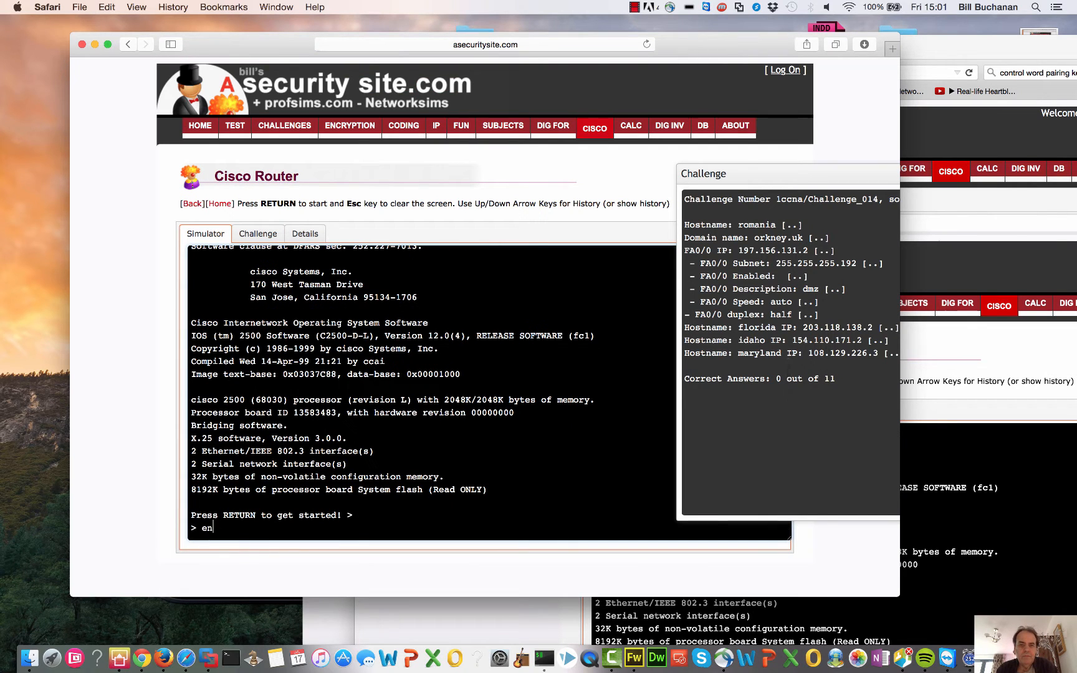
key("Return")
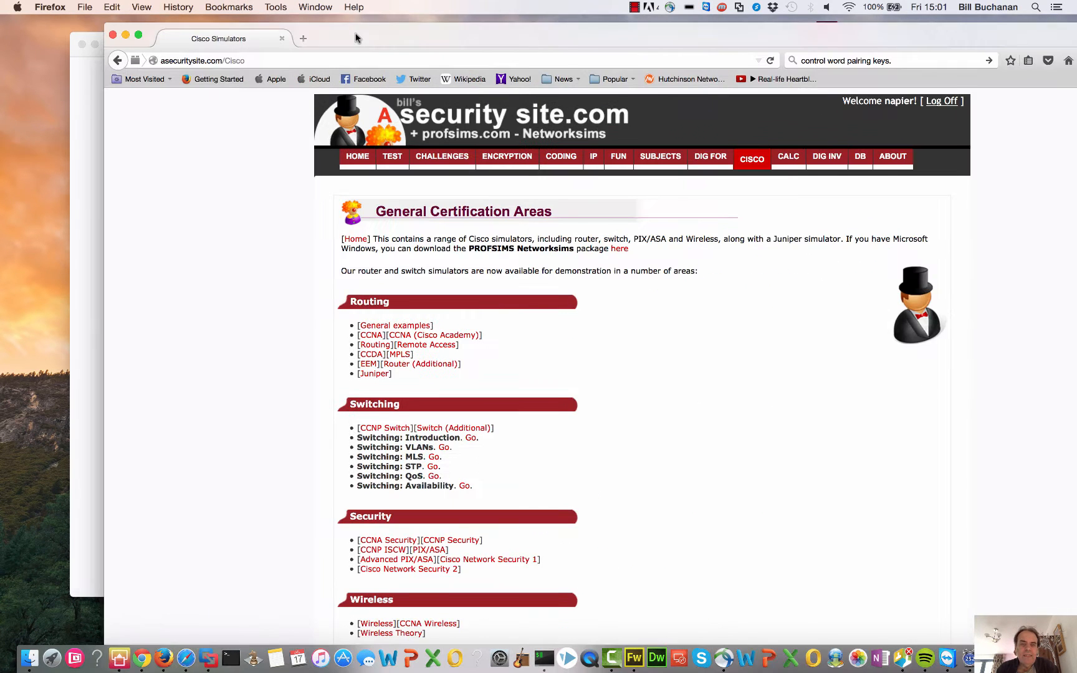
- Open the router challenge, enter configure terminal, and set hostname hawaii
scroll("down", 3)
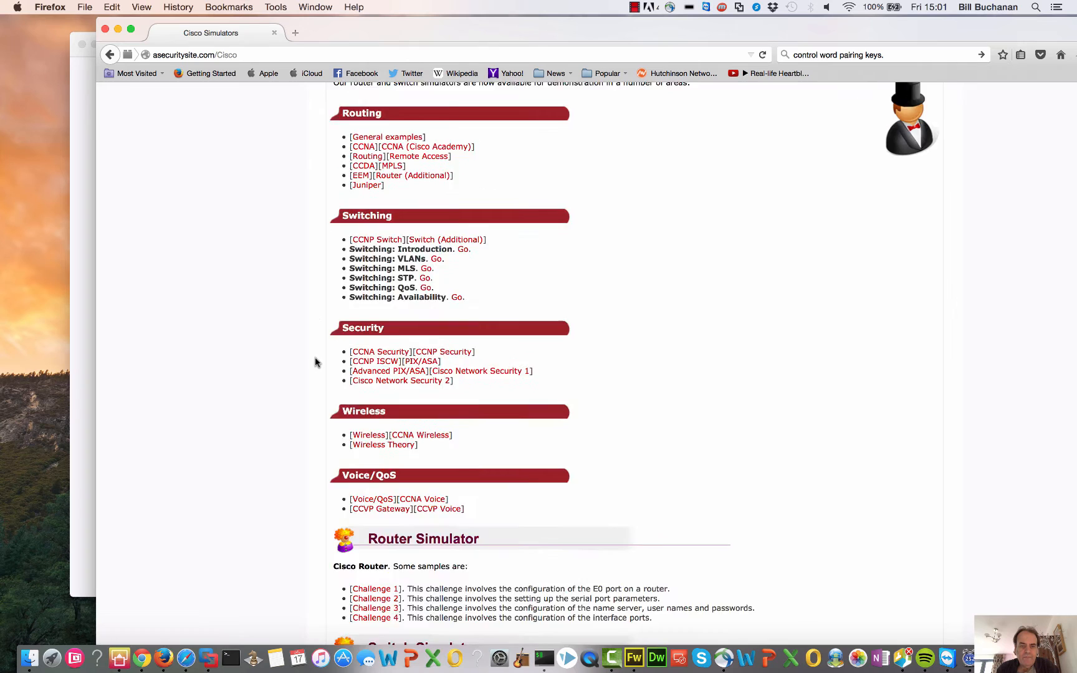
left_click(376, 589)
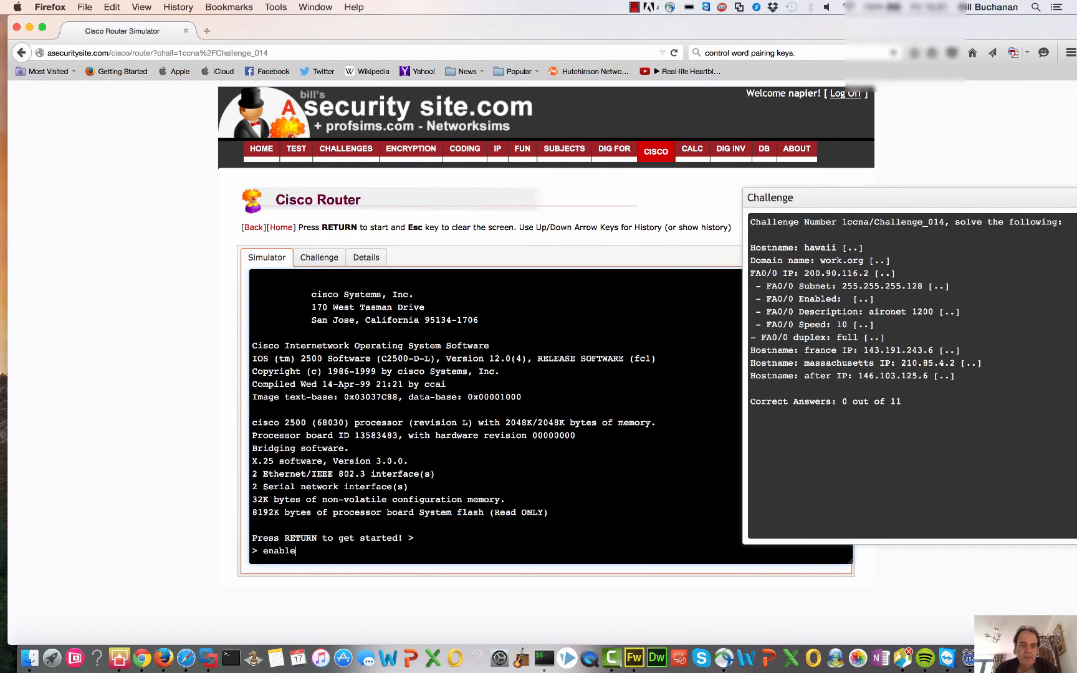
type("configure")
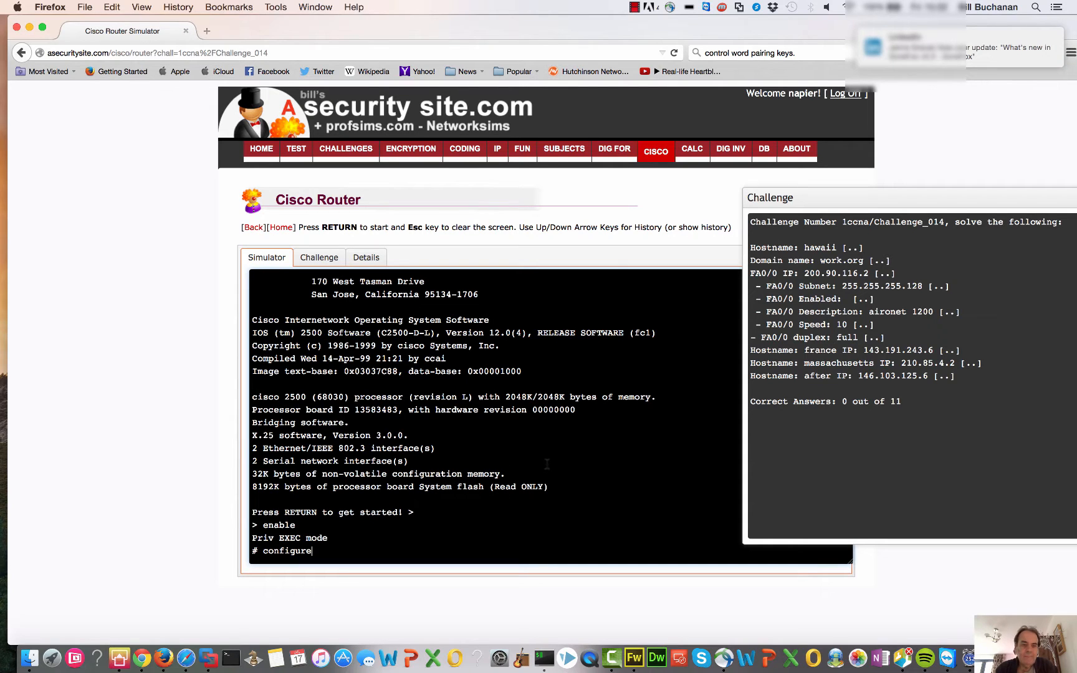
type("ter")
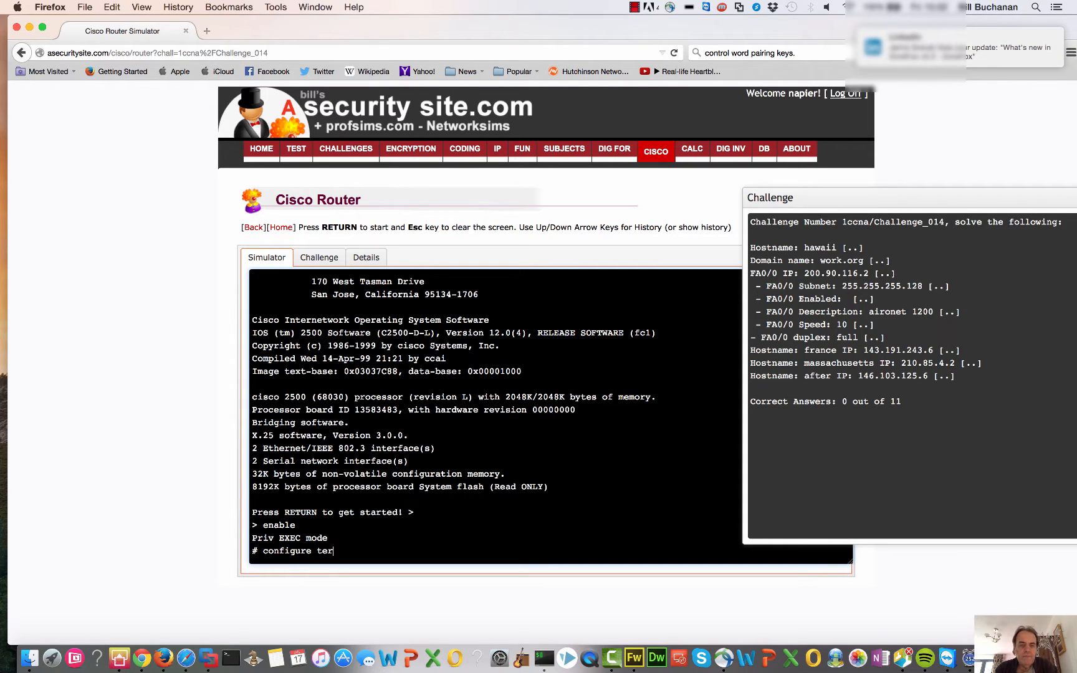
key("Return")
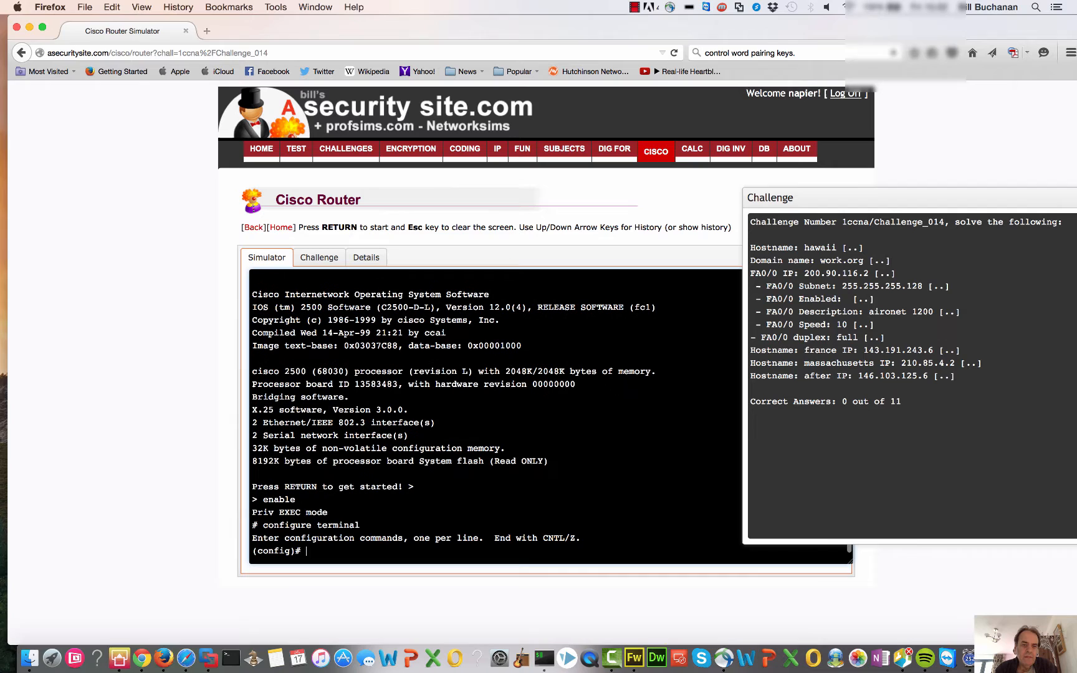
type("hos")
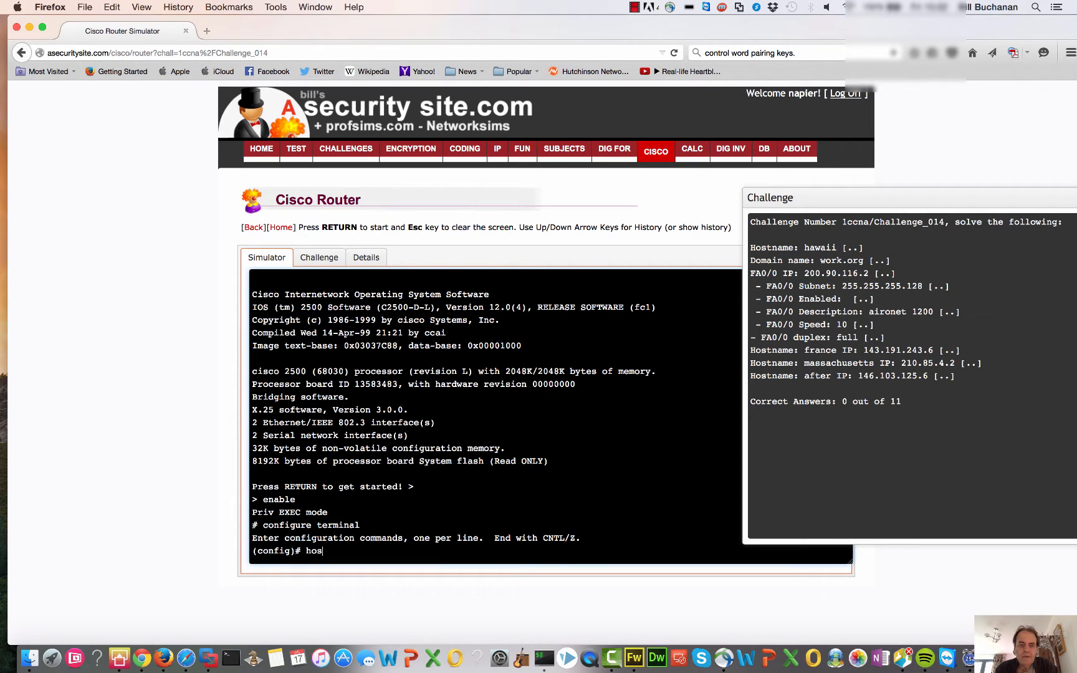
type("tname")
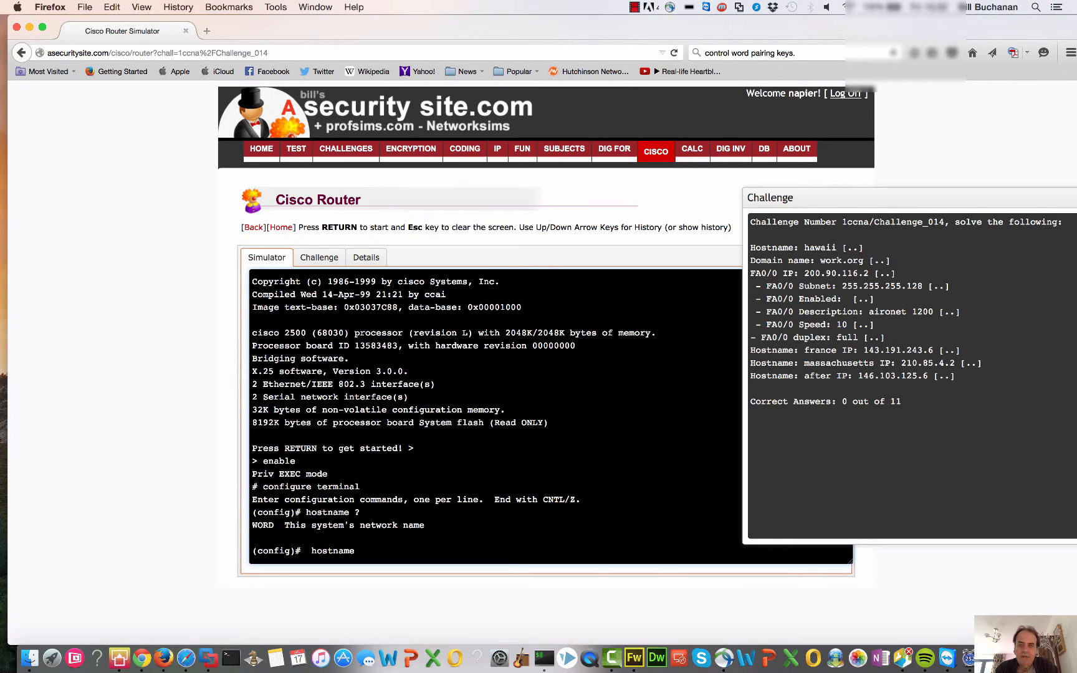
type("hawaii")
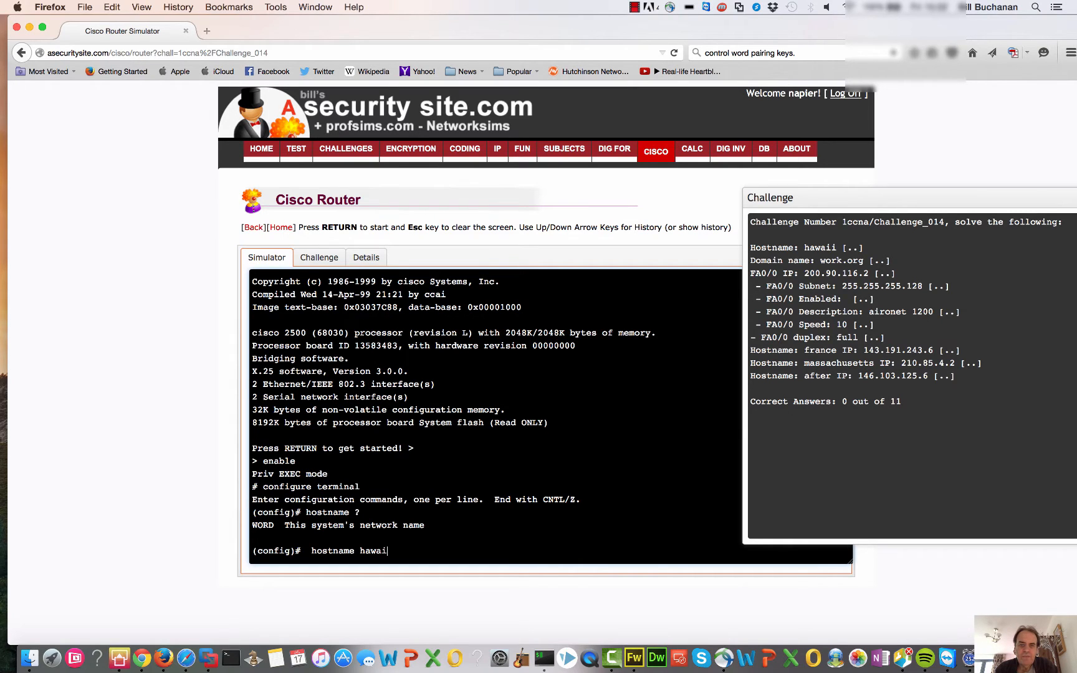
key("Return")
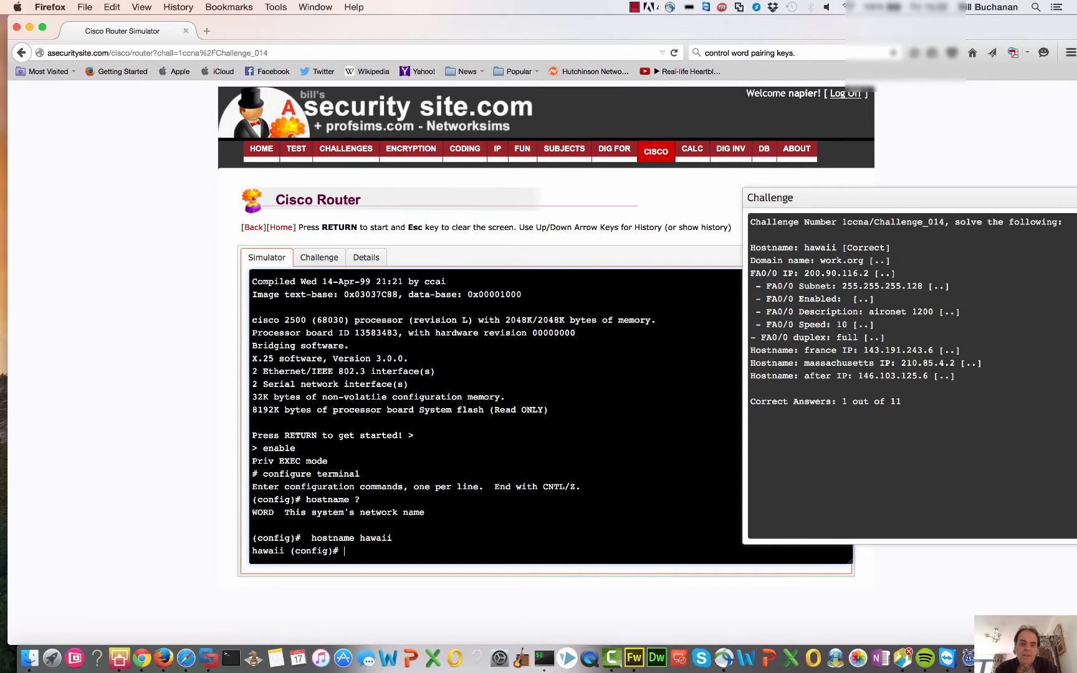
- Give interface fa0/0 IP address 200.90.116.2 with mask 255.255.255.128
type("int fa00")
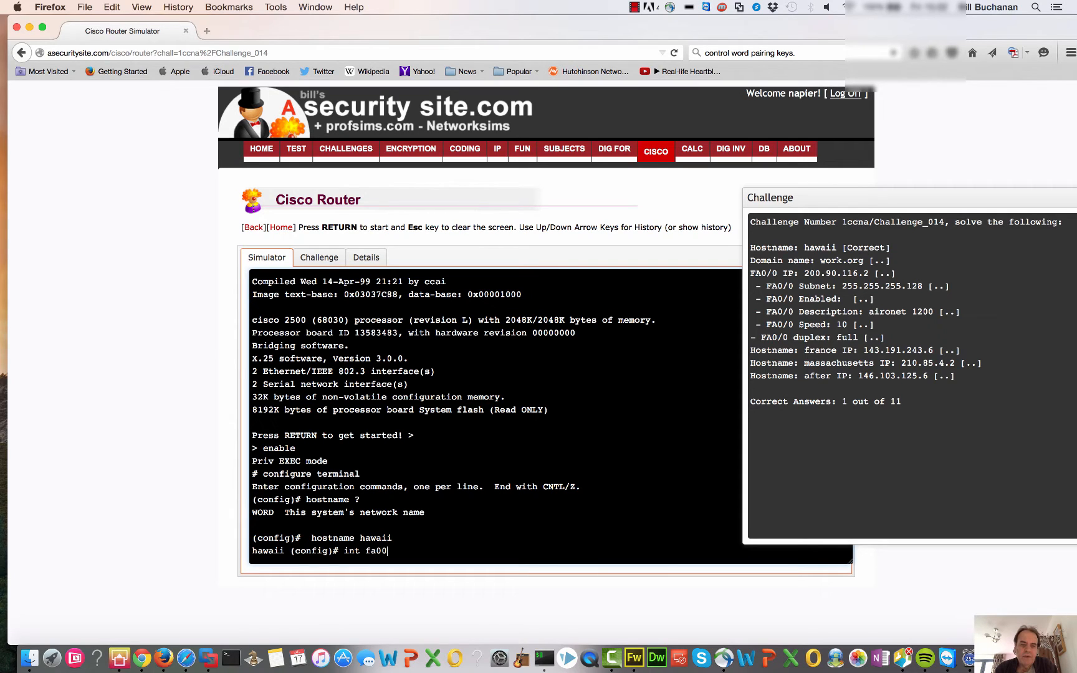
key("Return")
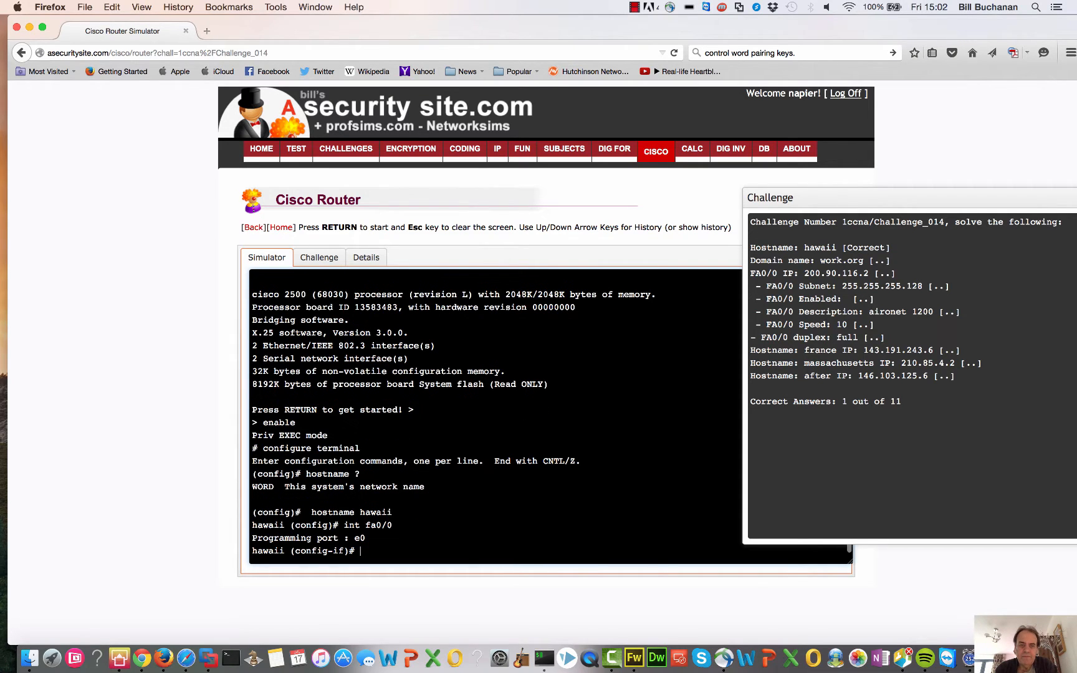
type("ip")
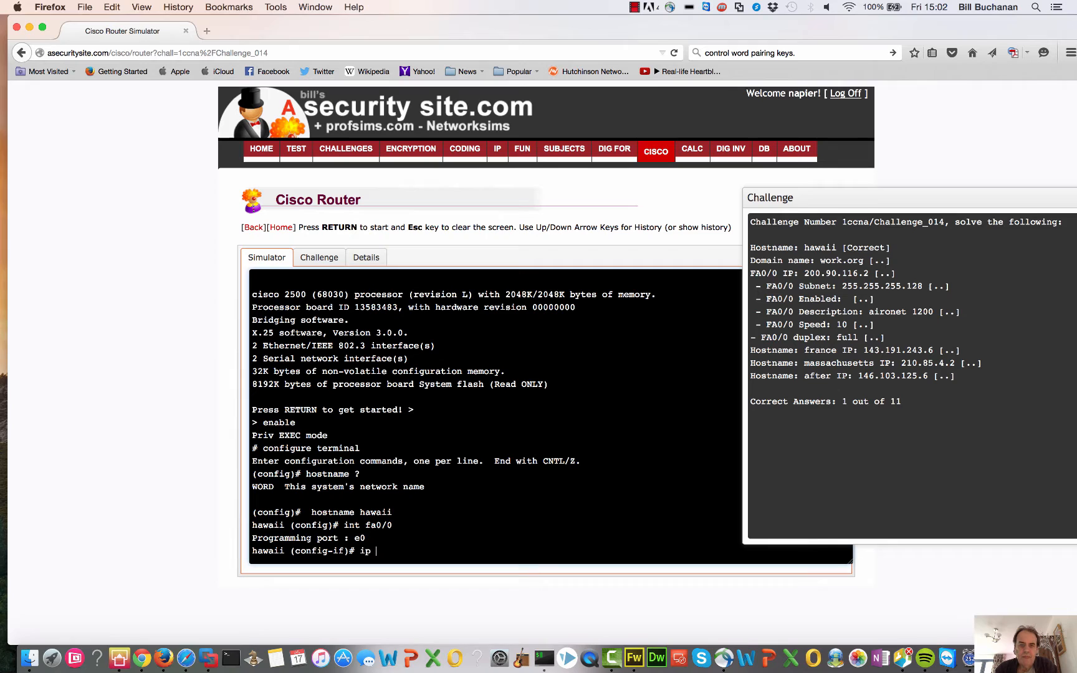
type("address ?")
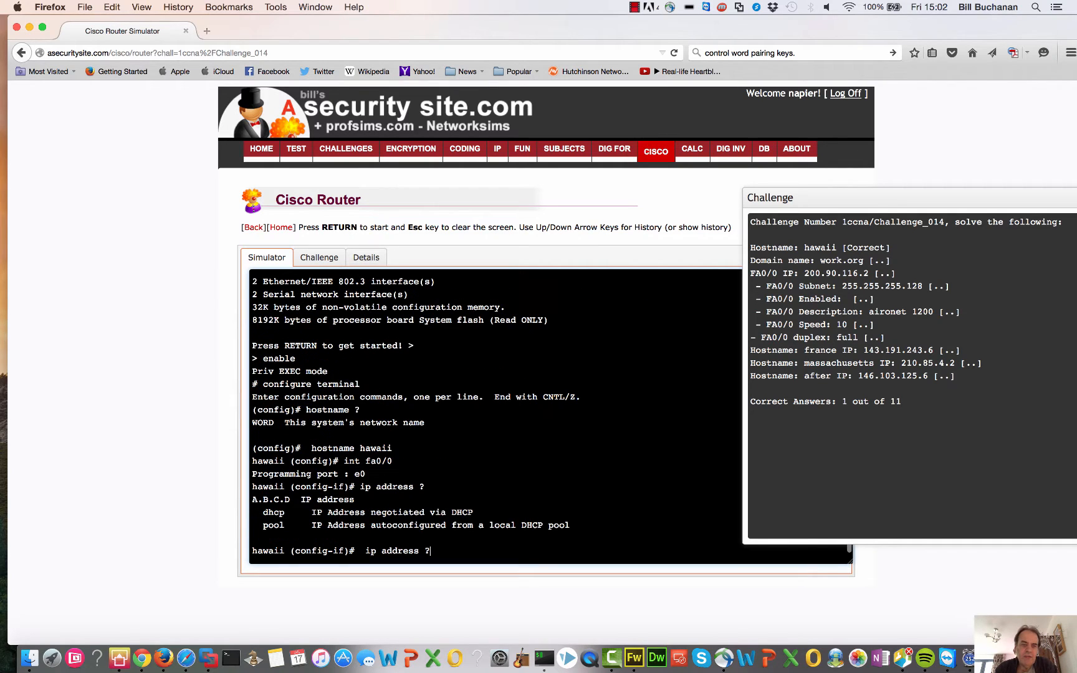
key("Backspace")
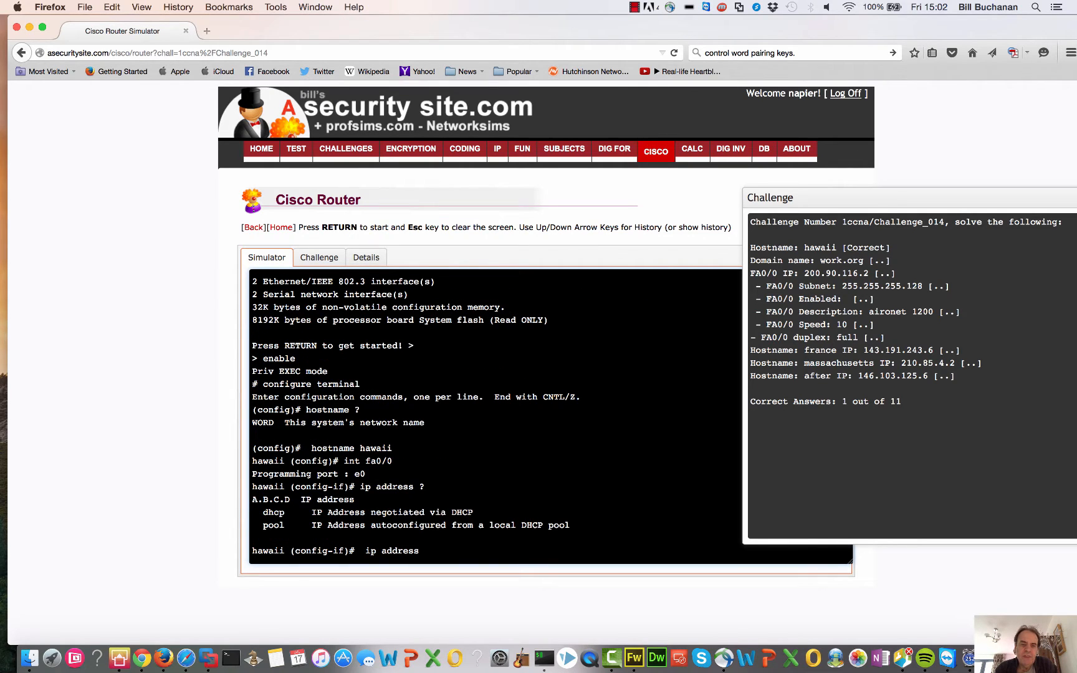
type("2")
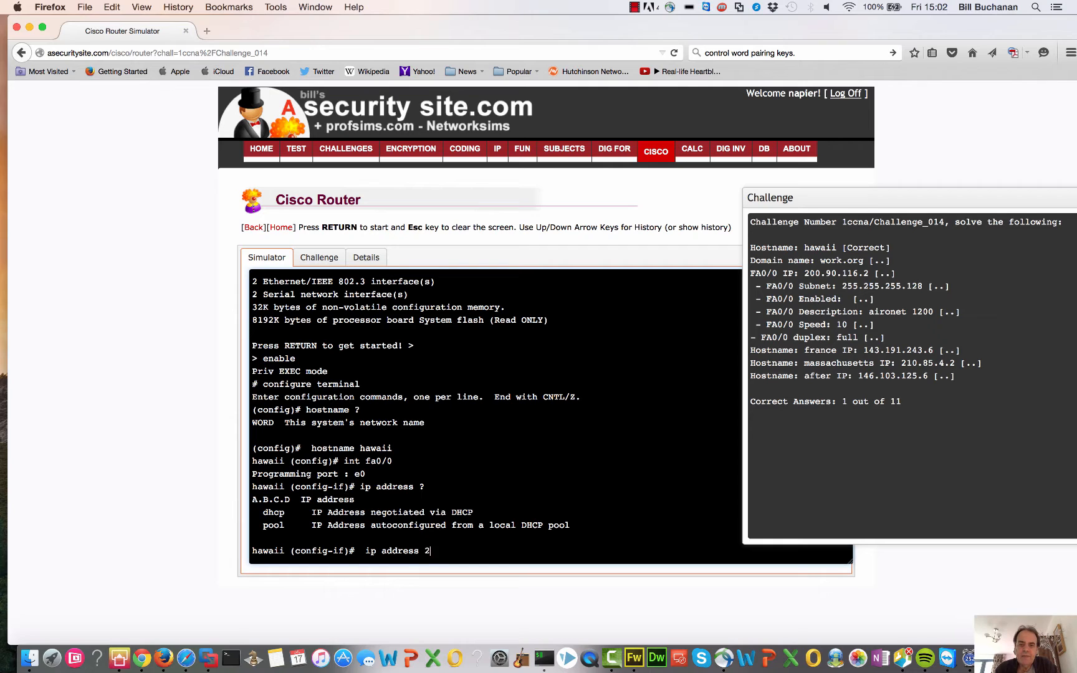
type("00.")
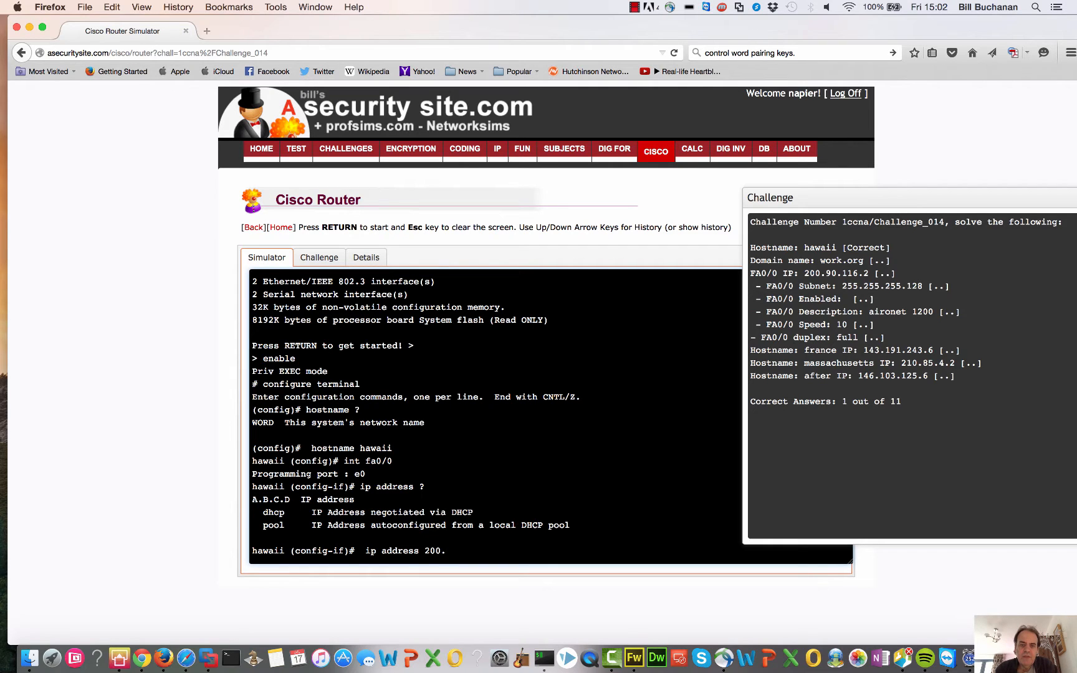
type(".90.11")
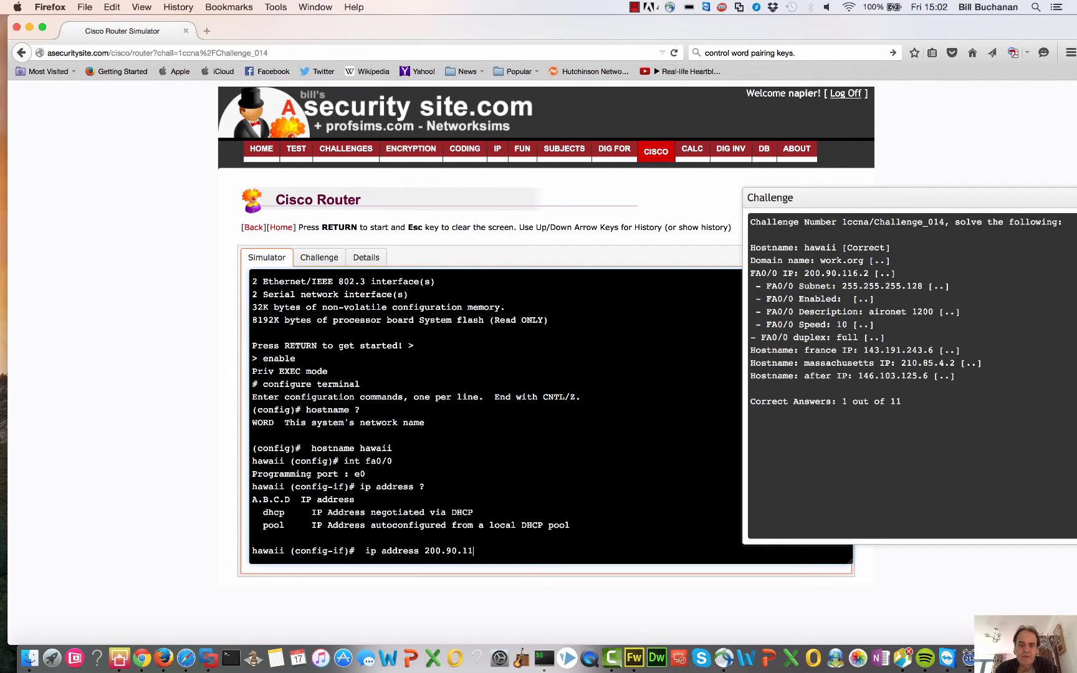
type("6.2 2")
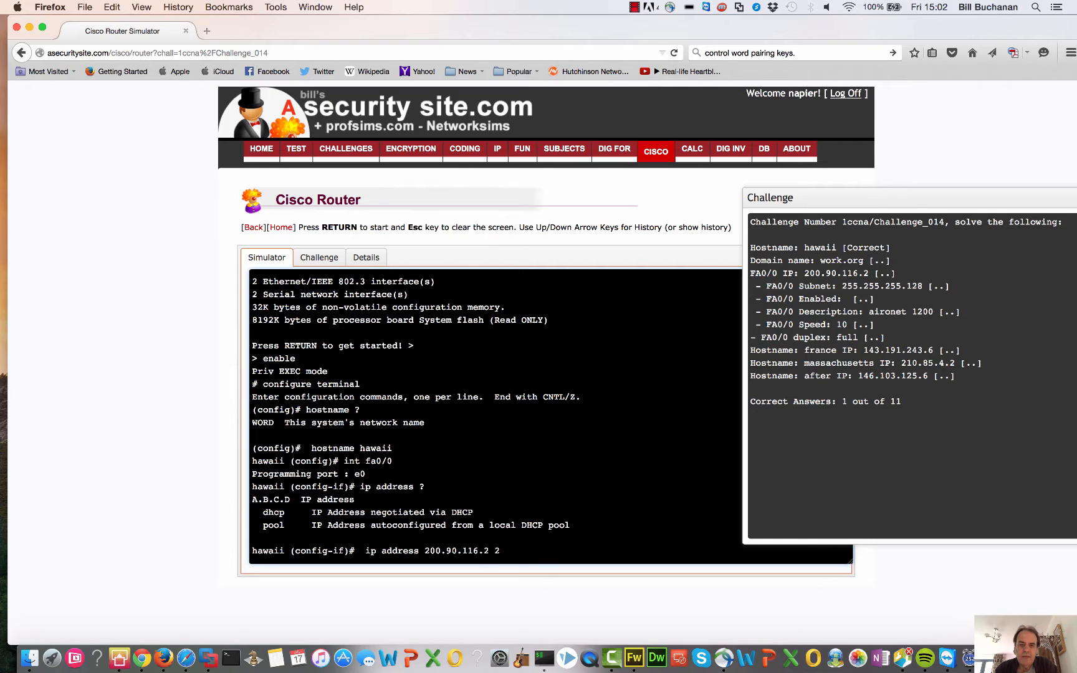
type("255.255")
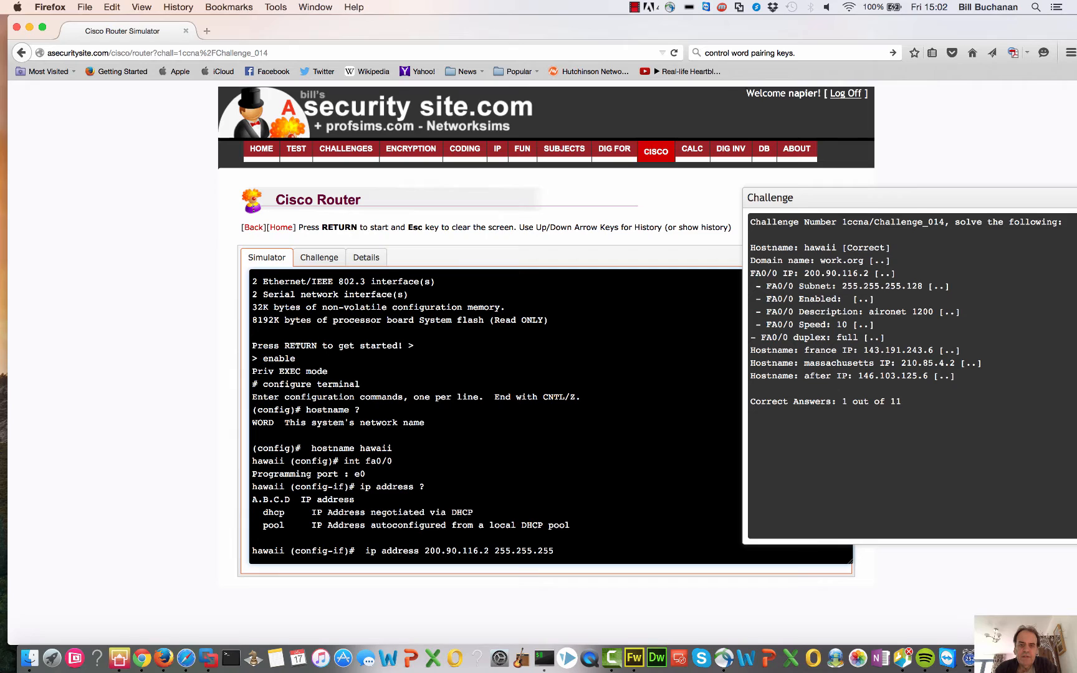
type("12")
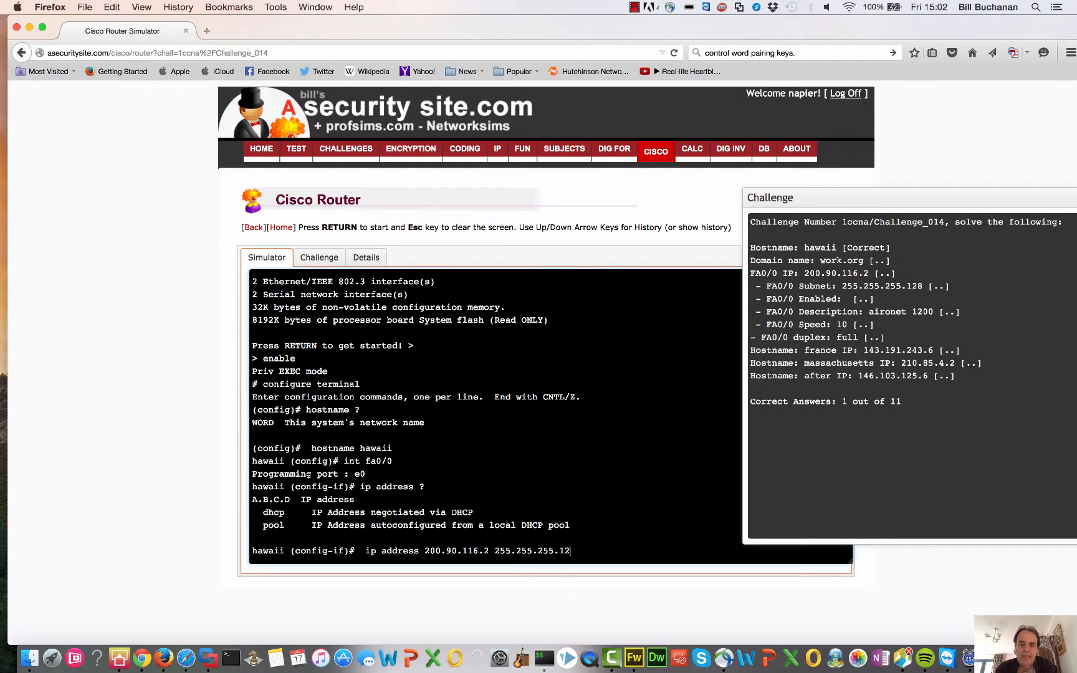
key("Return")
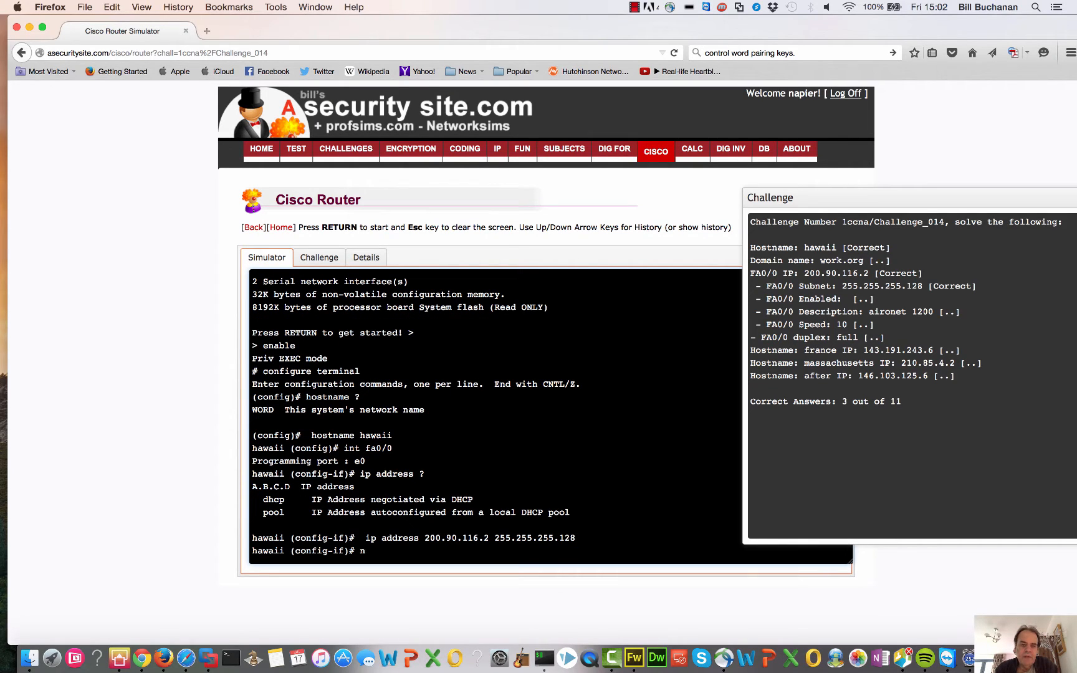
- Enable fa0/0, describe it as aironet 1200, set speed 10 and full duplex
type("o shutdown")
type("de")
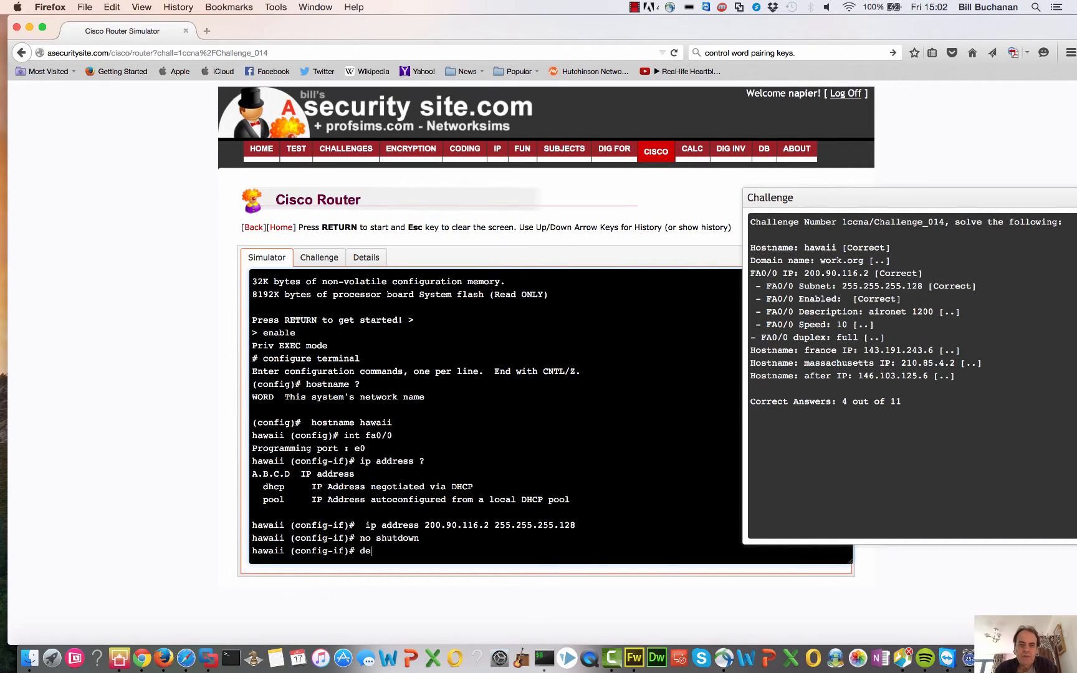
key("Backspace")
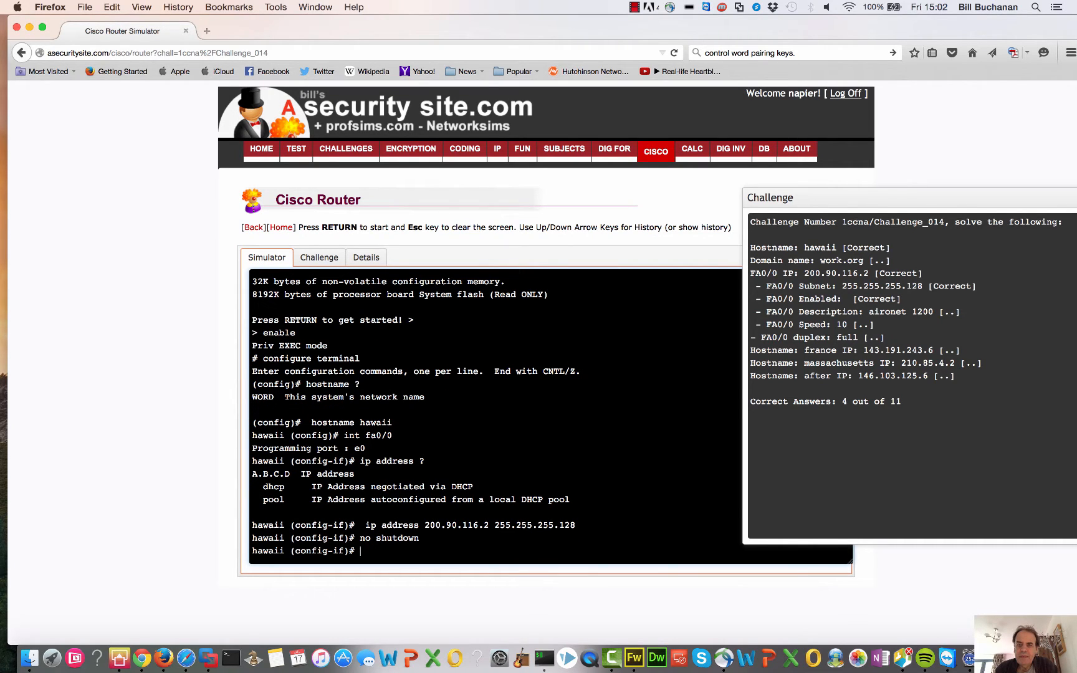
type("desrip")
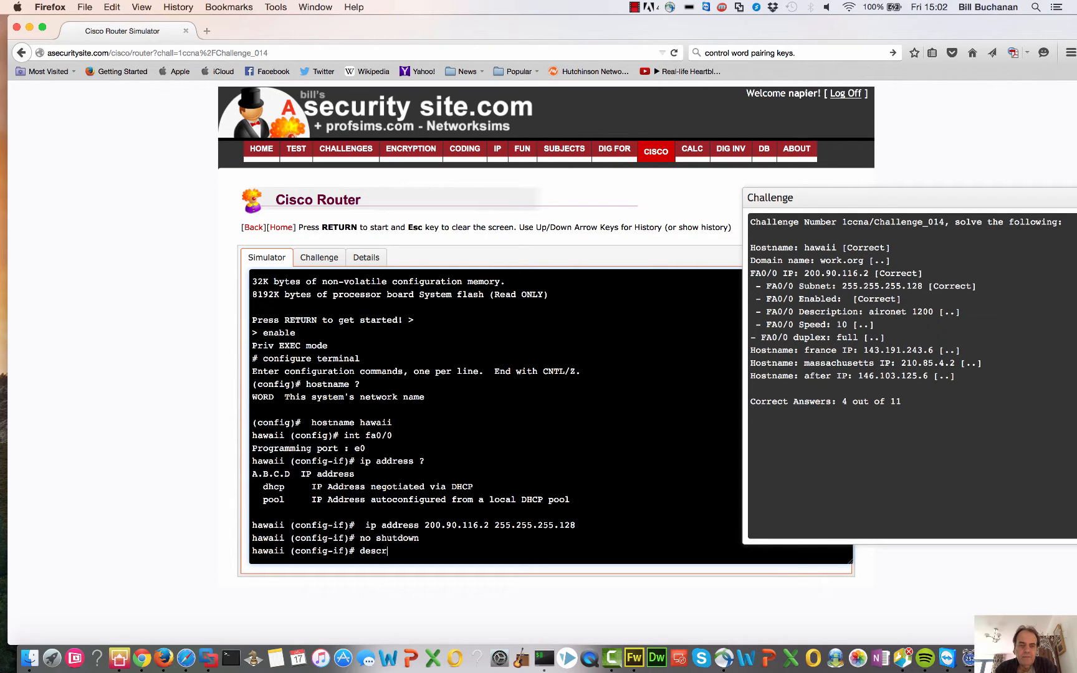
type("iption ai")
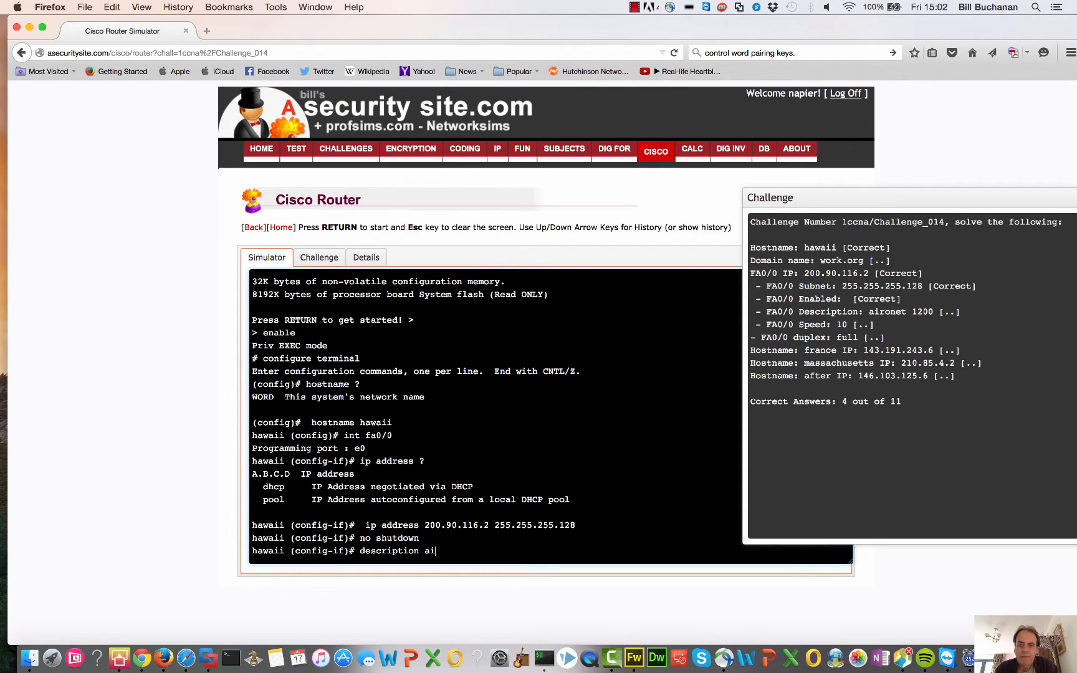
type("ronet 1200")
type("speed 1")
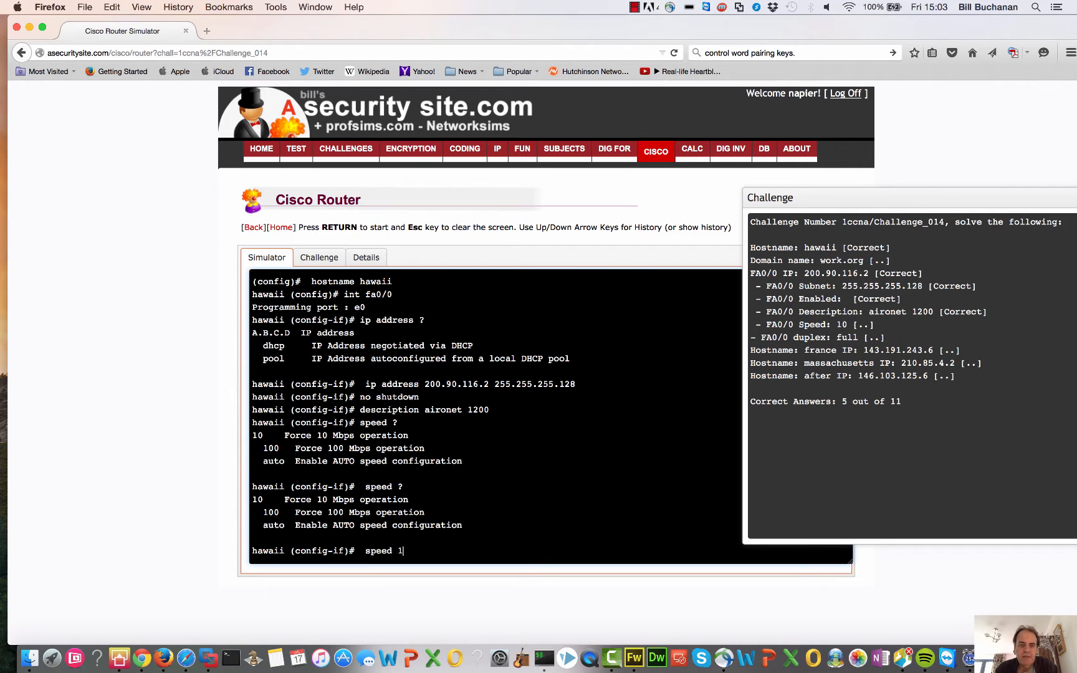
key("Return")
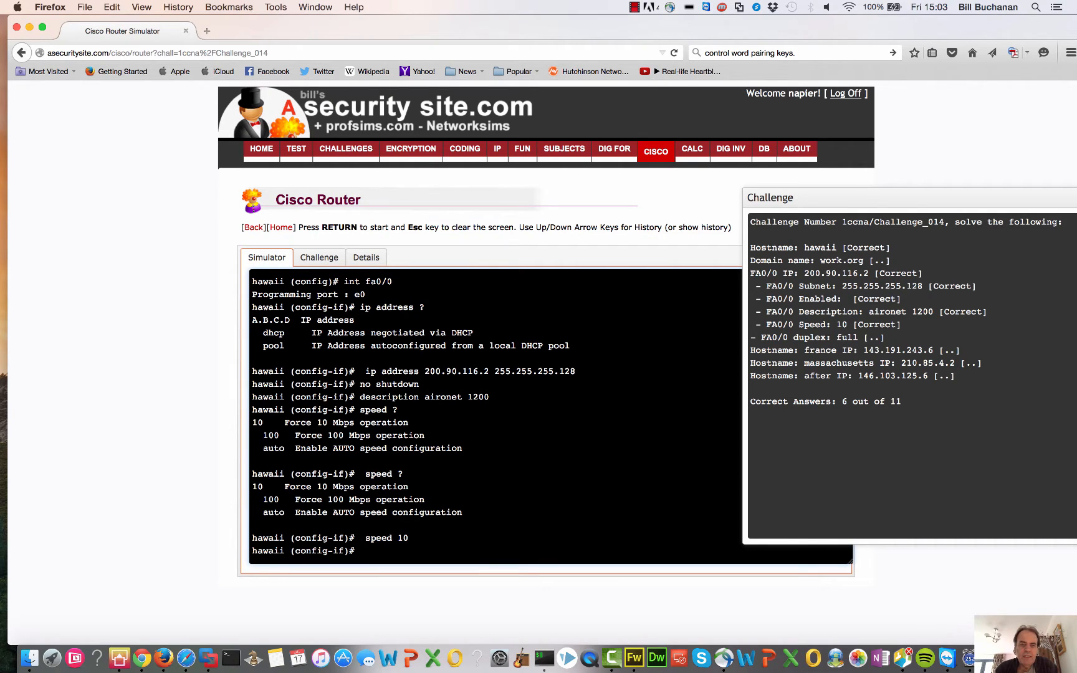
type("duplex")
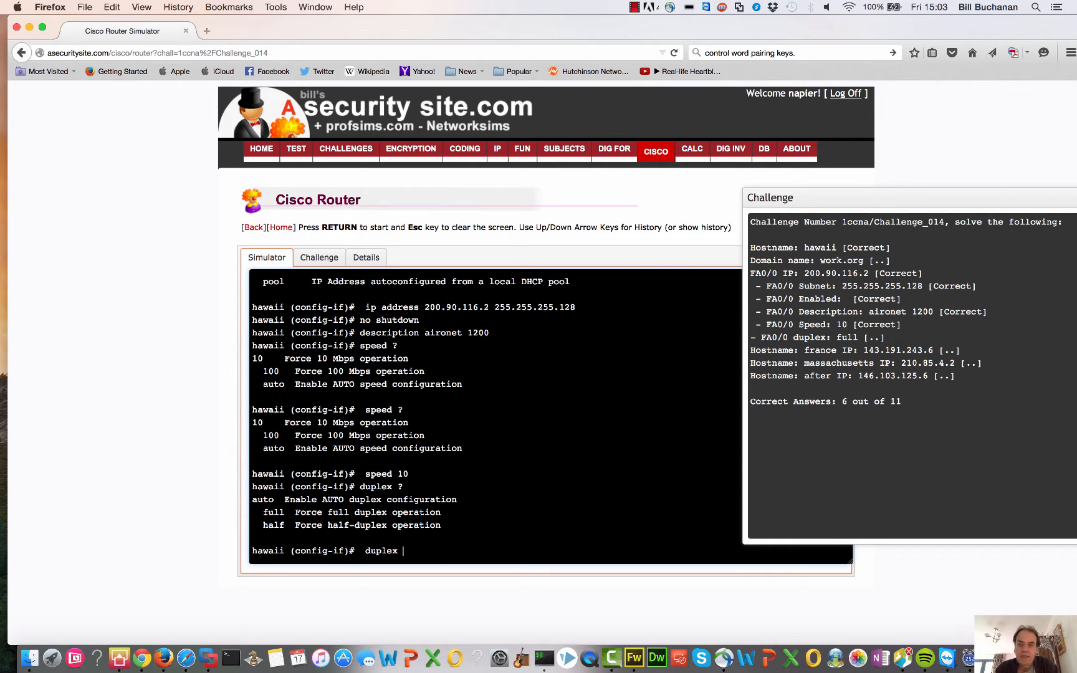
type("full")
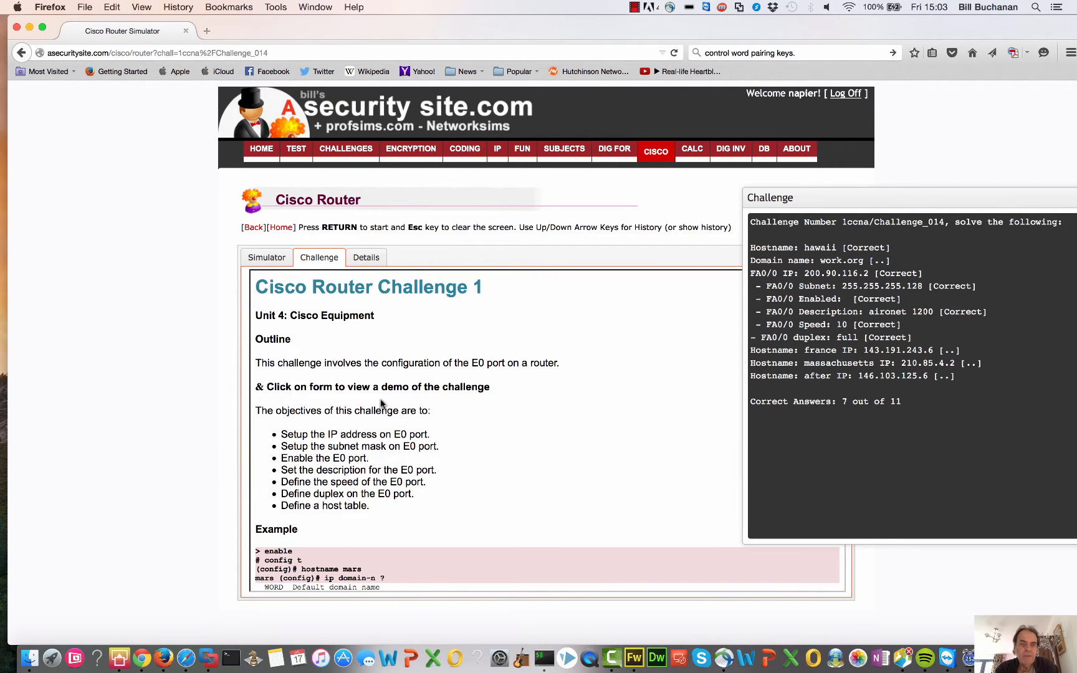
left_click(267, 256)
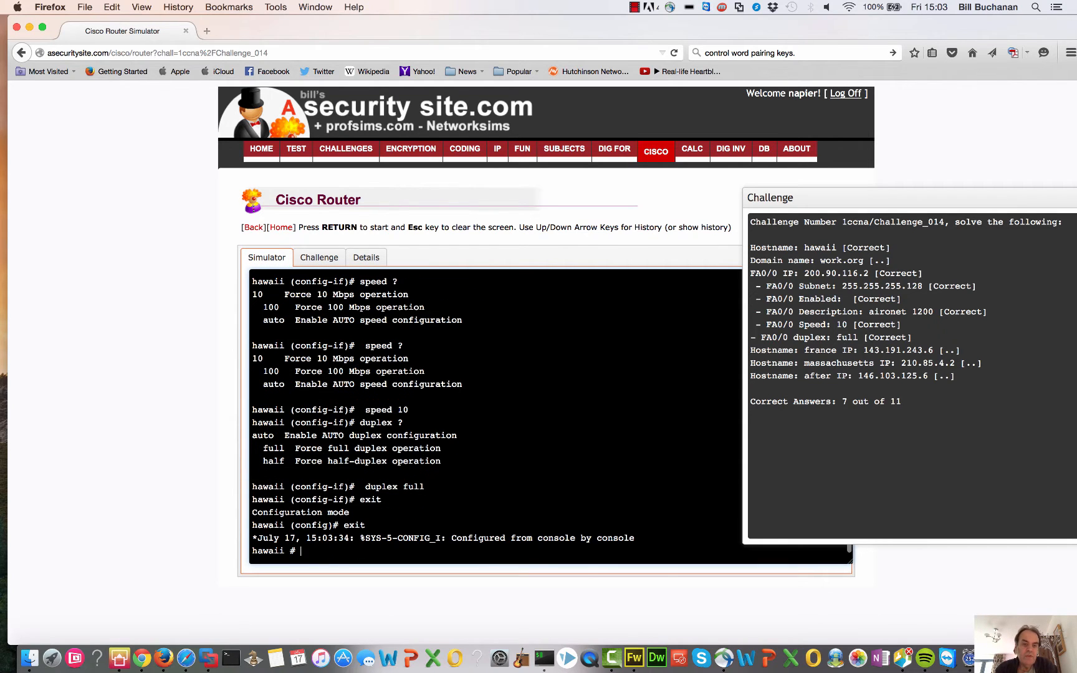
- Display and scroll through the hawaii router's running configuration
type("sh runn")
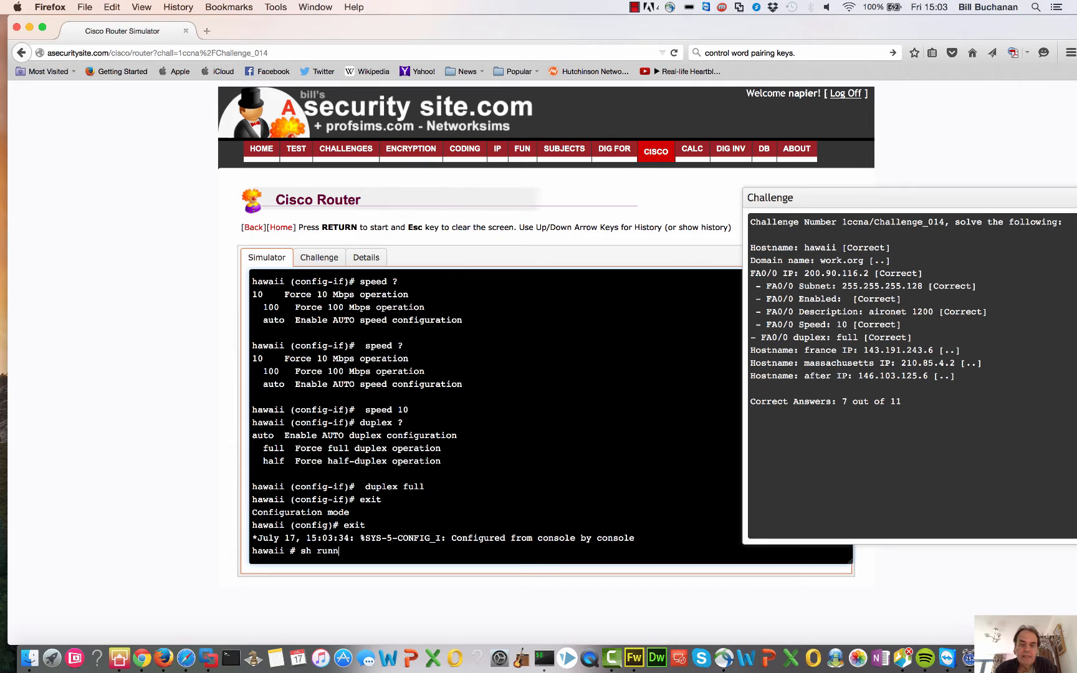
key("Return")
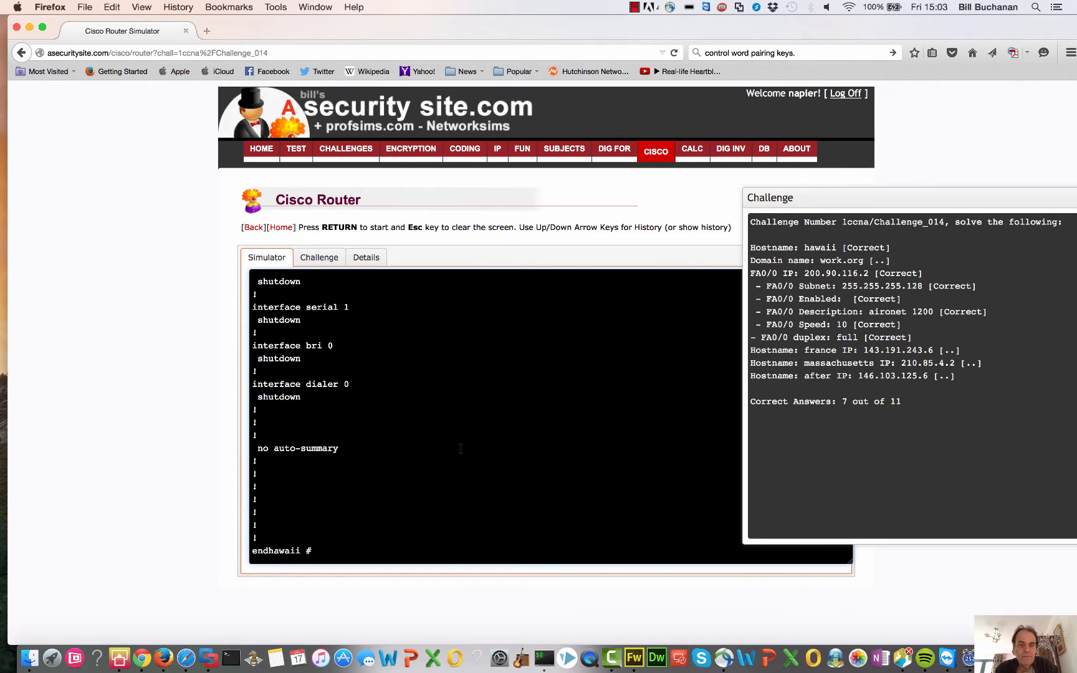
key("Return")
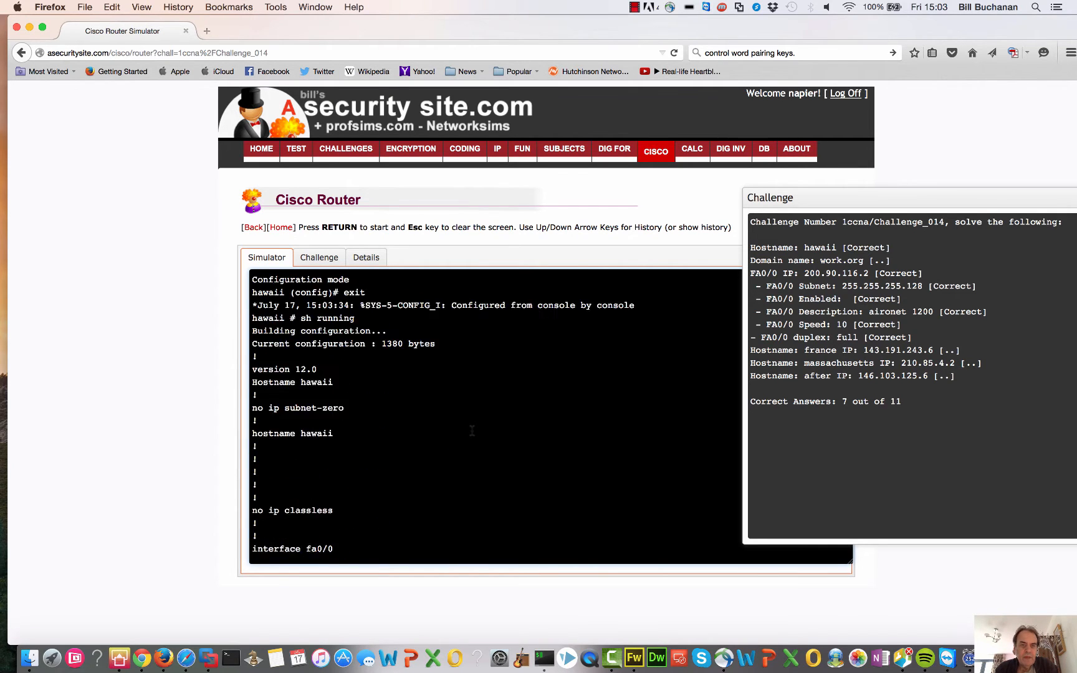
scroll("down", 3)
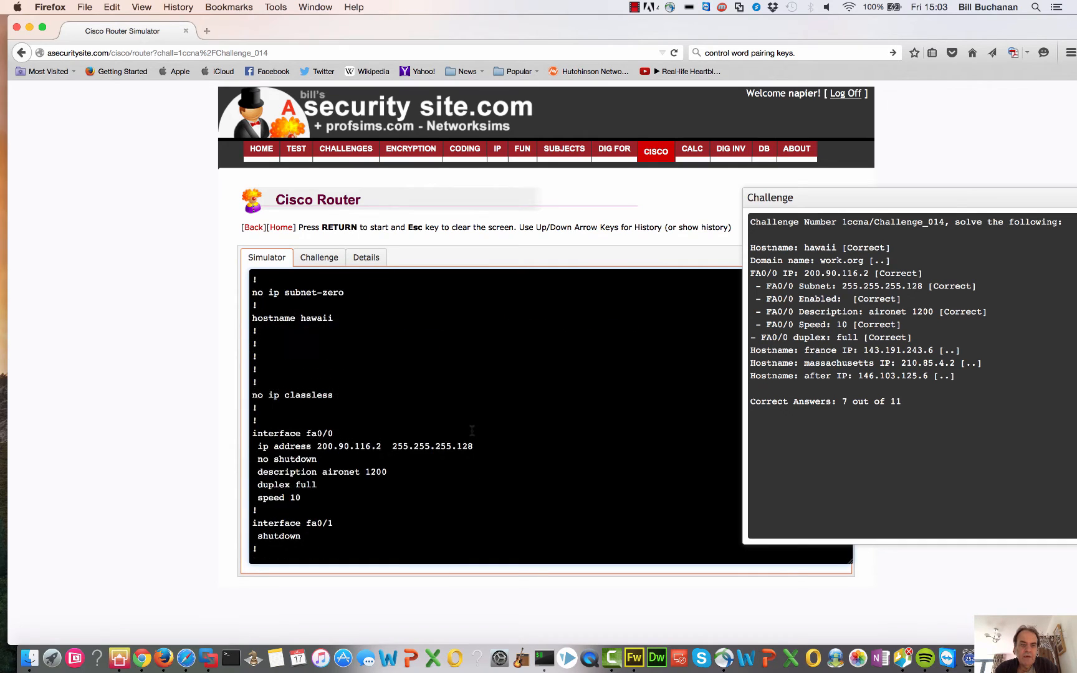
scroll("down", 3)
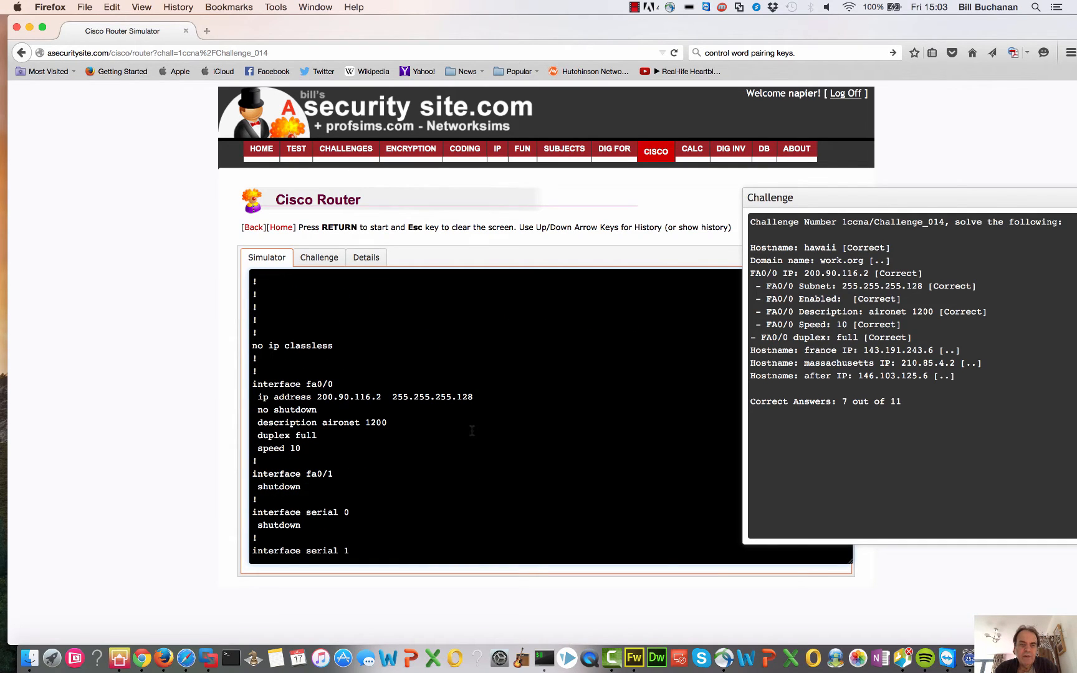
scroll("down", 3)
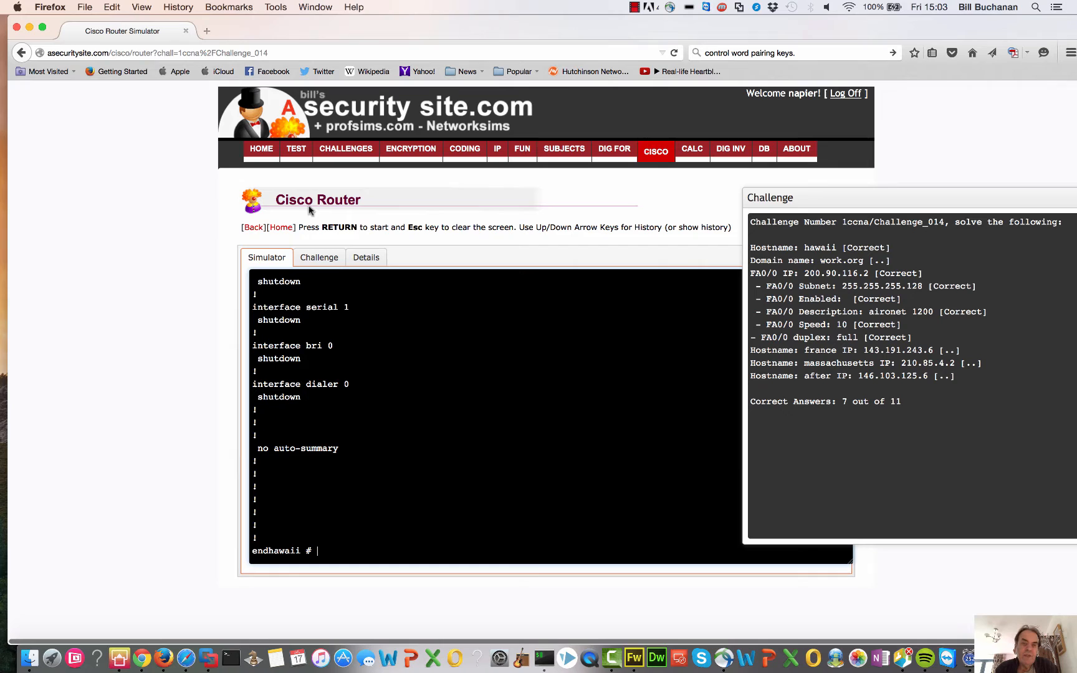
mouse_move(317, 71)
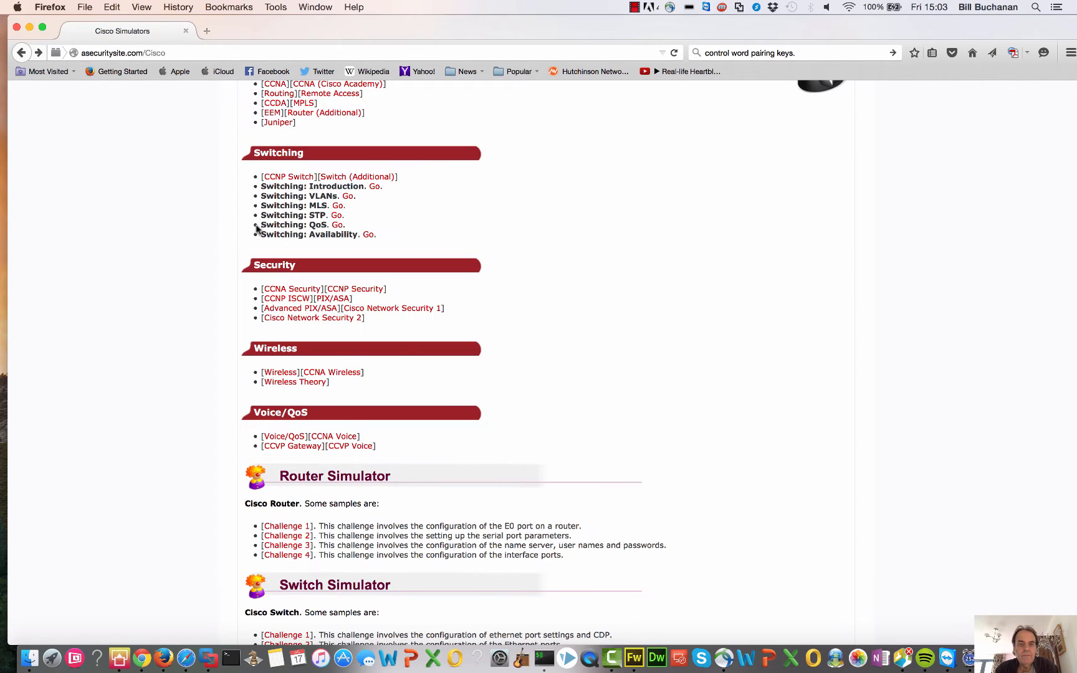
- Open Switch Simulator Challenge 1 and focus its console
scroll("down", 3)
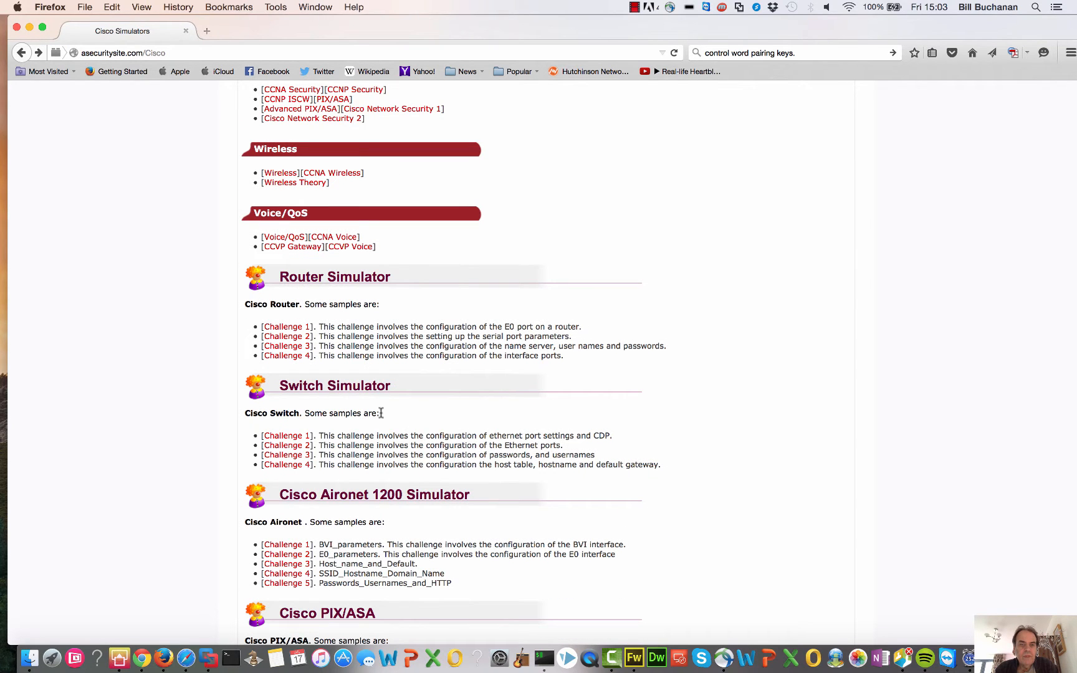
left_click(286, 436)
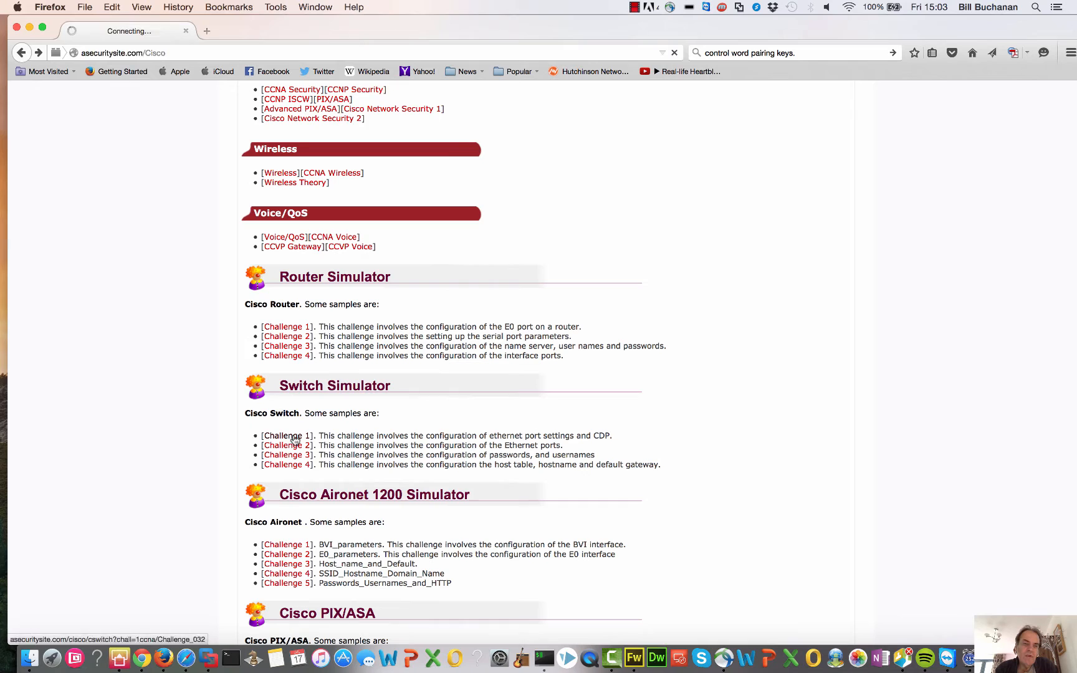
left_click(286, 436)
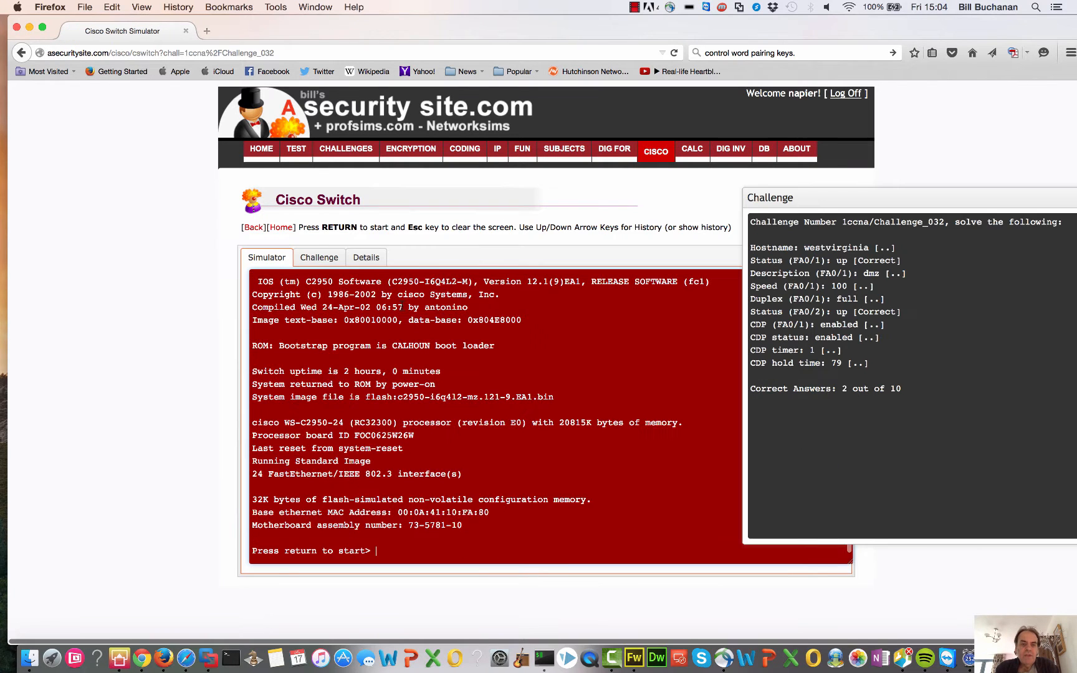
- Set the switch hostname to westvirginia, then enter and exit interface fa0/1
key("Return")
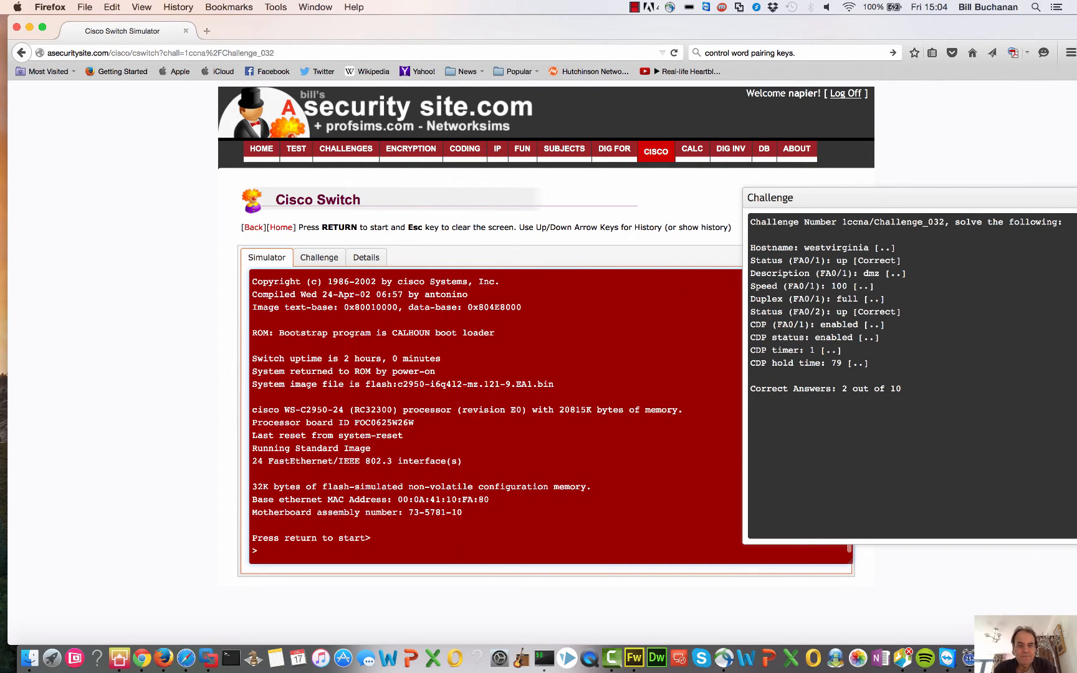
type("enable")
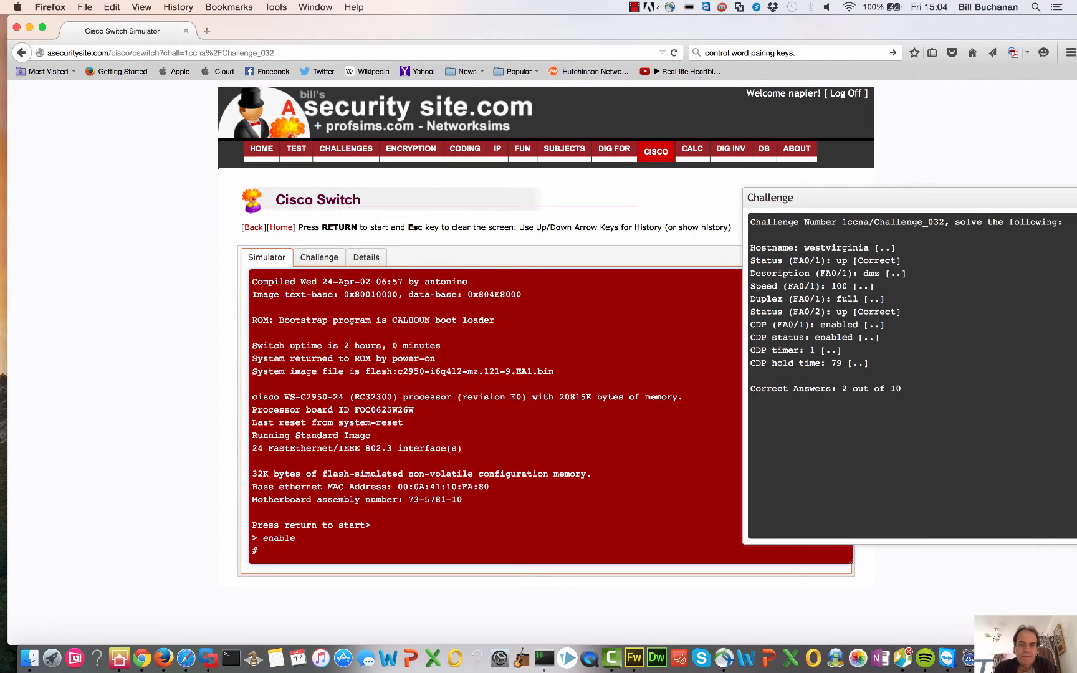
type("configure terminal")
type("host")
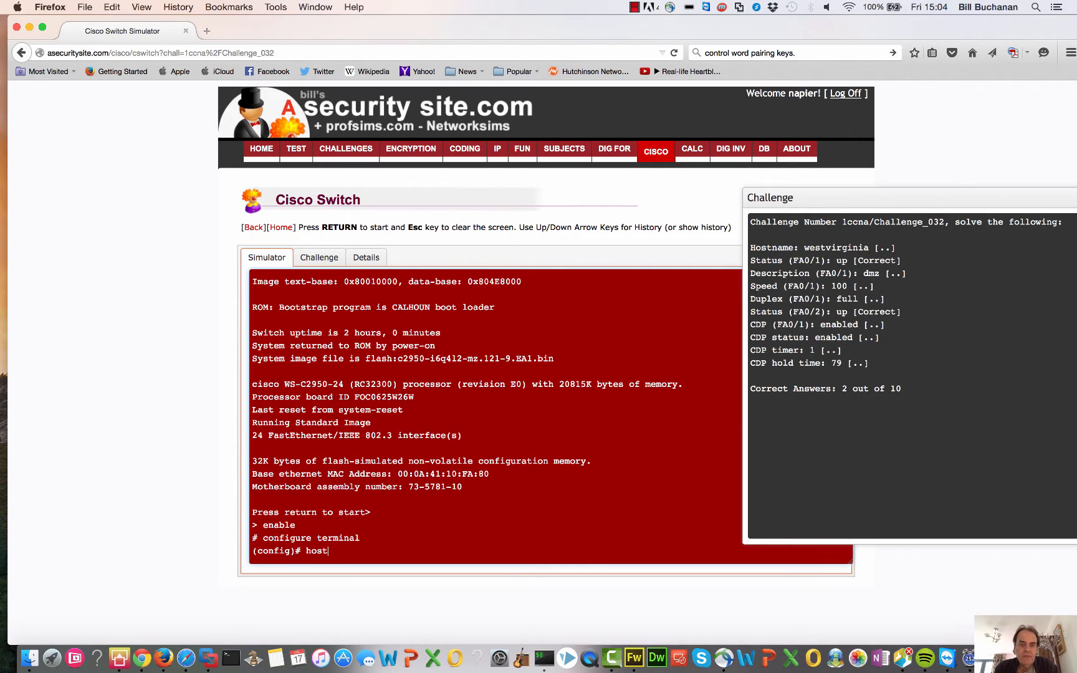
type("name westvirg")
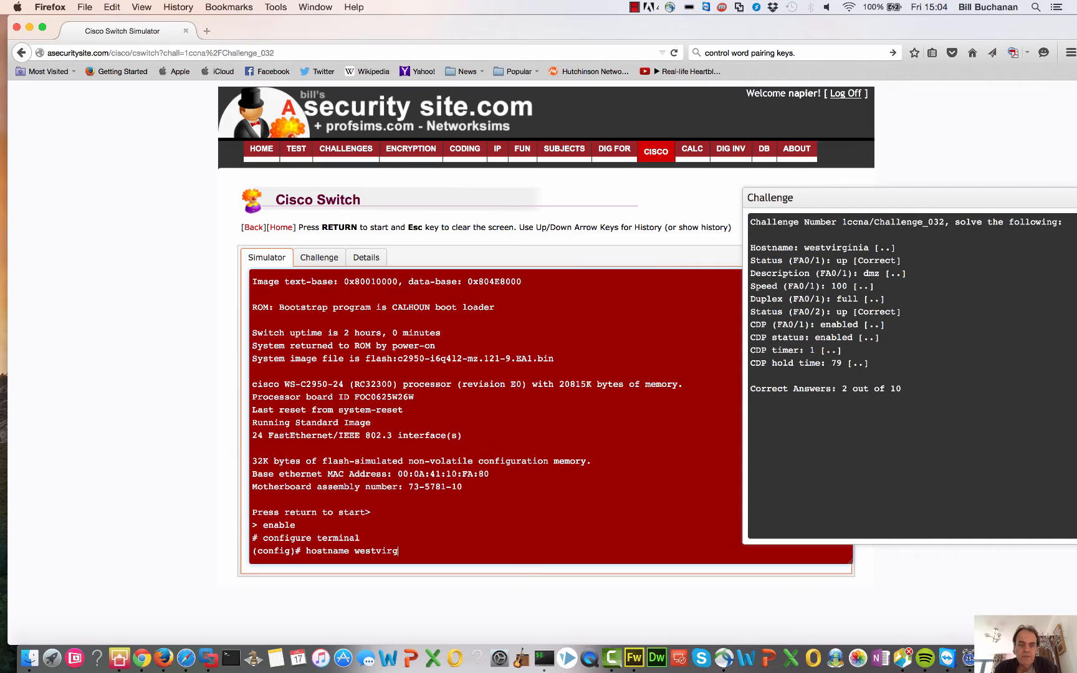
key("Return")
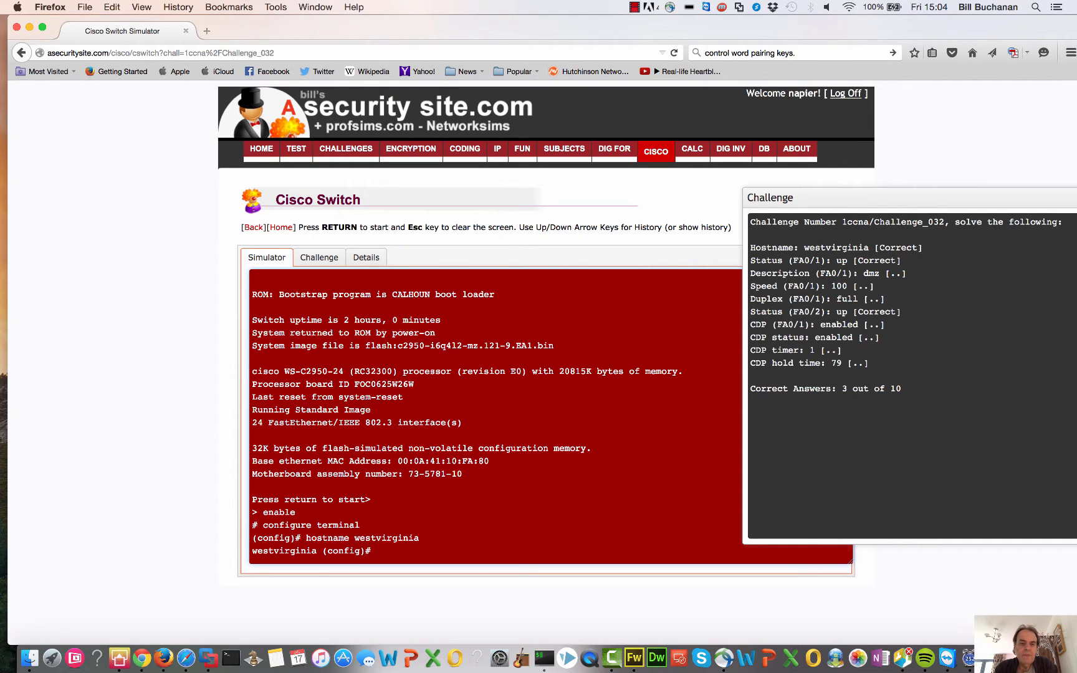
type("int fa0/")
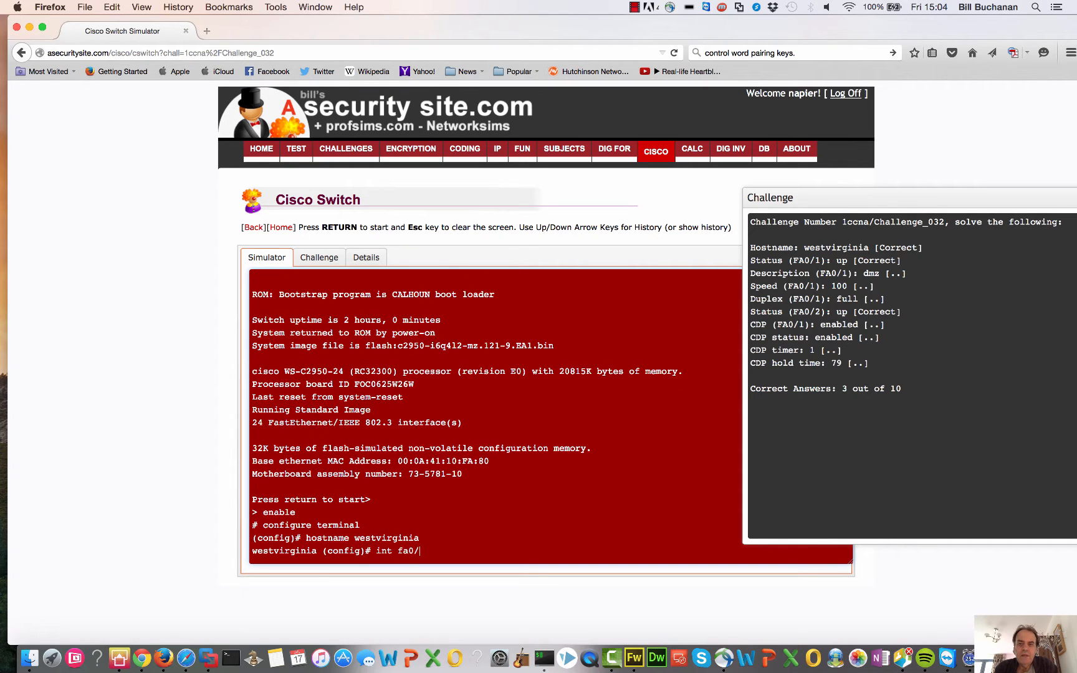
key("Return")
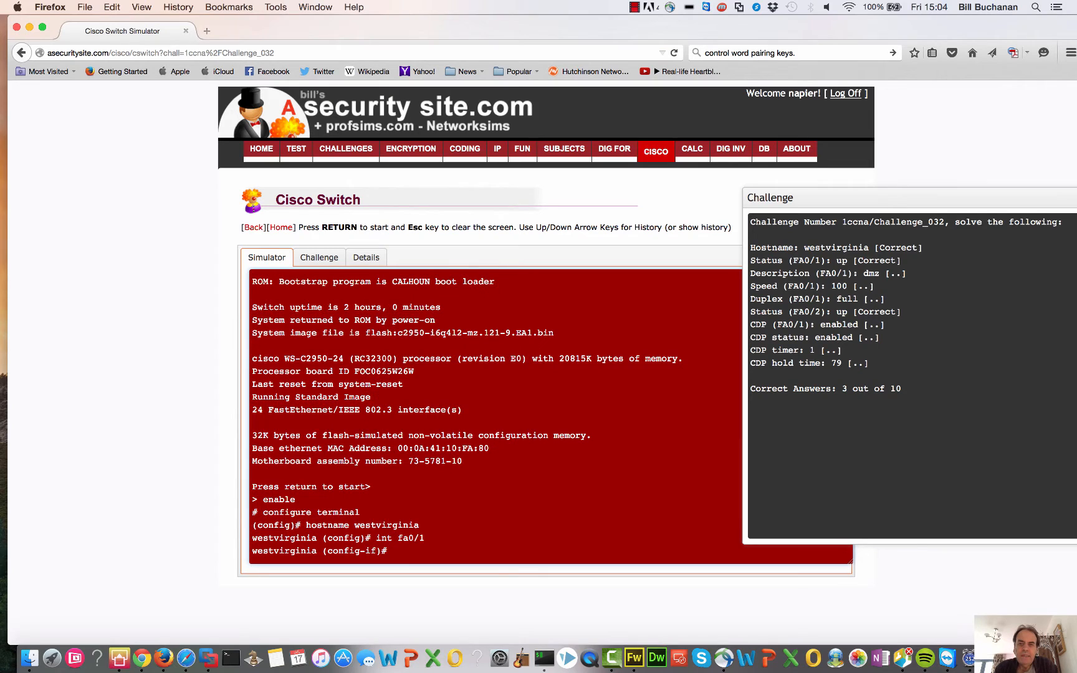
type("exit")
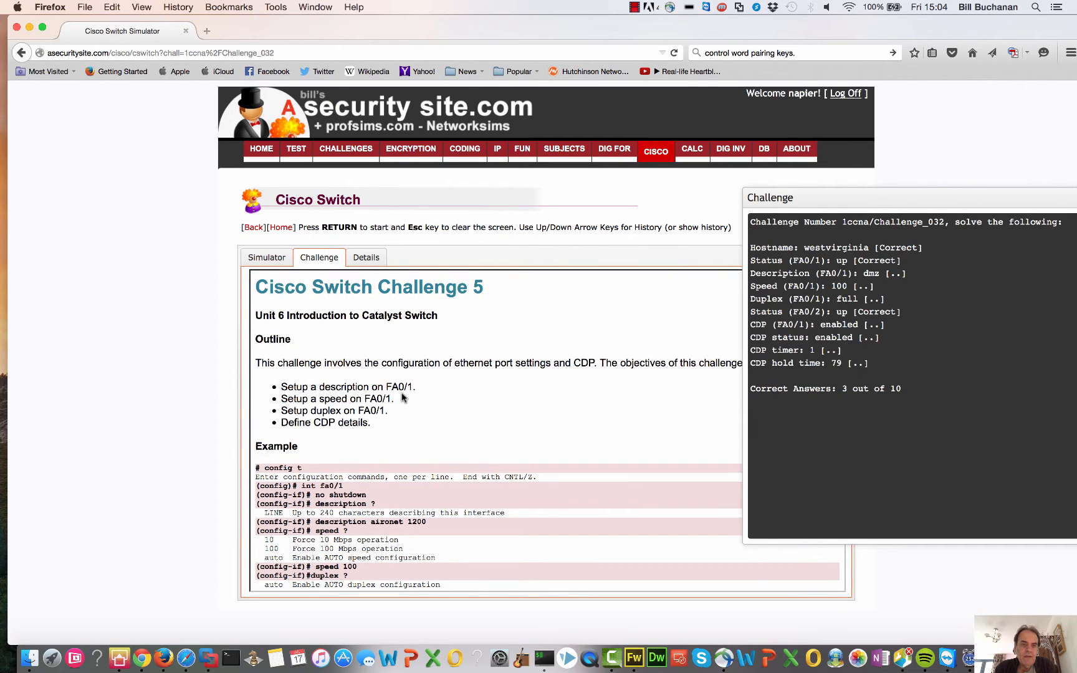
mouse_move(248, 239)
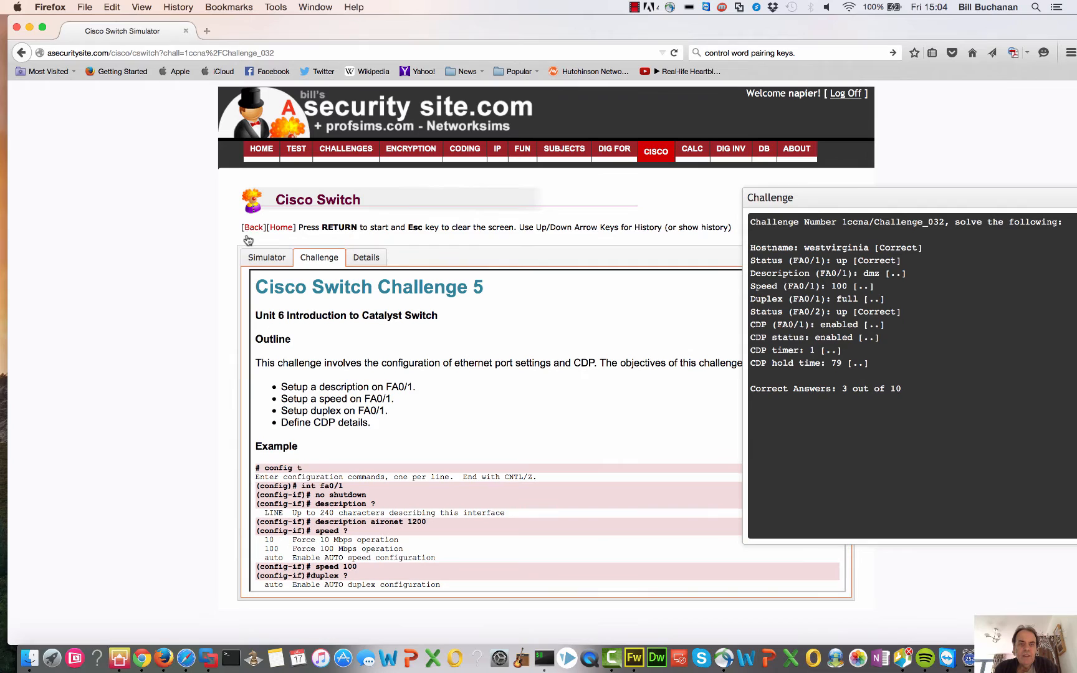
- Return to the switch console from the Challenge description
left_click(267, 257)
type("exit")
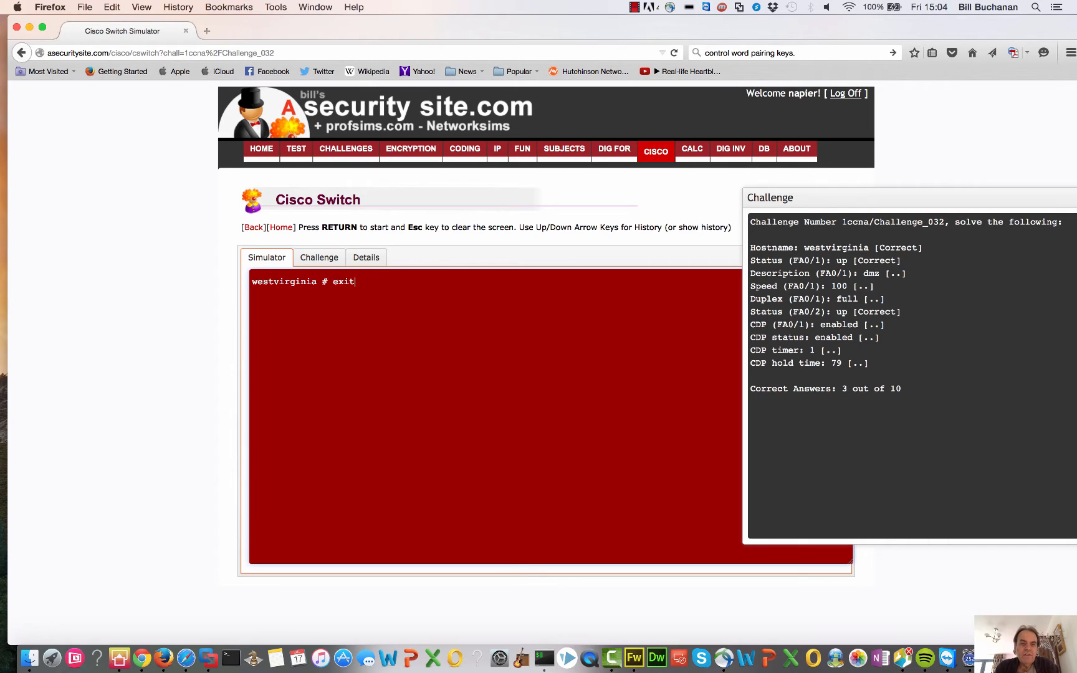
- Re-run int fa0/1 and exit, then reapply hostname westvirginia
type("int fa0/1")
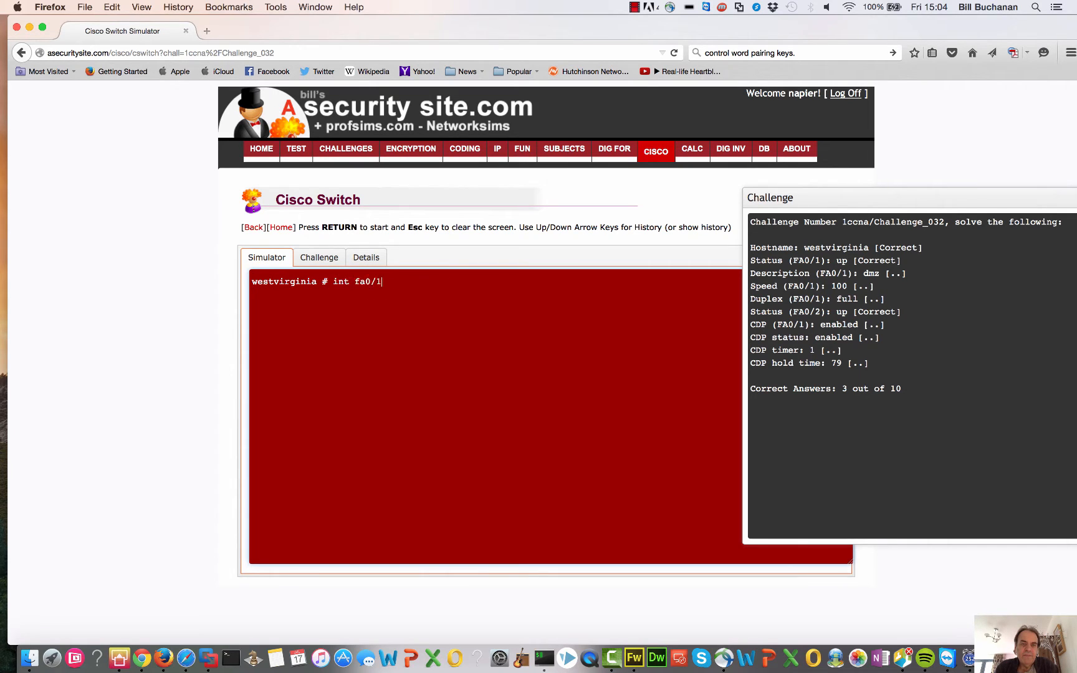
type("exit")
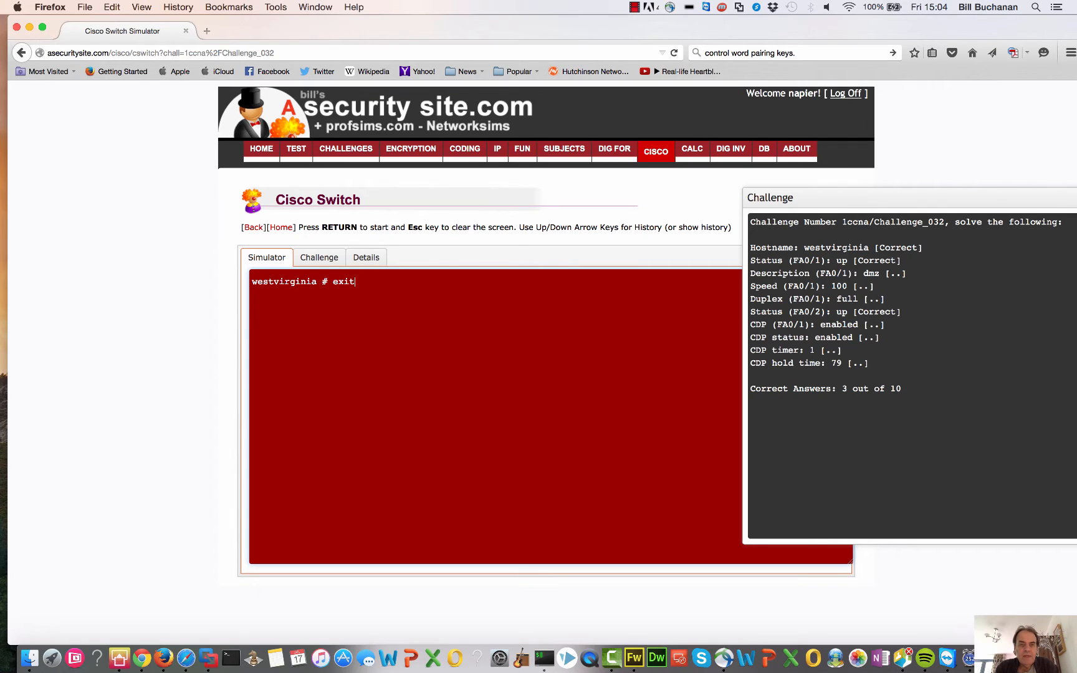
type("hostname westvirginia")
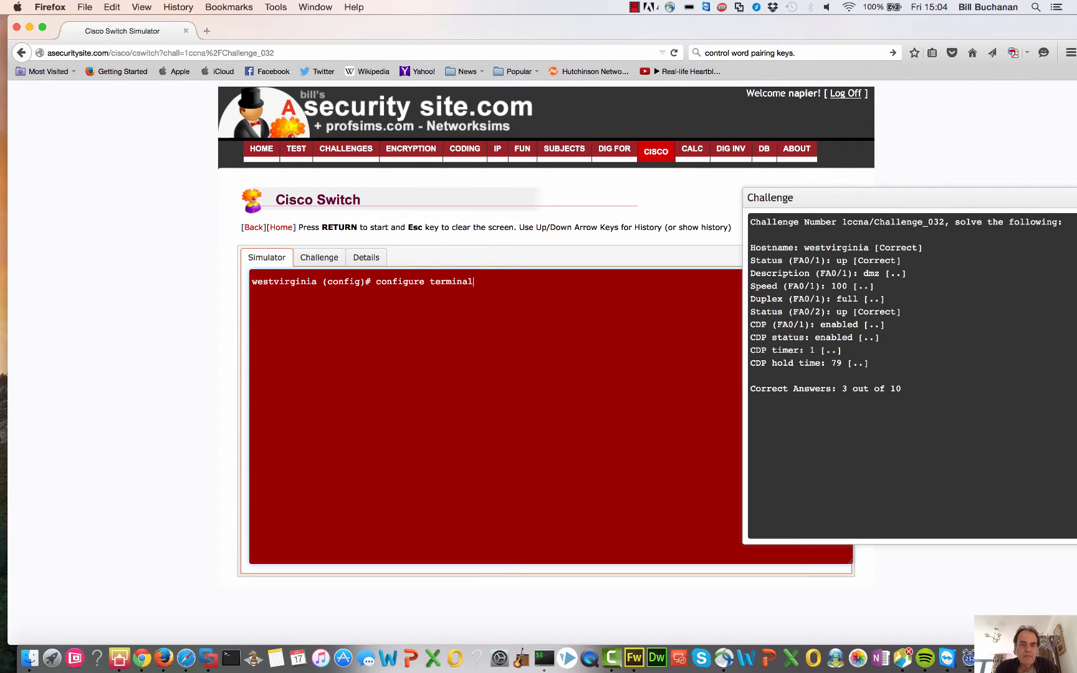
type("exit")
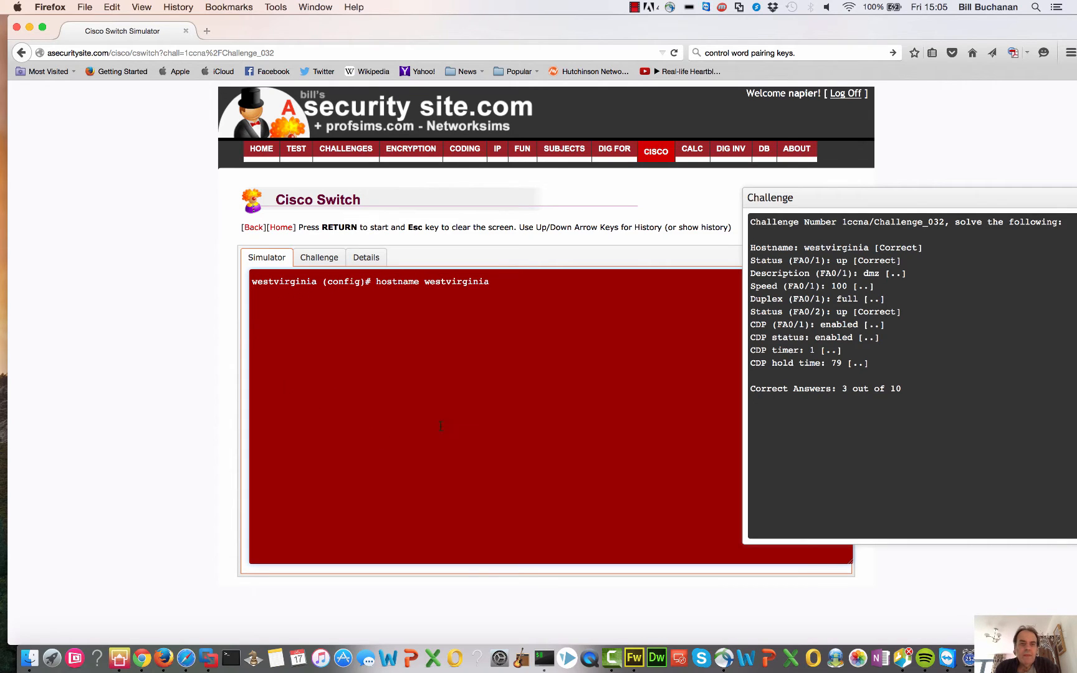
mouse_move(254, 228)
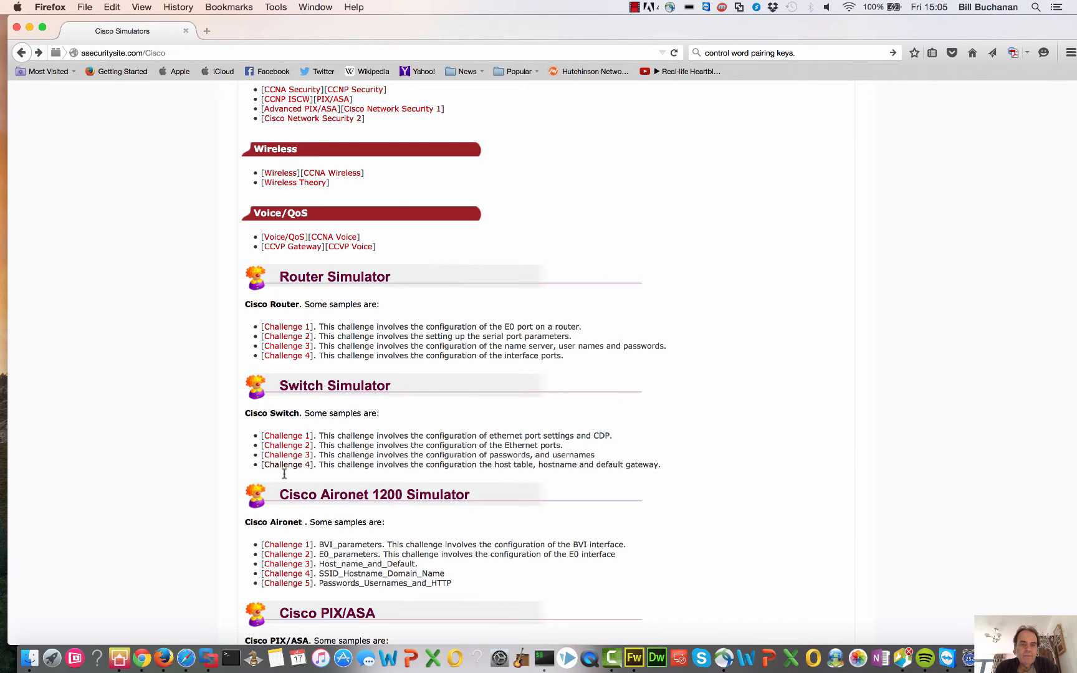
- Open the first Aironet 1200 wireless challenge from the Cisco simulators page
left_click(286, 545)
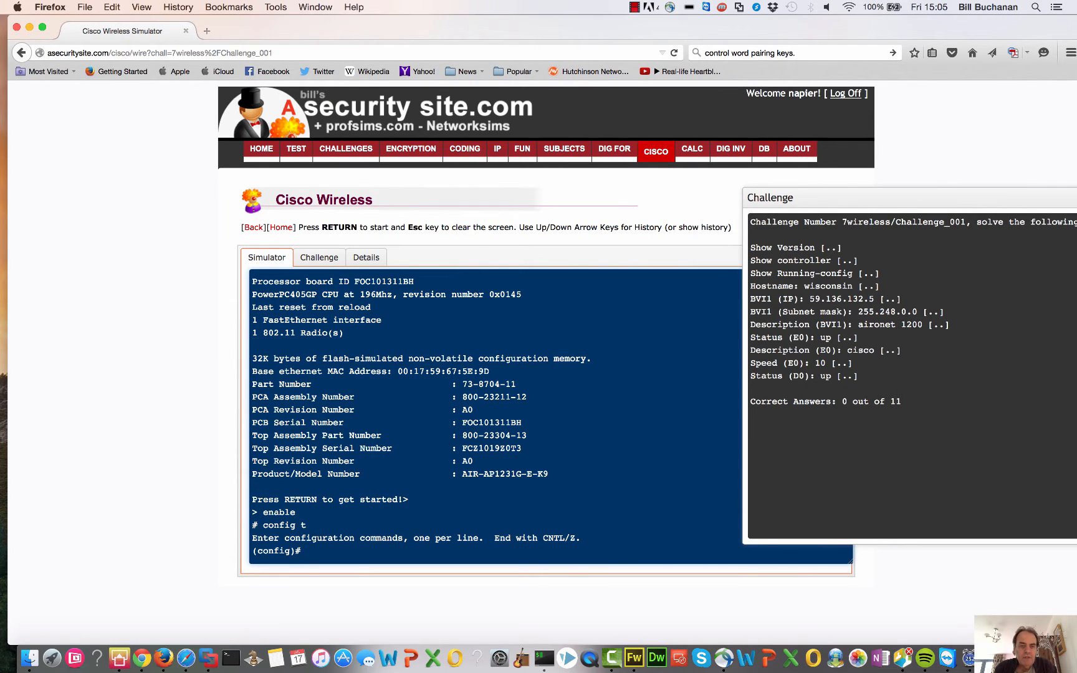
- Bring up the d0 radio interface with no shutdown, then exit
type("in")
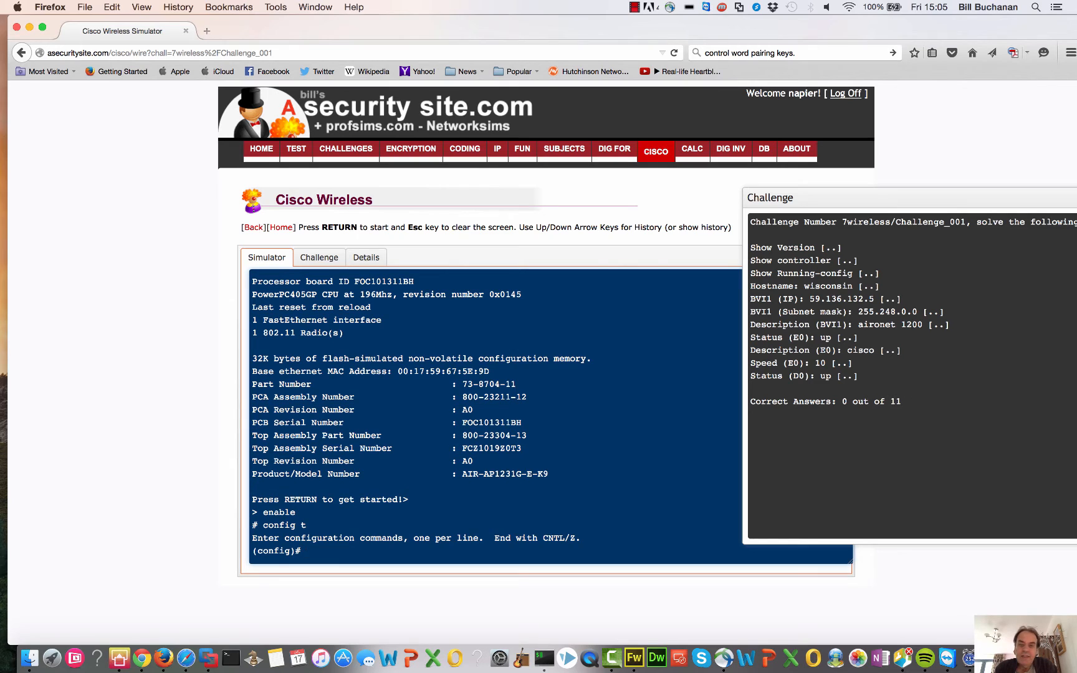
type("int d0")
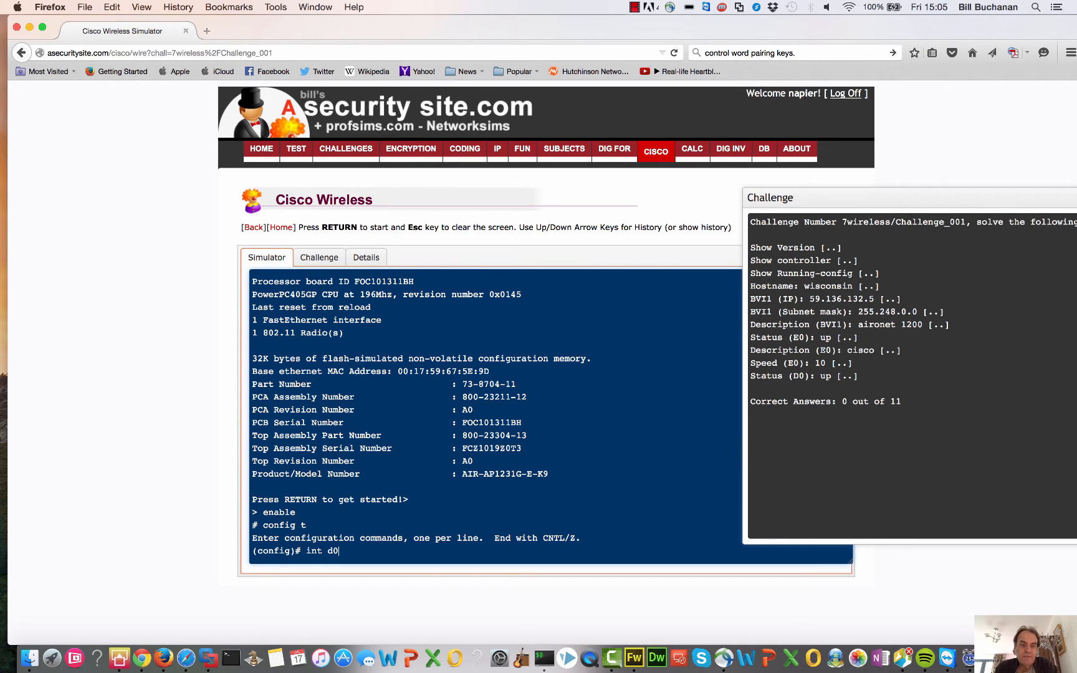
key("Return")
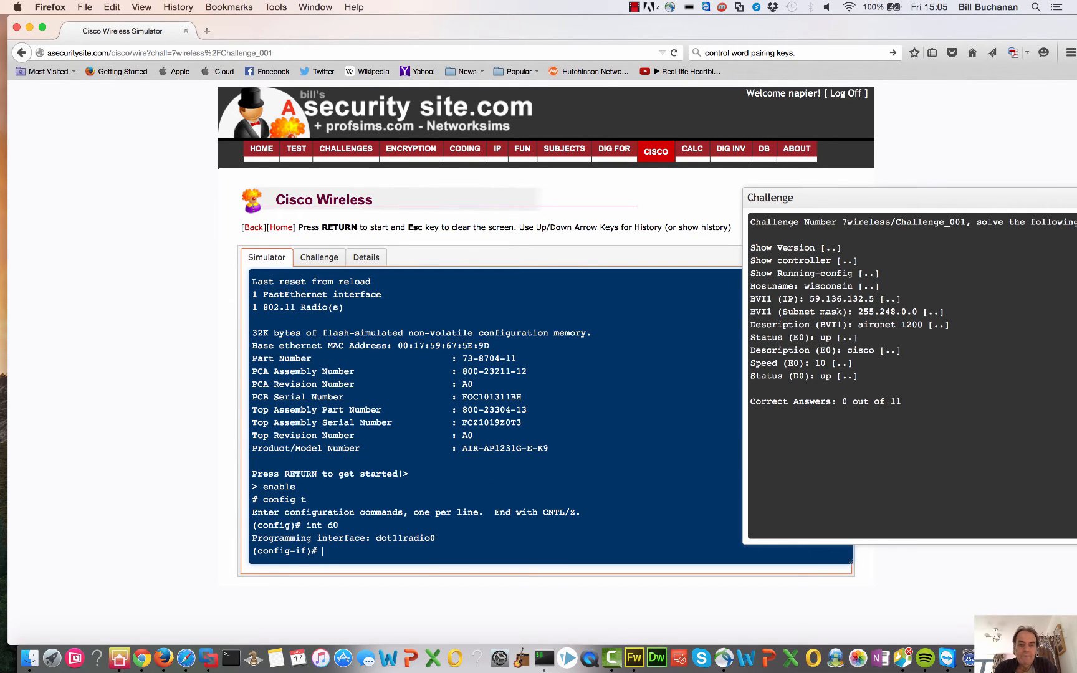
type("no shutdown")
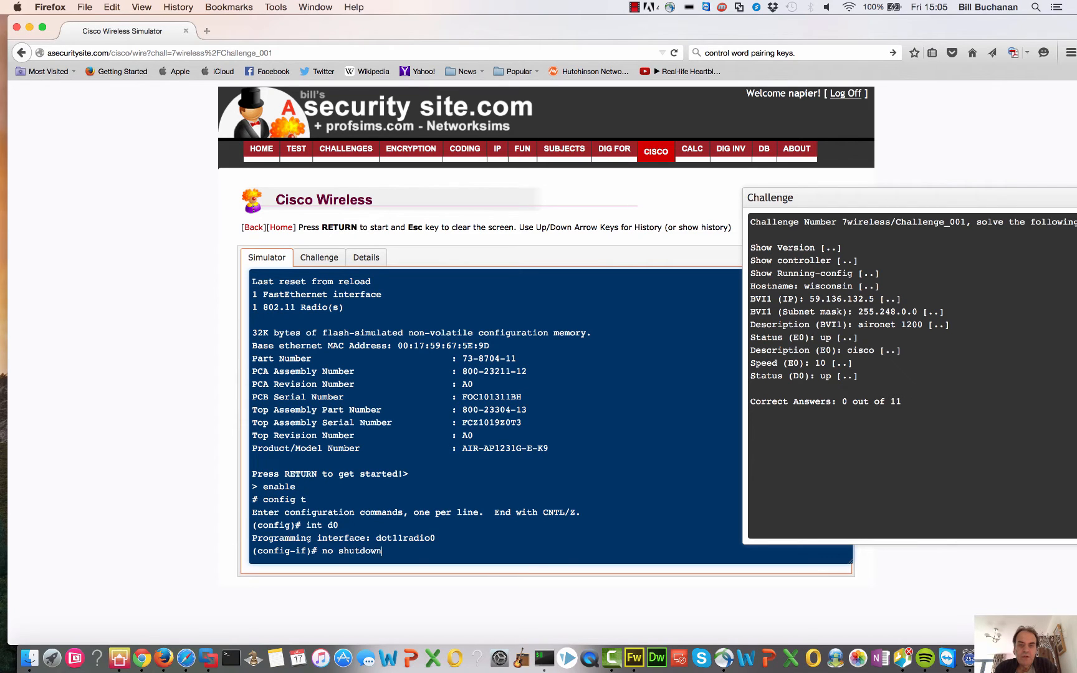
key("Return")
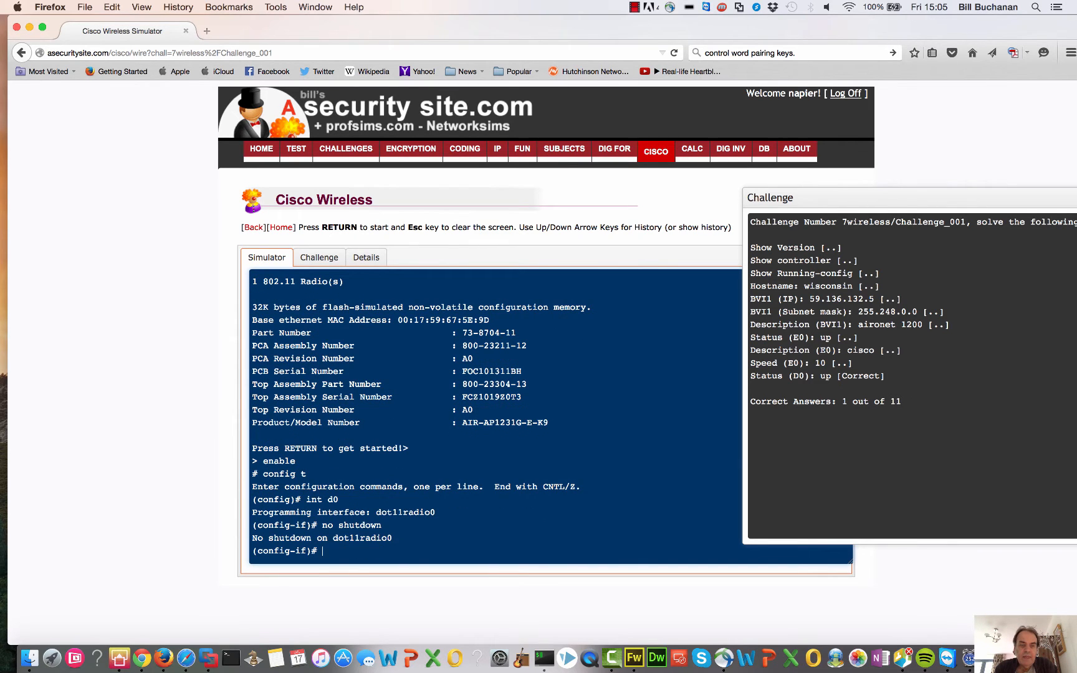
type("exit")
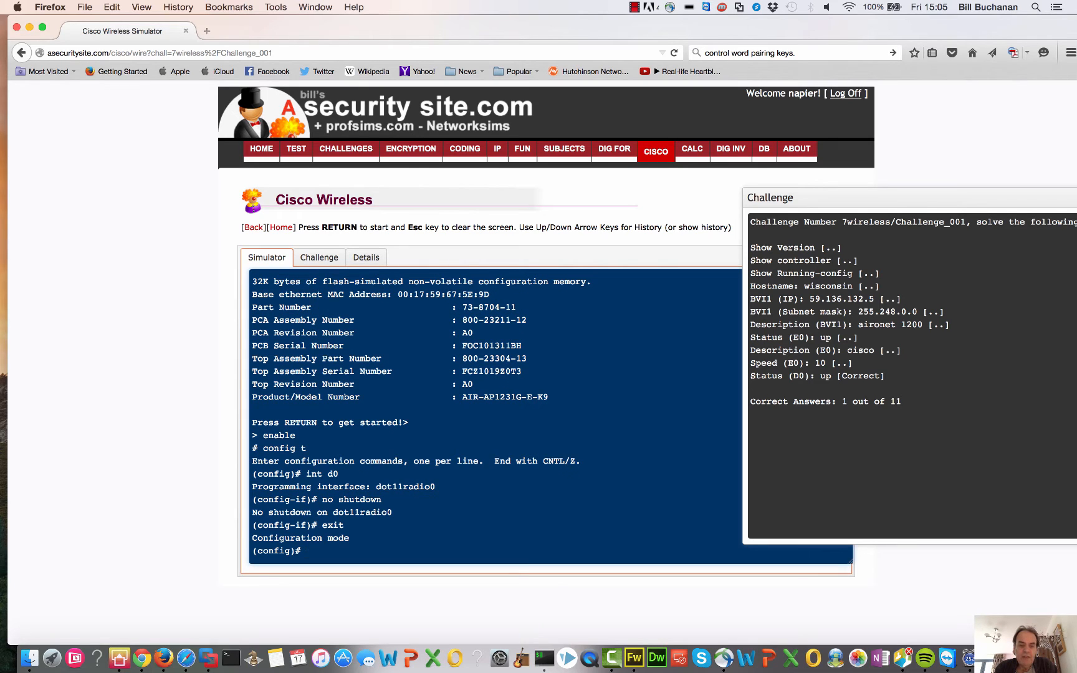
- Give interface bvi1 the IP address 59.139.132.5 with mask 255.248.0.0
type("int v")
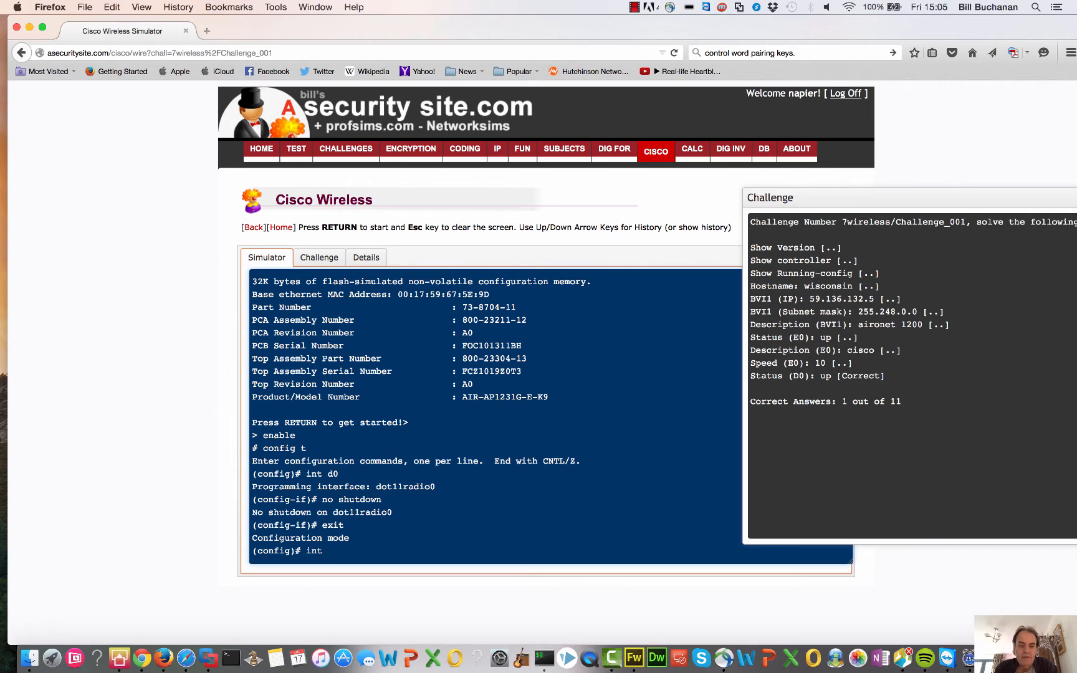
type("bvi")
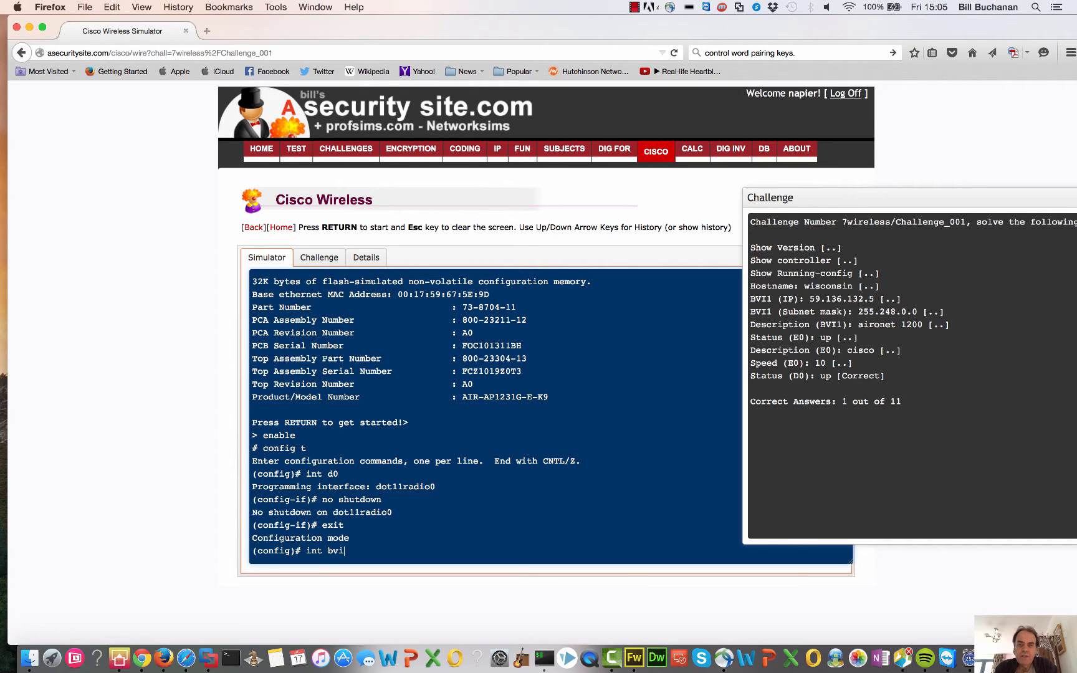
type("0")
type("in")
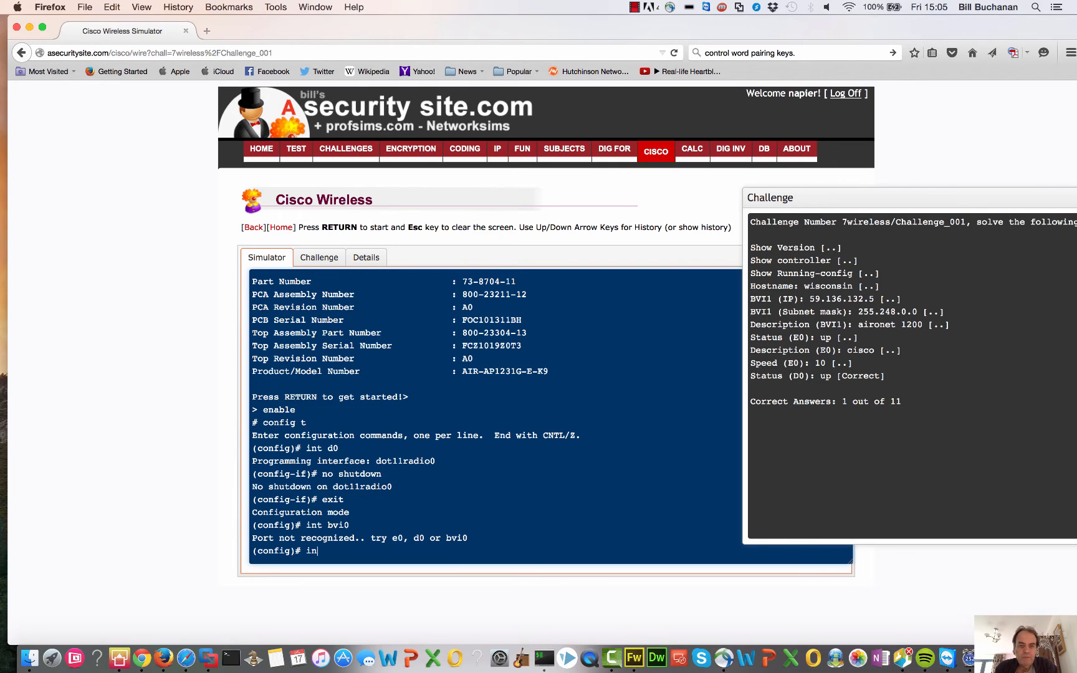
type("t")
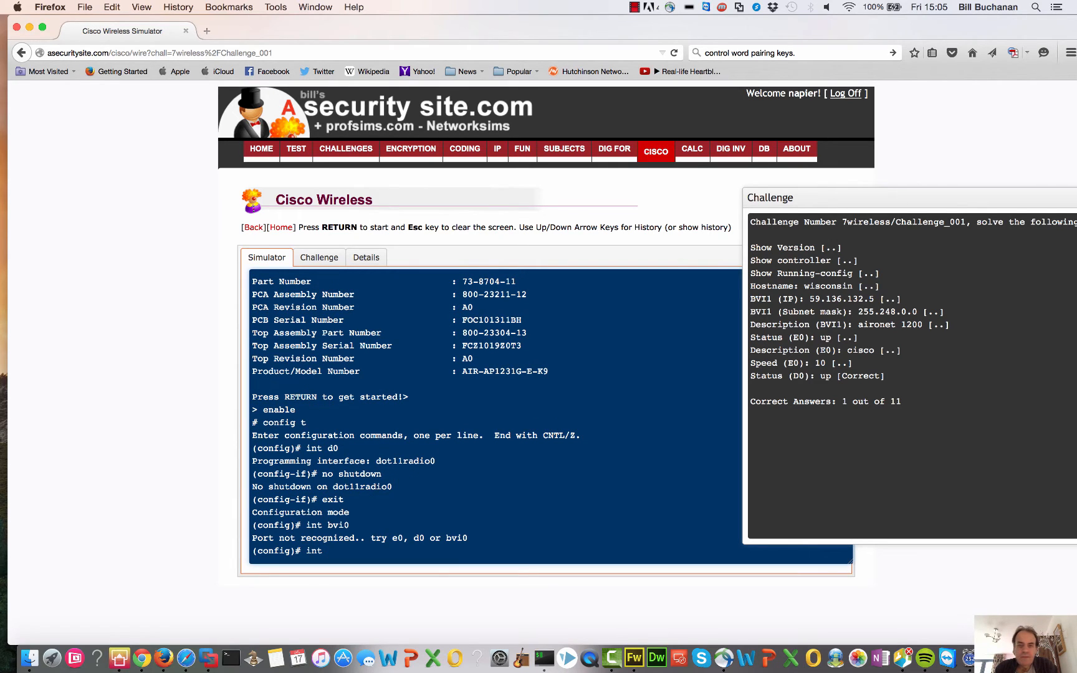
type("bv")
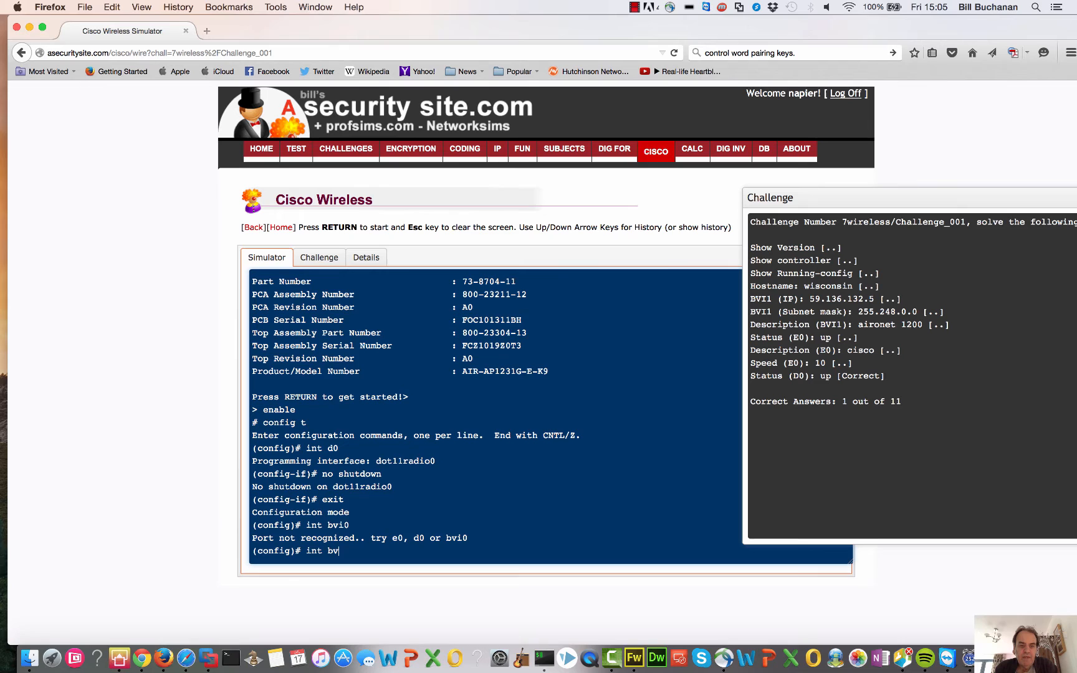
key("Return")
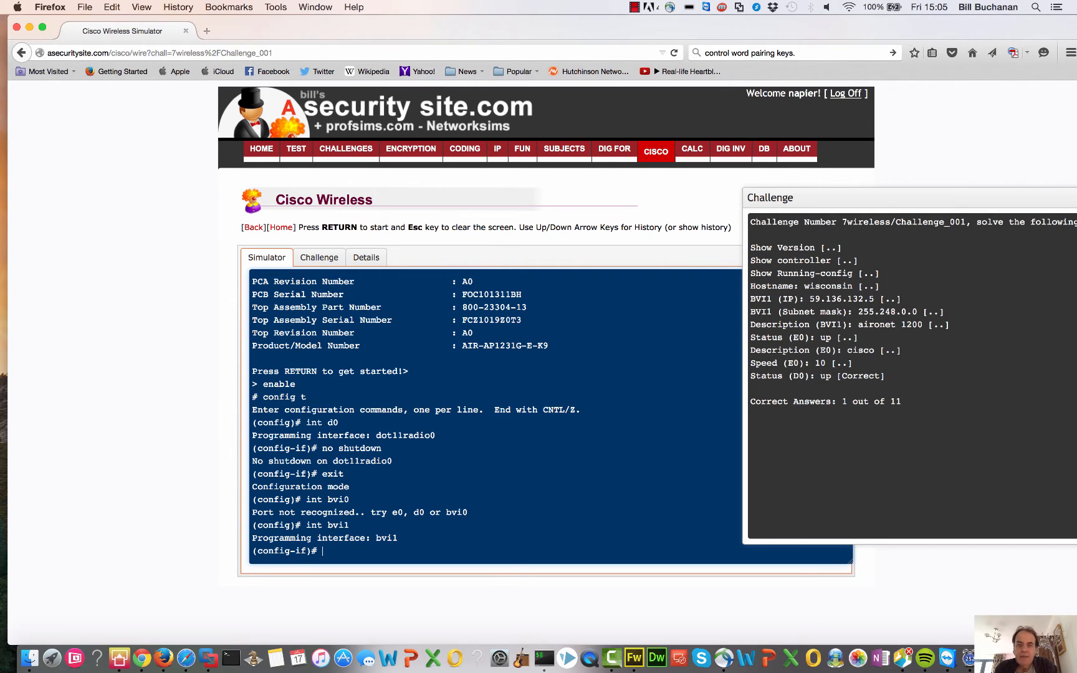
type("ip a")
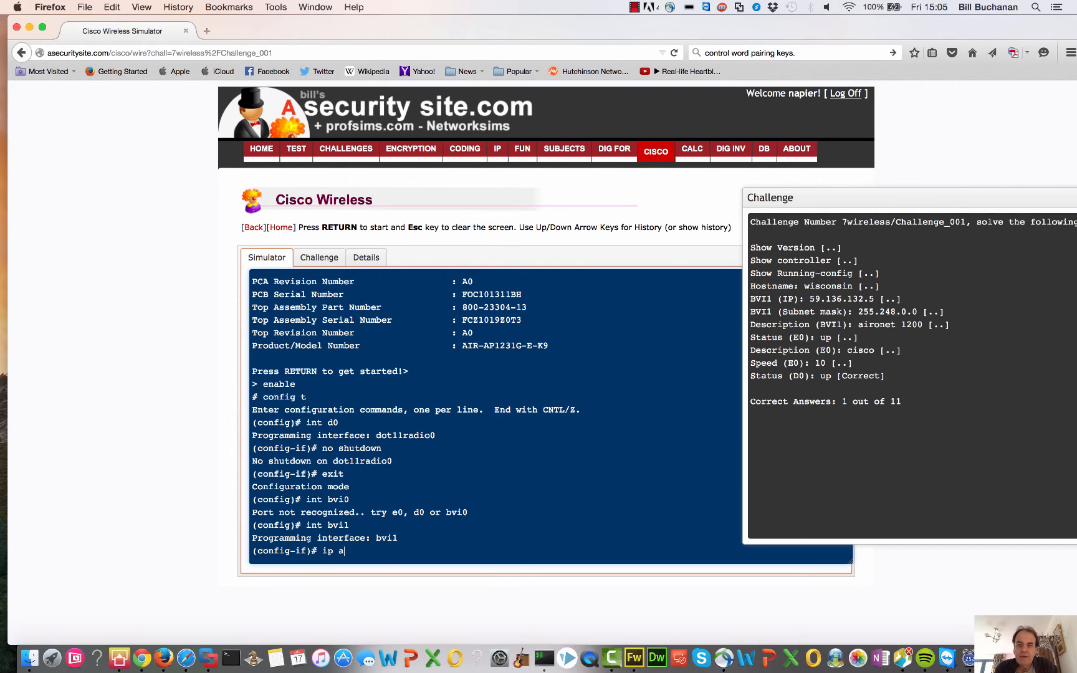
type("ddress")
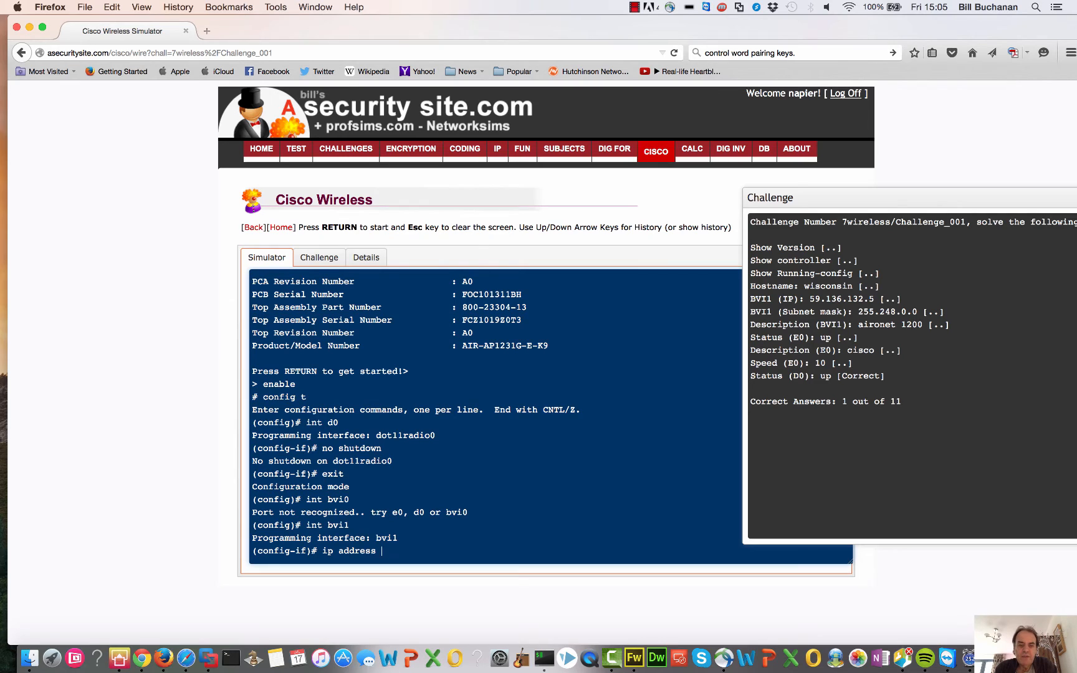
type("59.13")
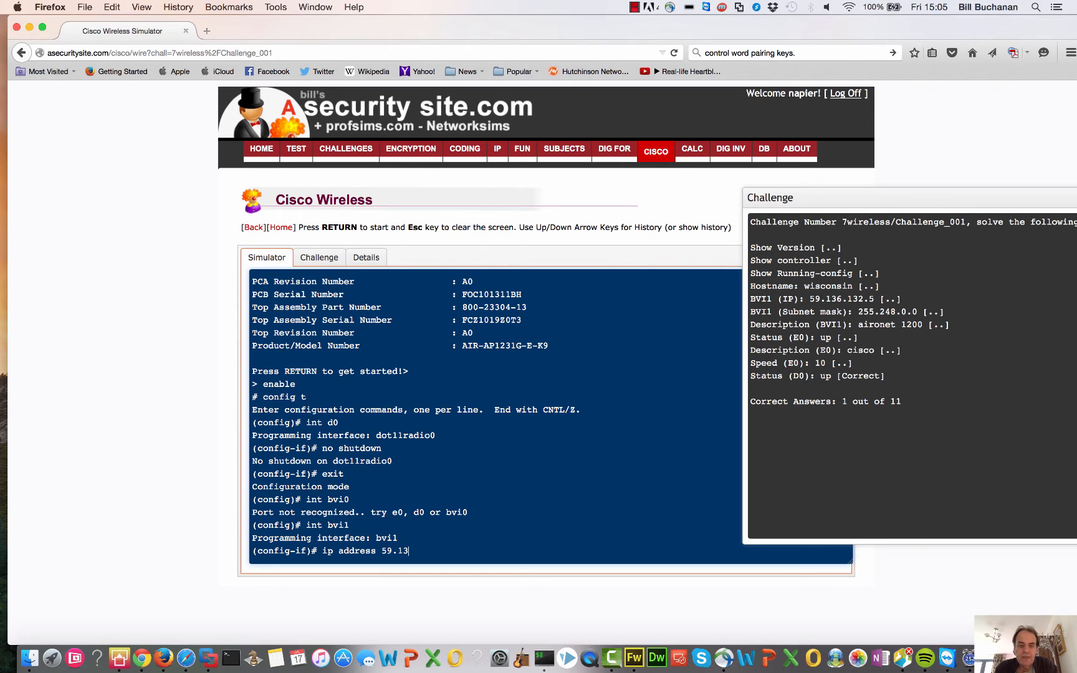
type("9.1")
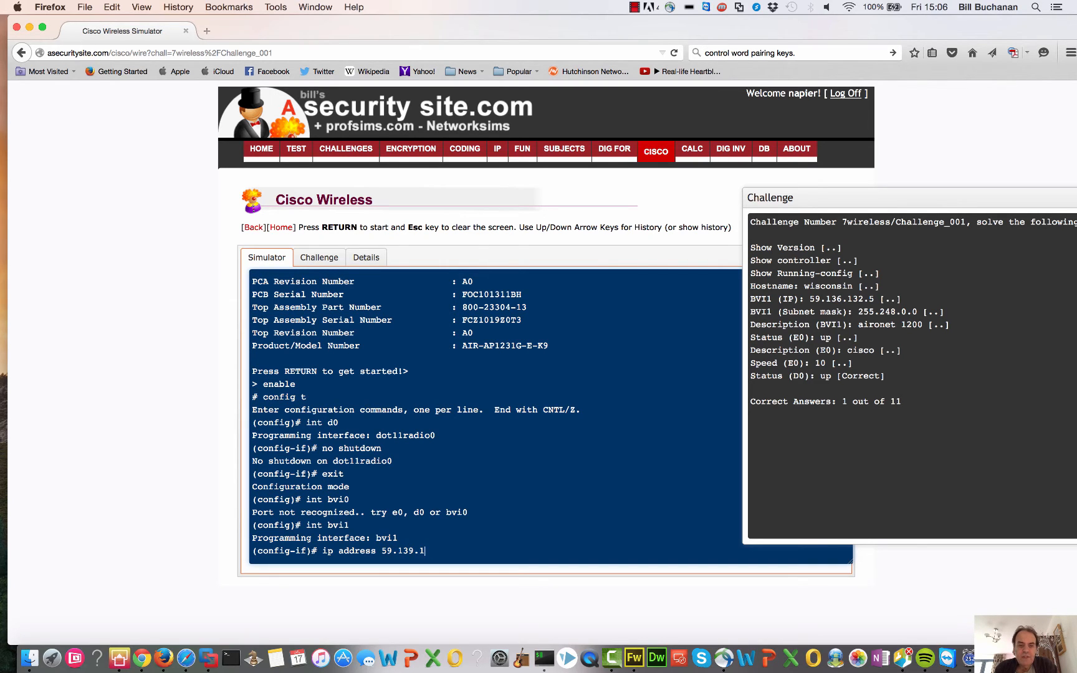
type("32.5 255.")
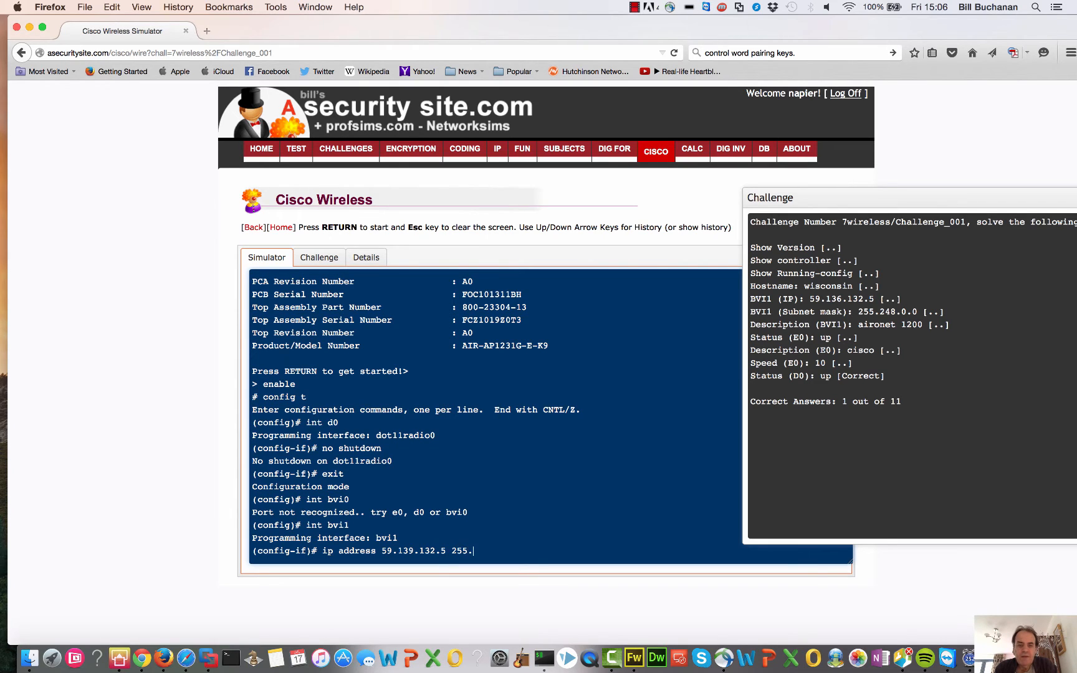
type("248.")
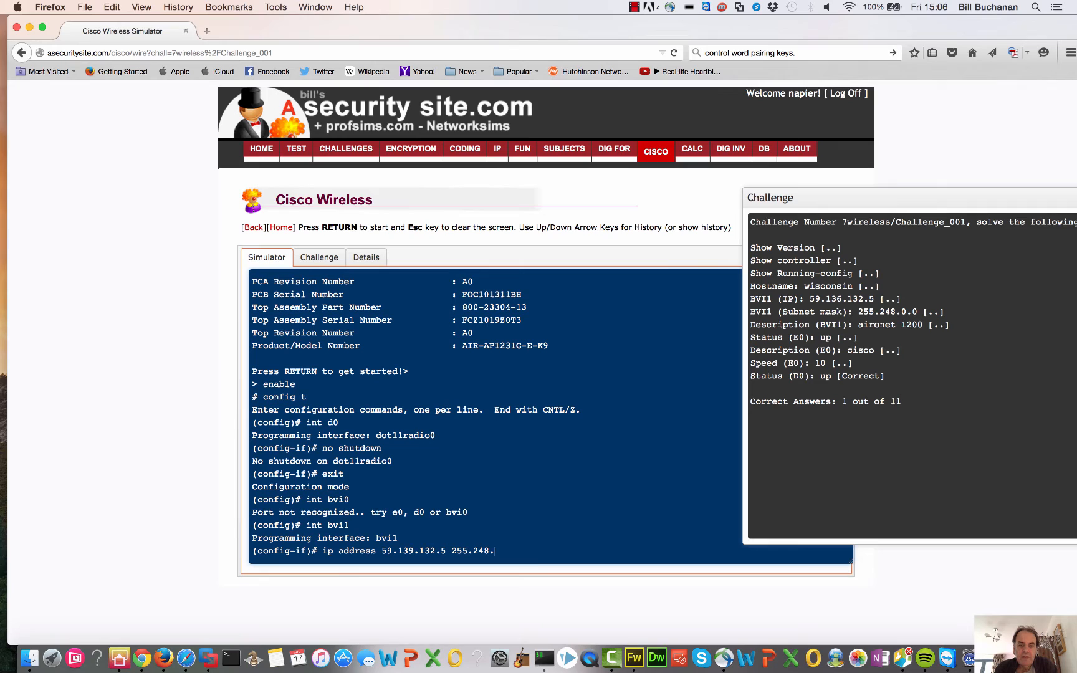
key("Return")
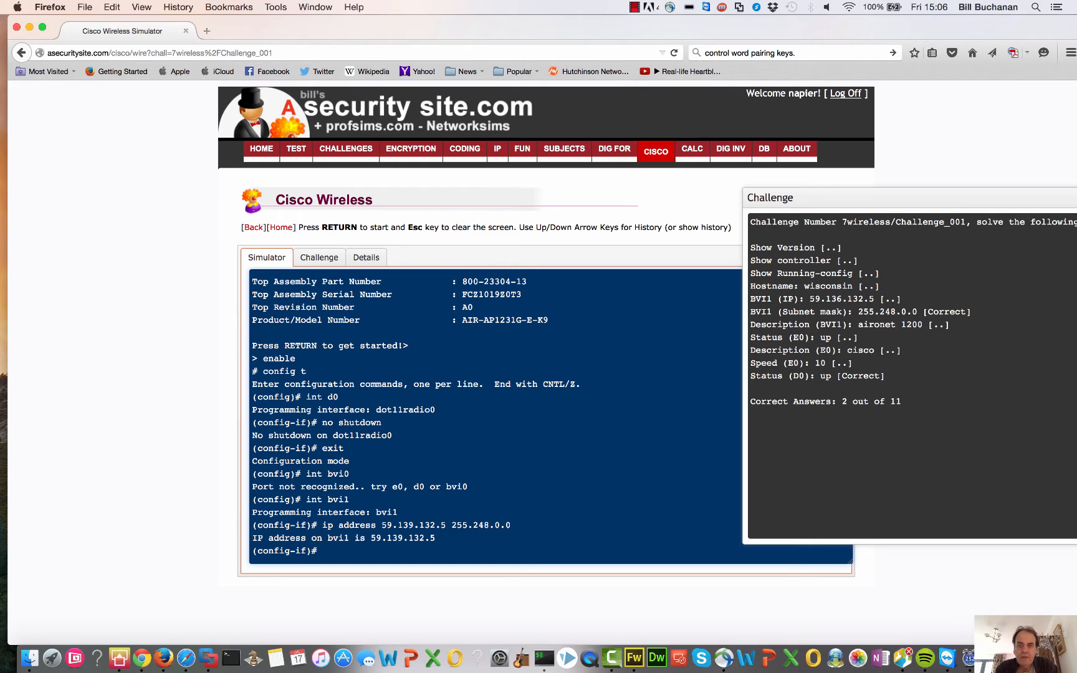
- Set the bvi1 description to 'aironet 1200'
type("descrip")
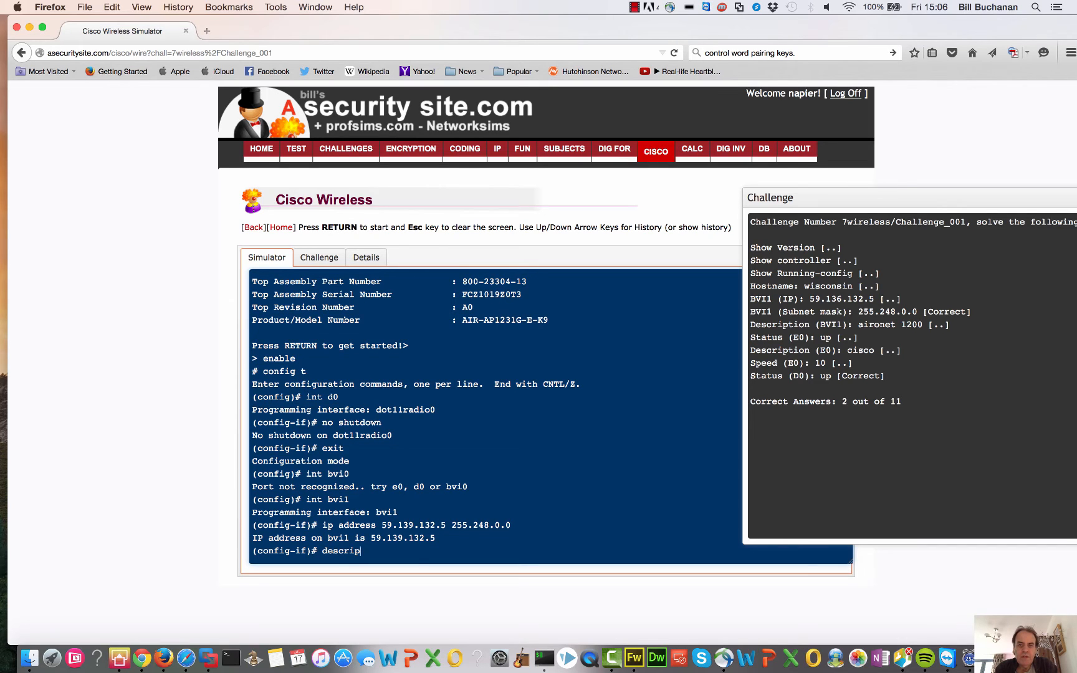
type("tion")
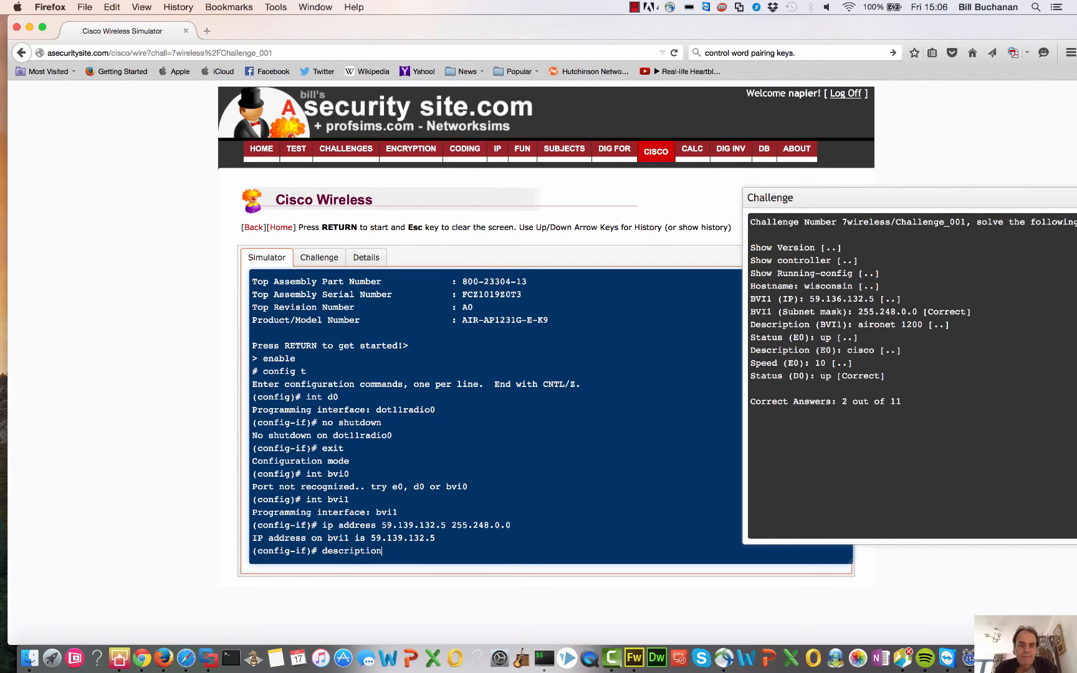
type("a")
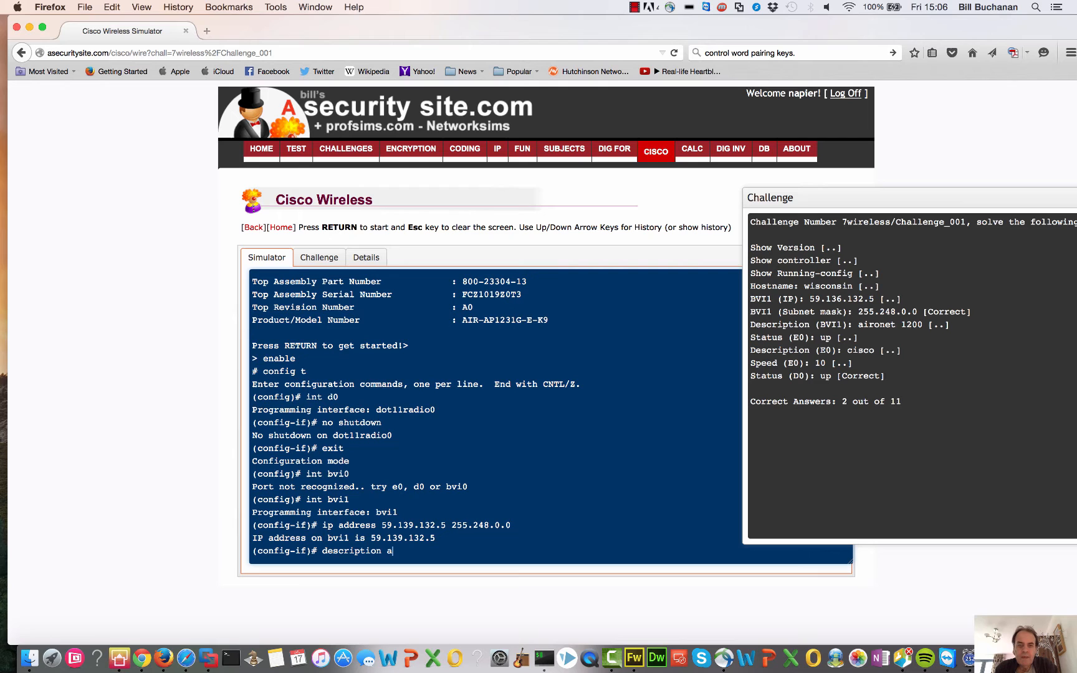
type("ironet 1")
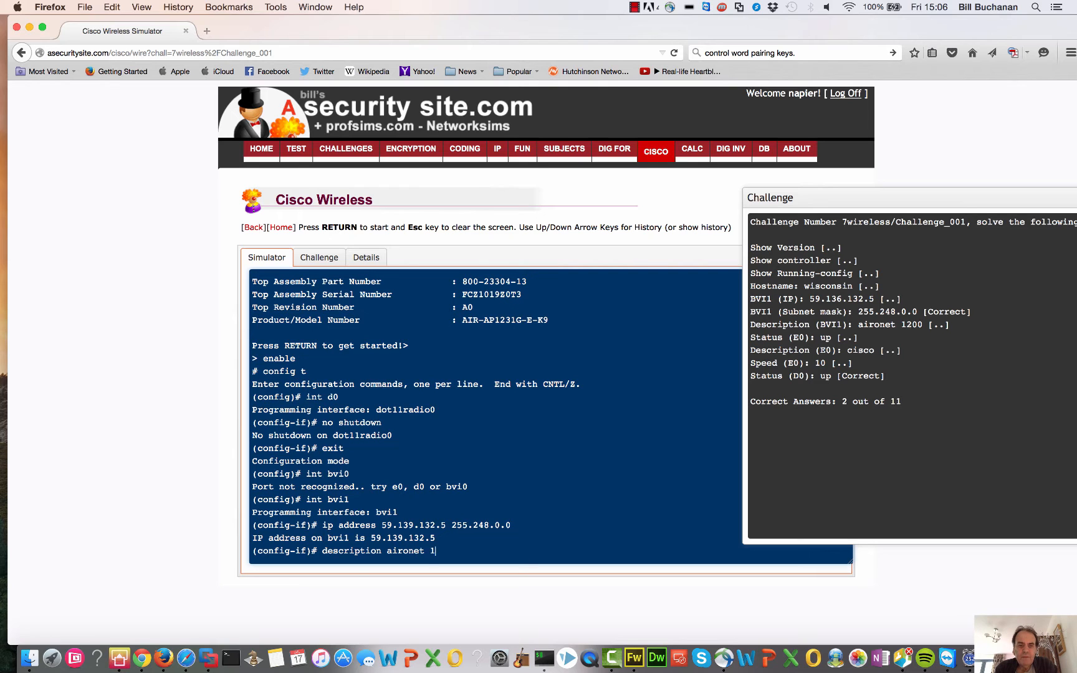
key("Return")
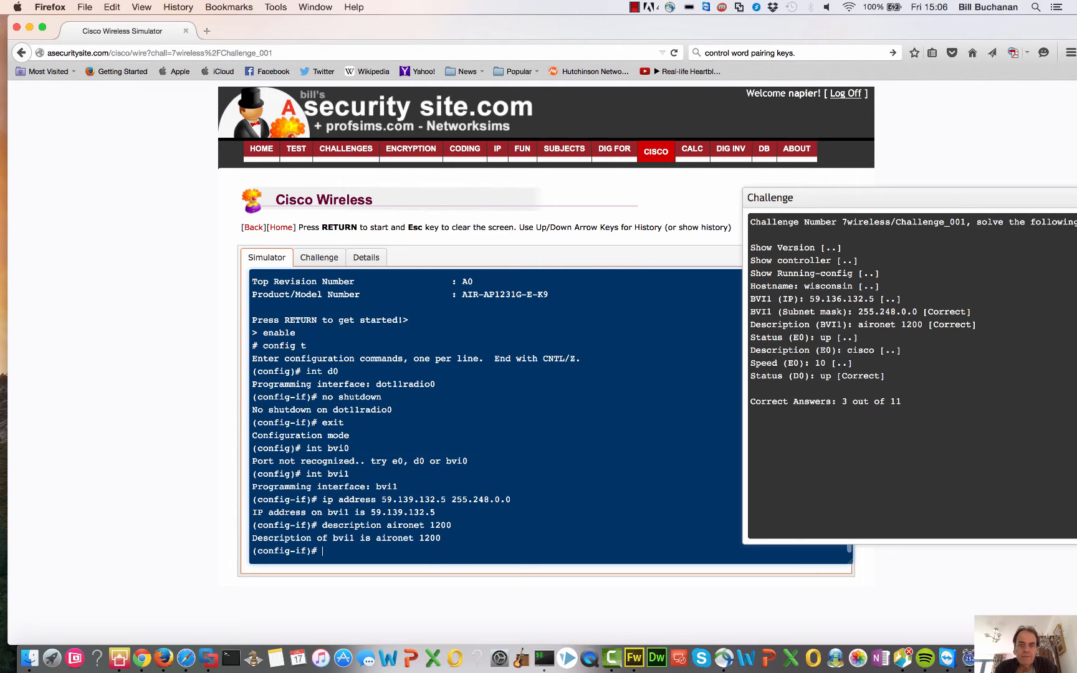
- Exit bvi1 and enable interface e0 with no shutdown
type("exit")
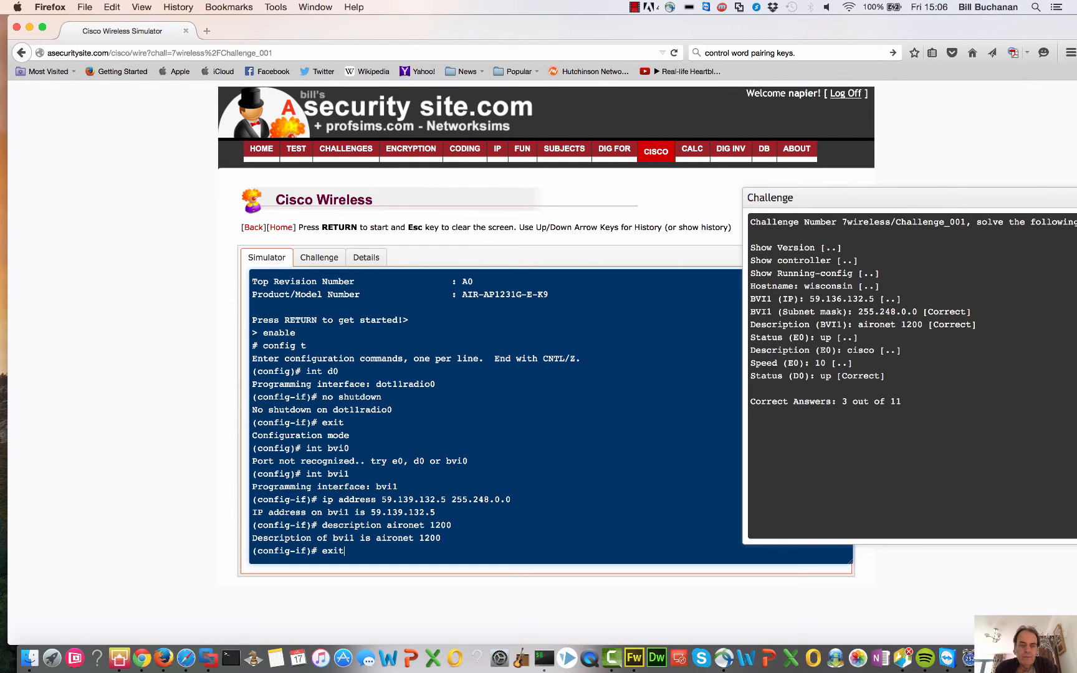
key("Return")
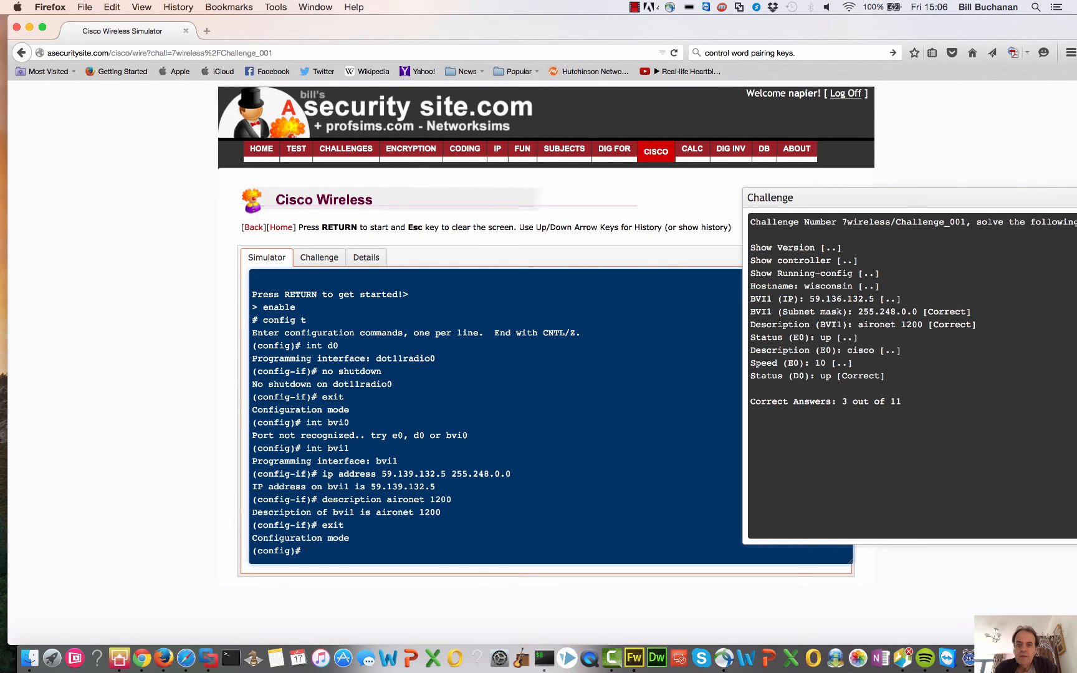
type("int e0")
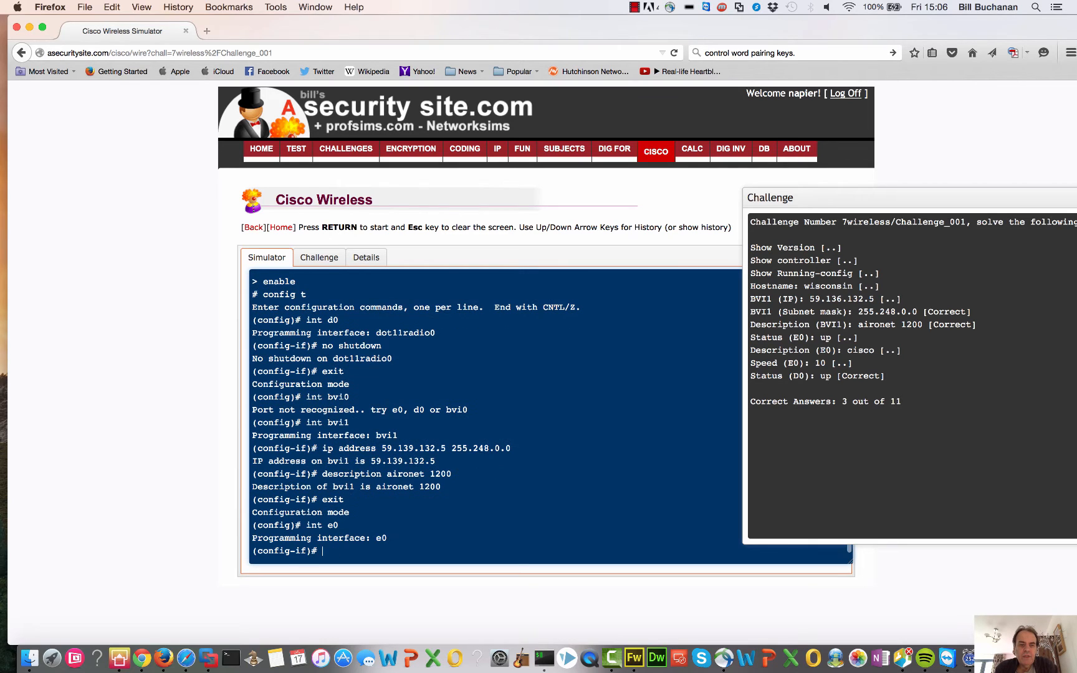
type("n")
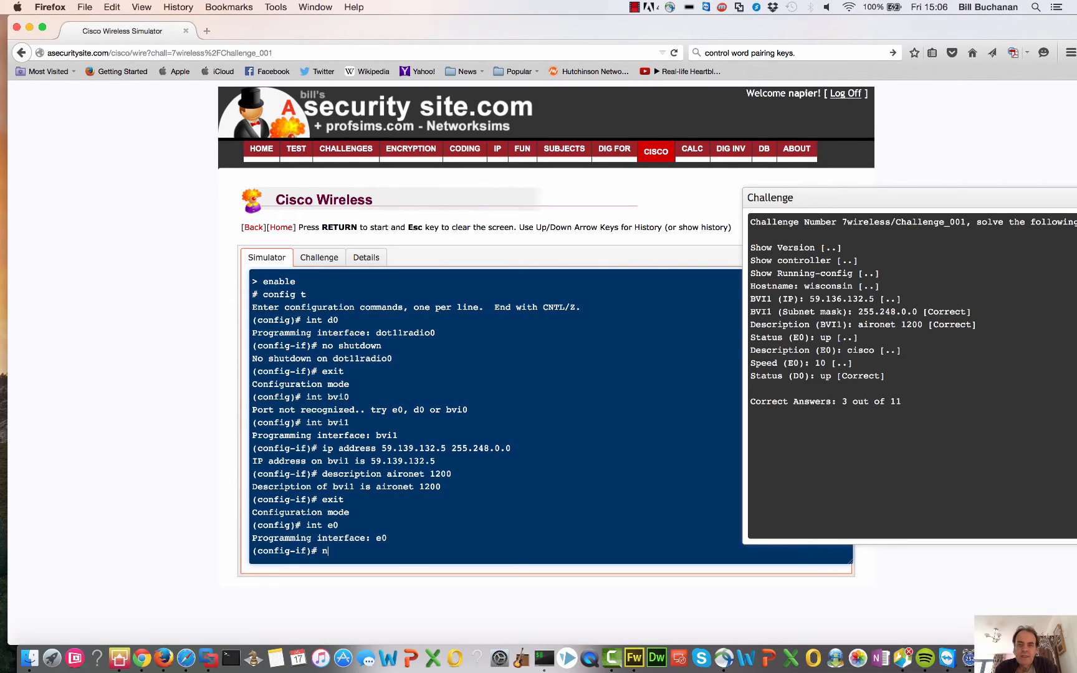
type("o shu")
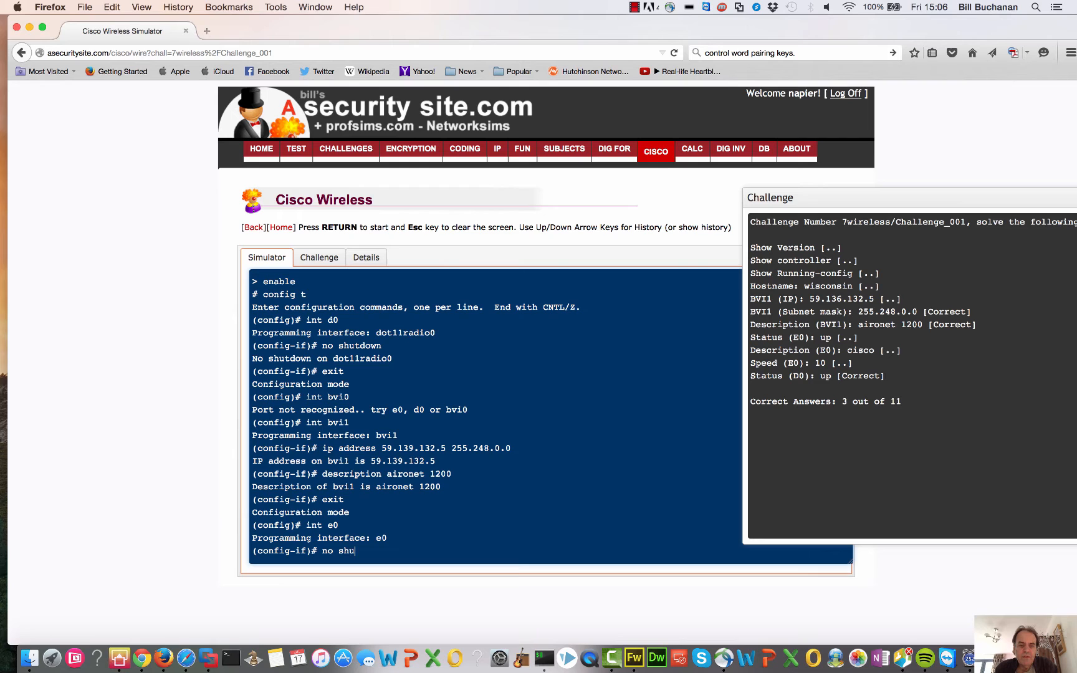
key("Return")
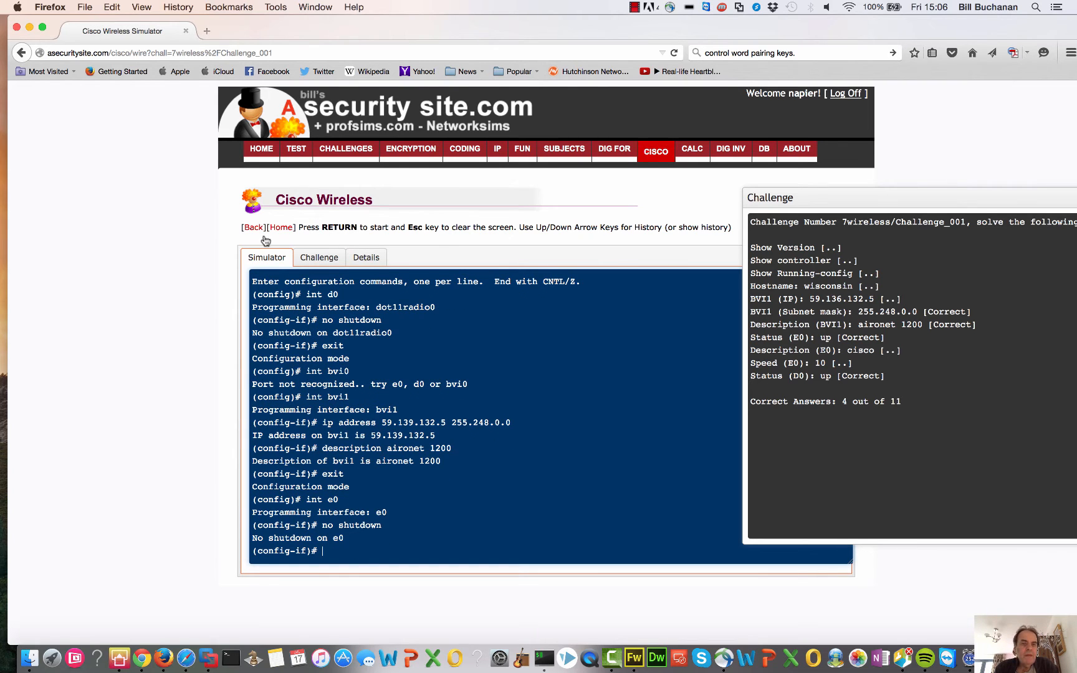
- Return to the Cisco challenge list and open PIX/ASA Challenge 3
left_click(319, 256)
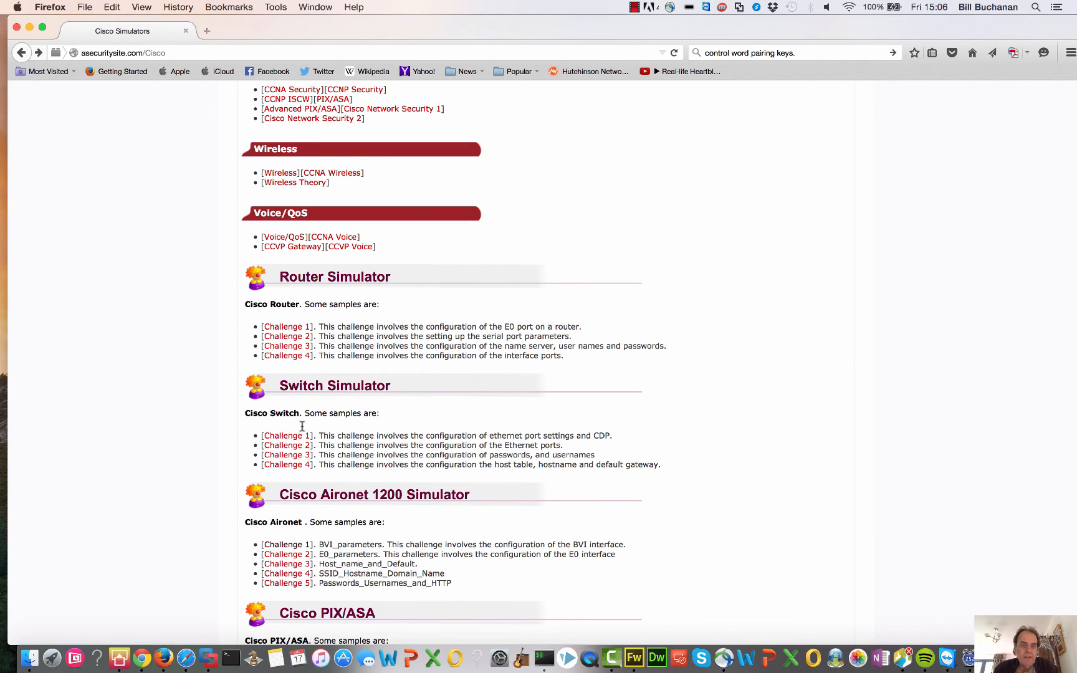
scroll("down", 3)
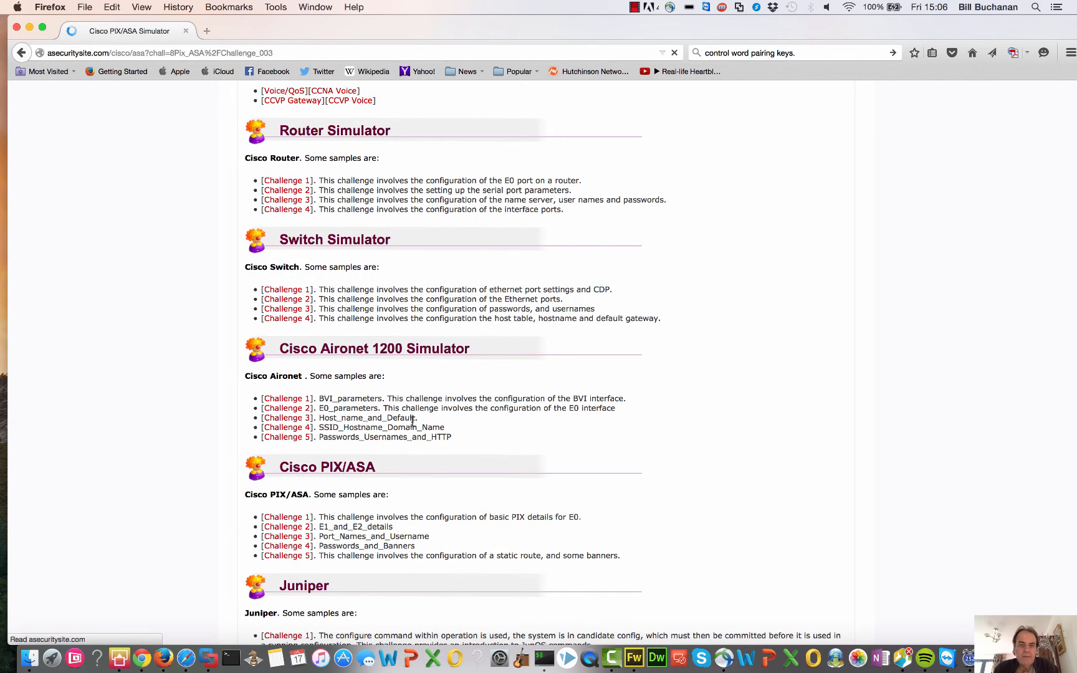
left_click(287, 536)
type("hos")
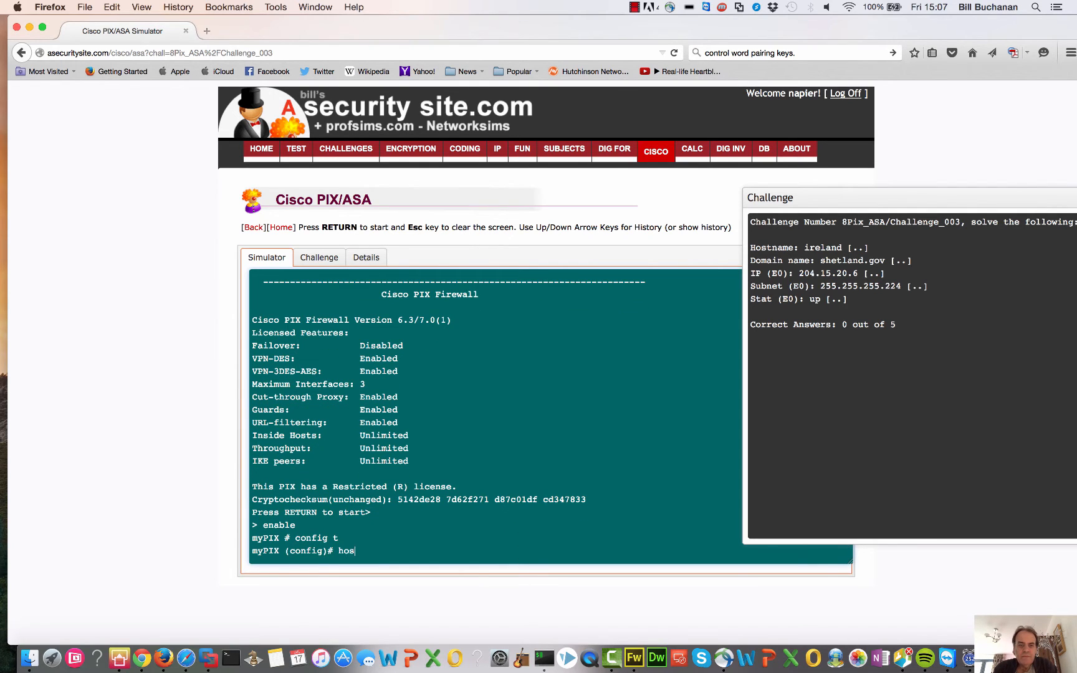
- Set the PIX firewall hostname to ireland
type("tname iceland")
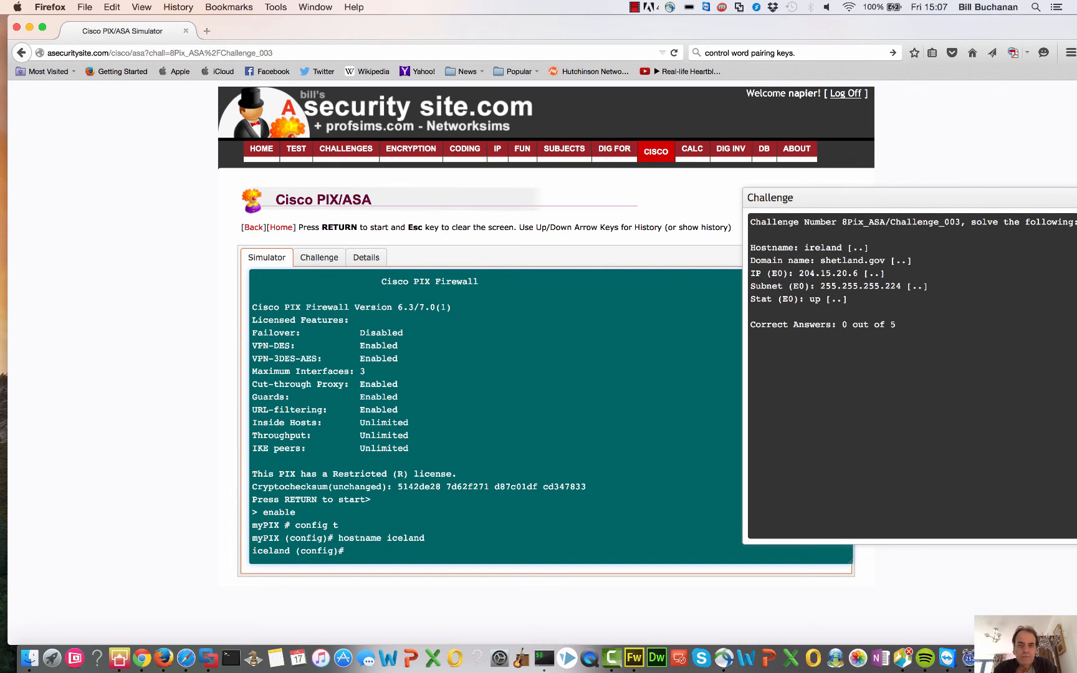
type("hostname irela")
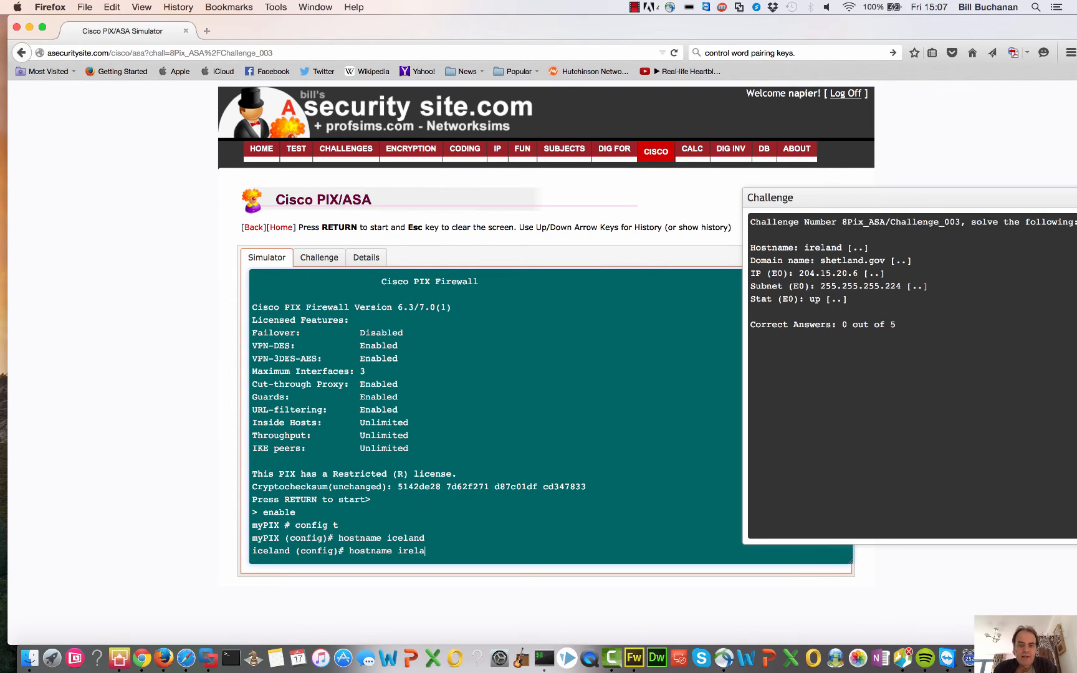
key("Return")
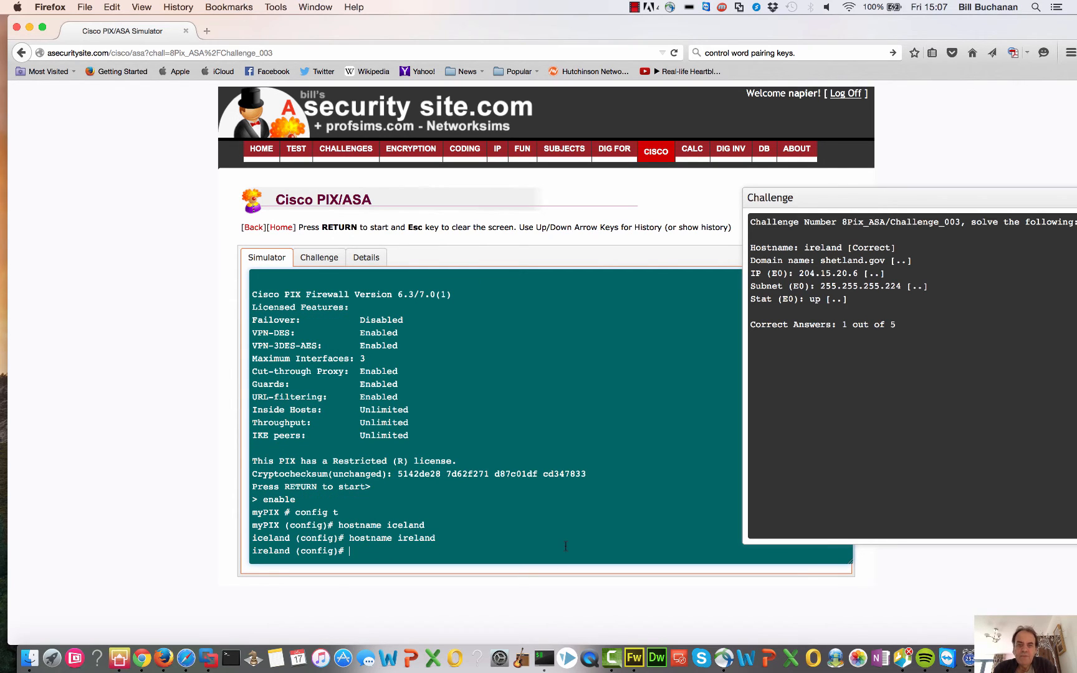
type("int")
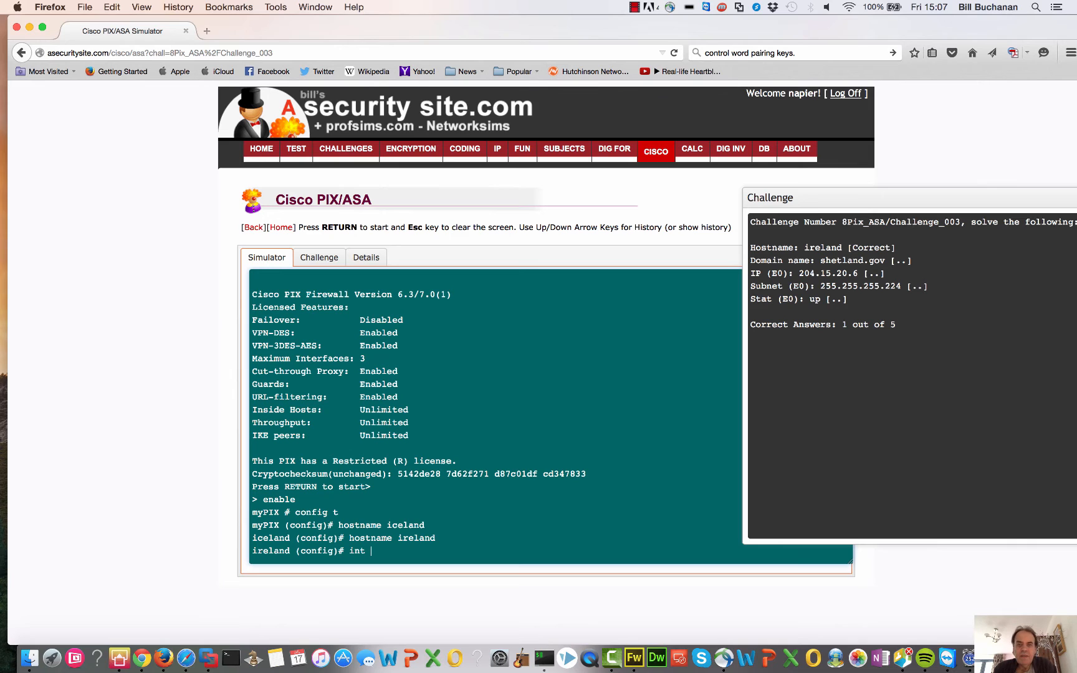
- Assign PIX interface e0 IP 204.15.20.6 with mask 255.255.255.254, then submit another command
type("e0")
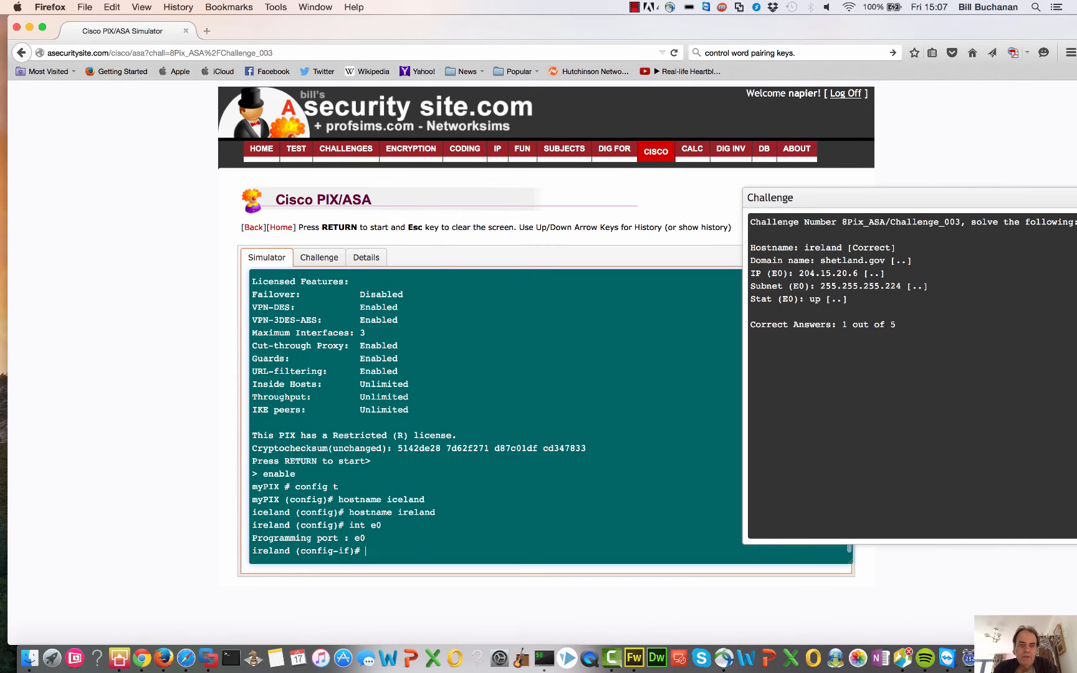
type("ip a")
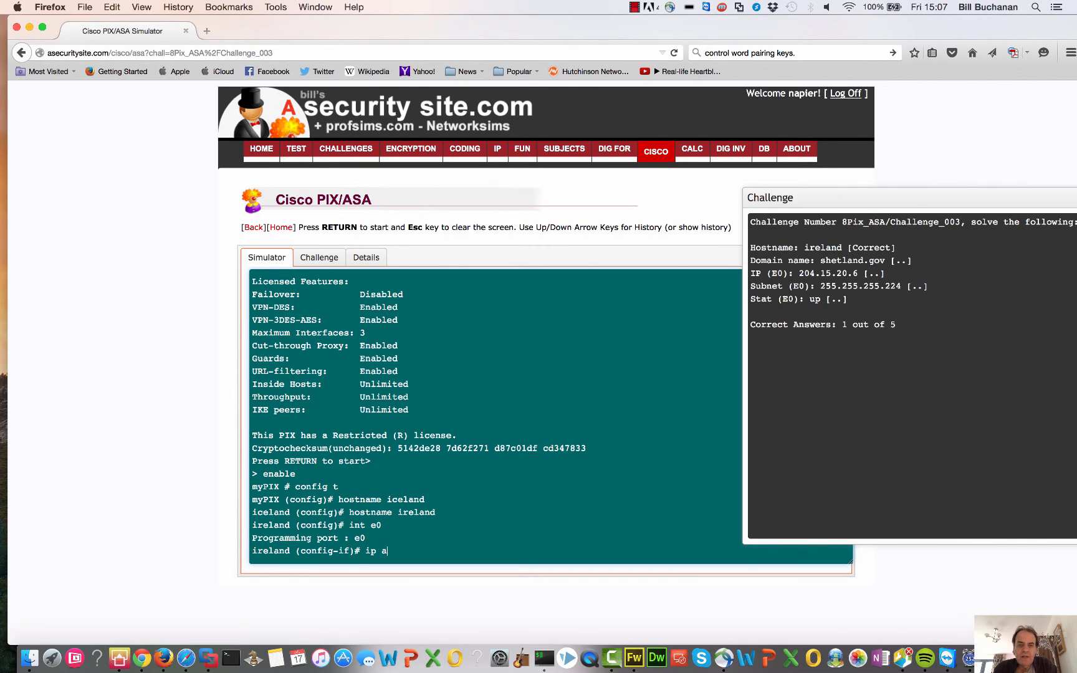
type("ddress 2")
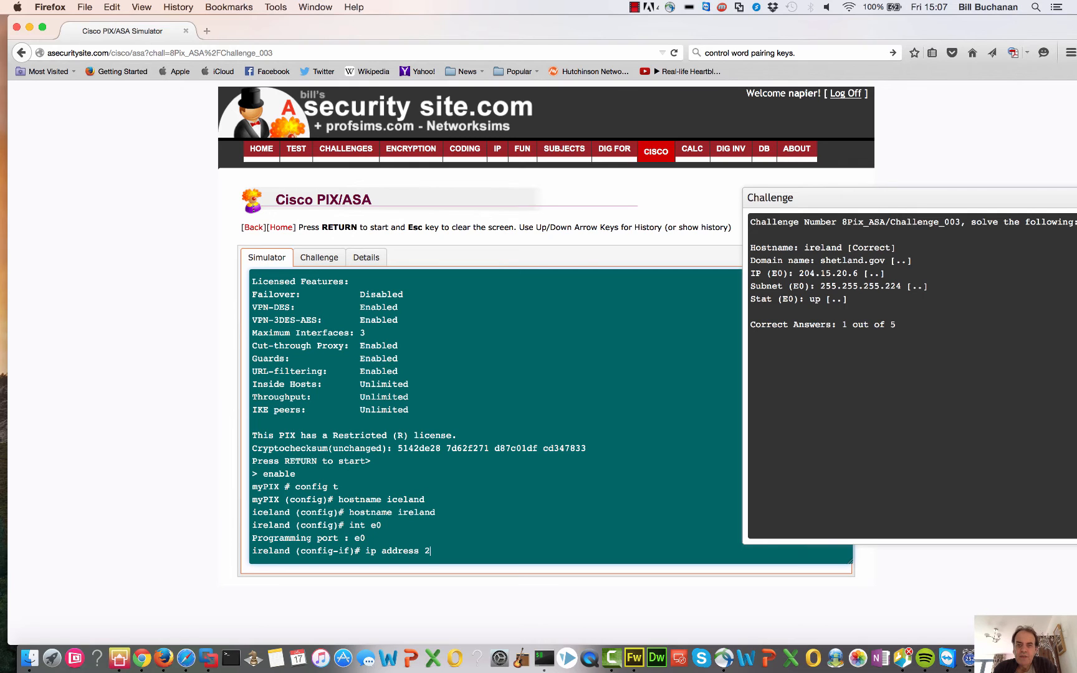
type("04.")
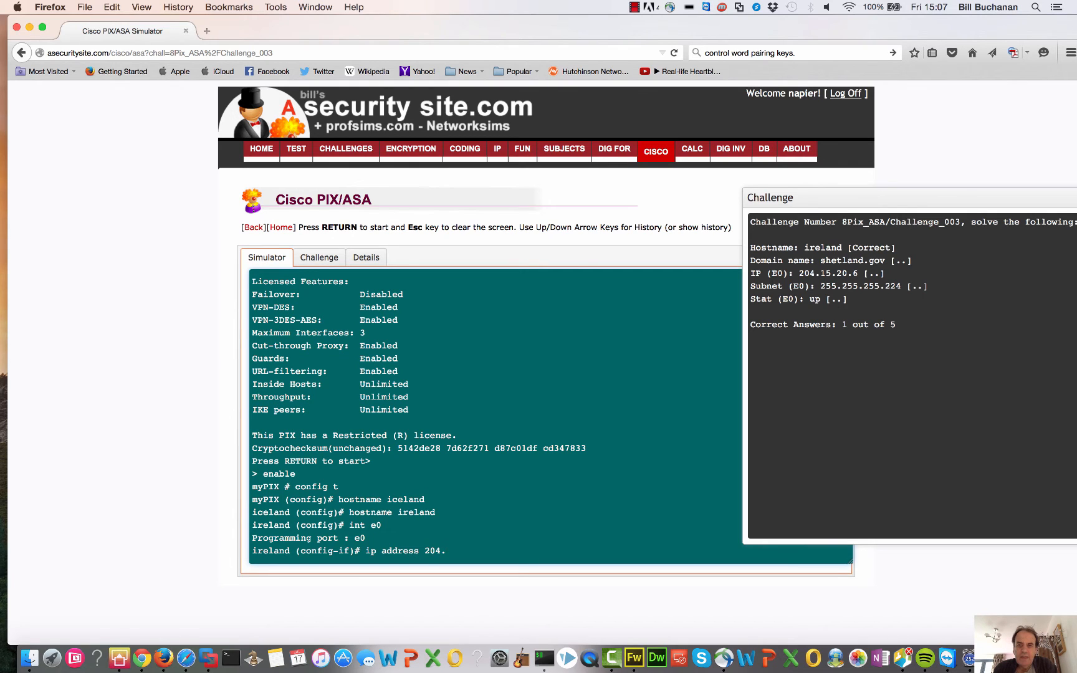
type("15.20.")
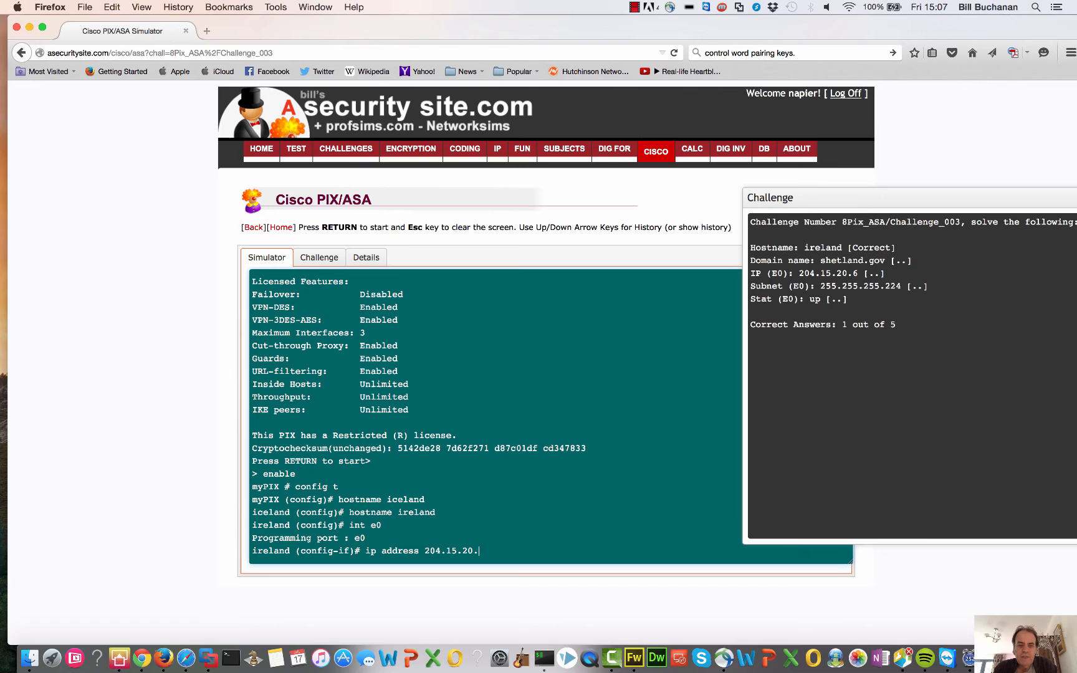
type("6 2")
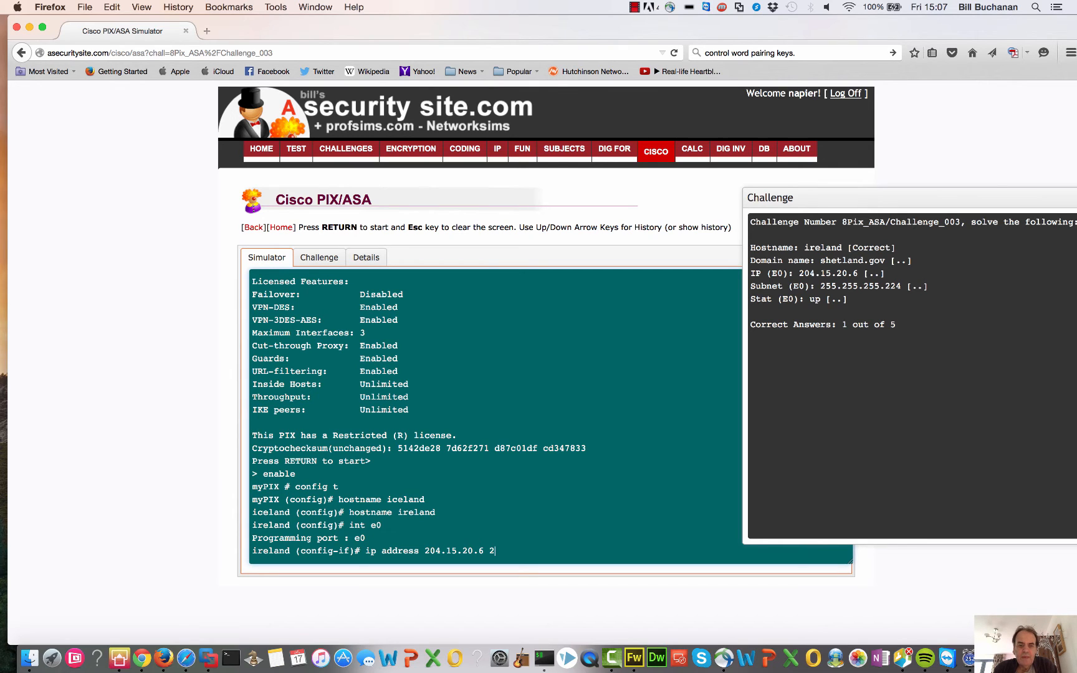
type("55.255.25")
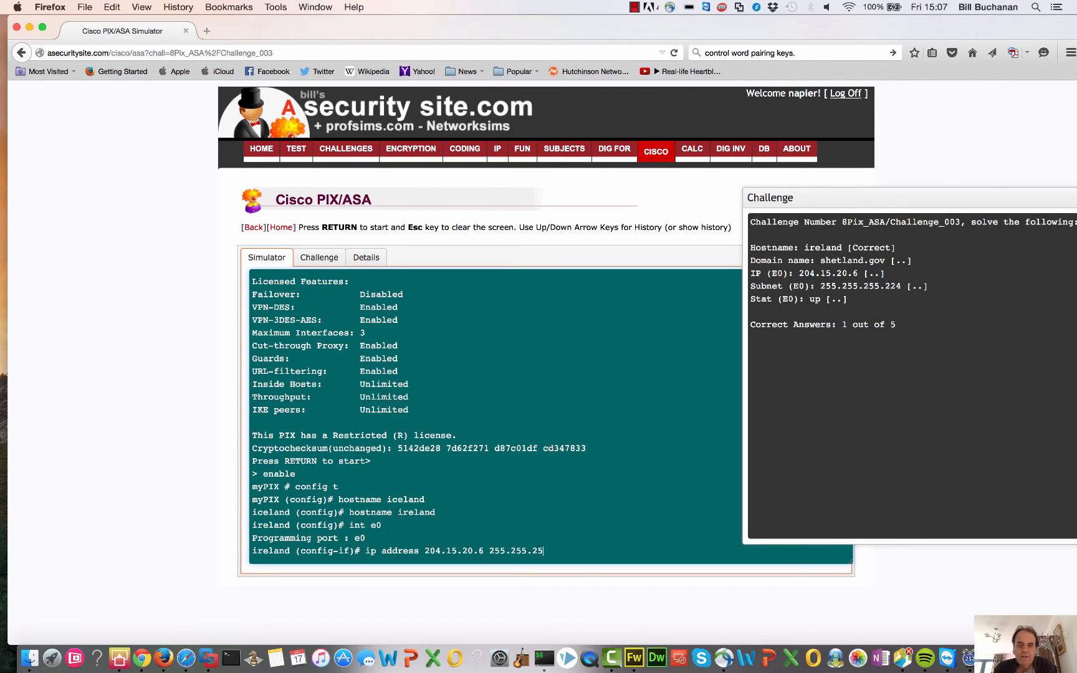
key("Return")
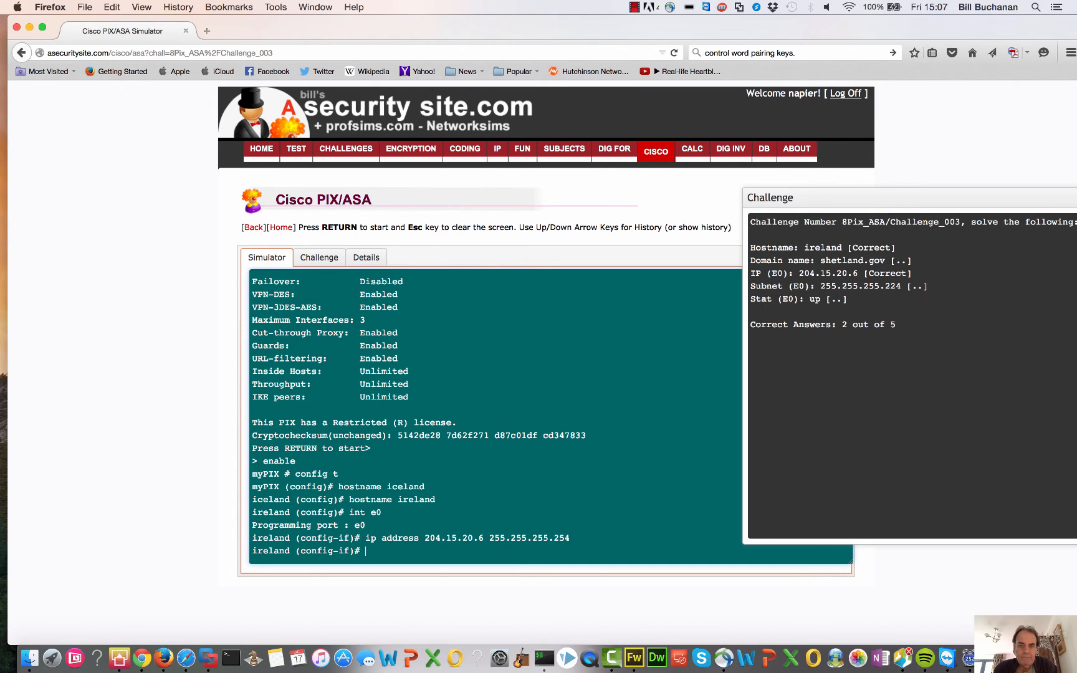
key("Return")
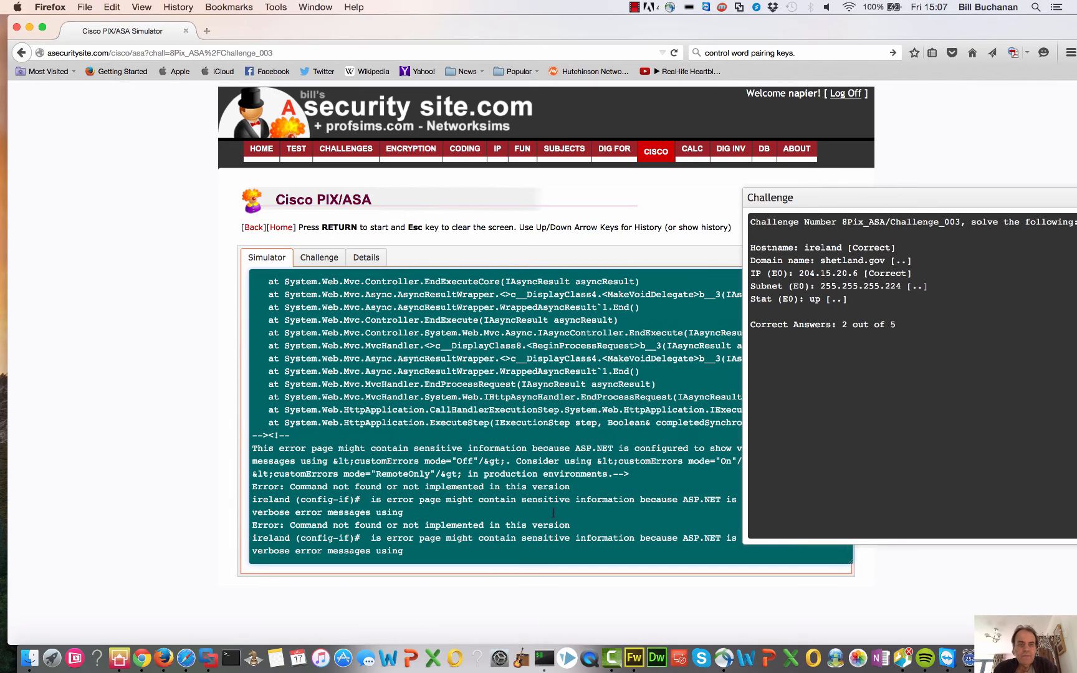
mouse_move(229, 268)
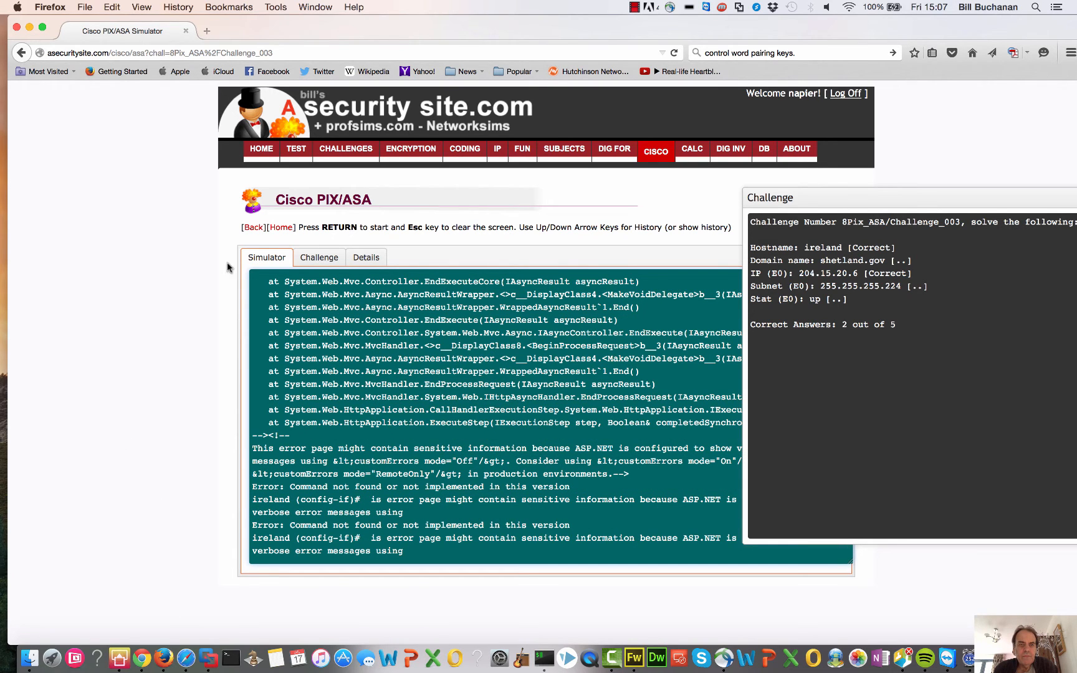
- Leave the PIX challenge and scroll through the Cisco Simulators sample challenge lists
left_click(22, 52)
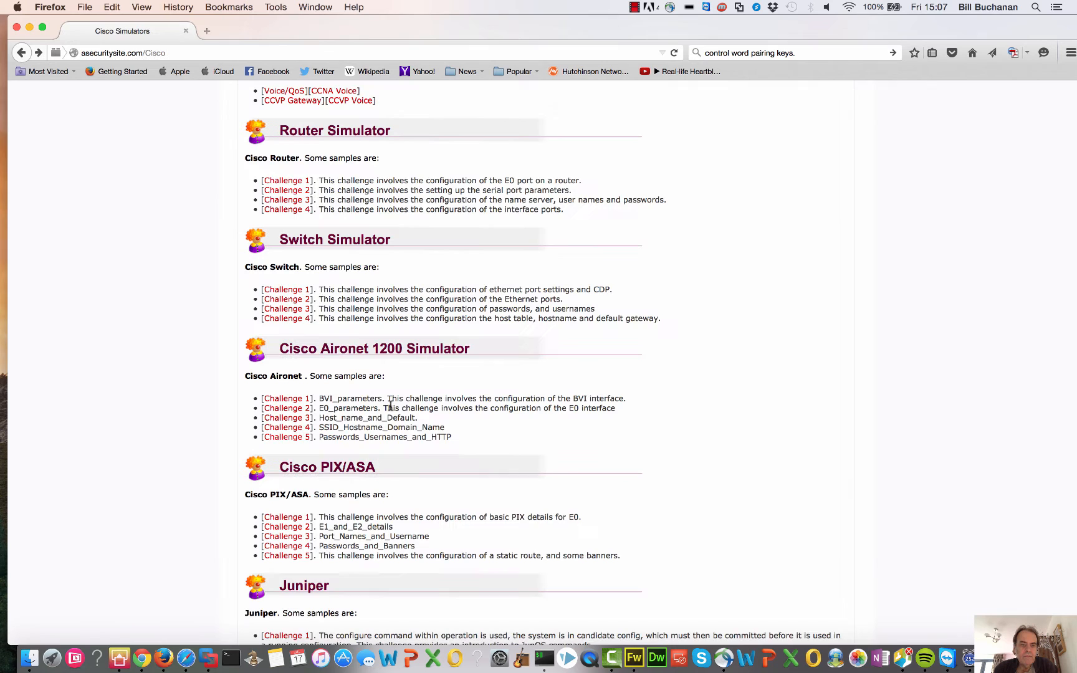
scroll("down", 3)
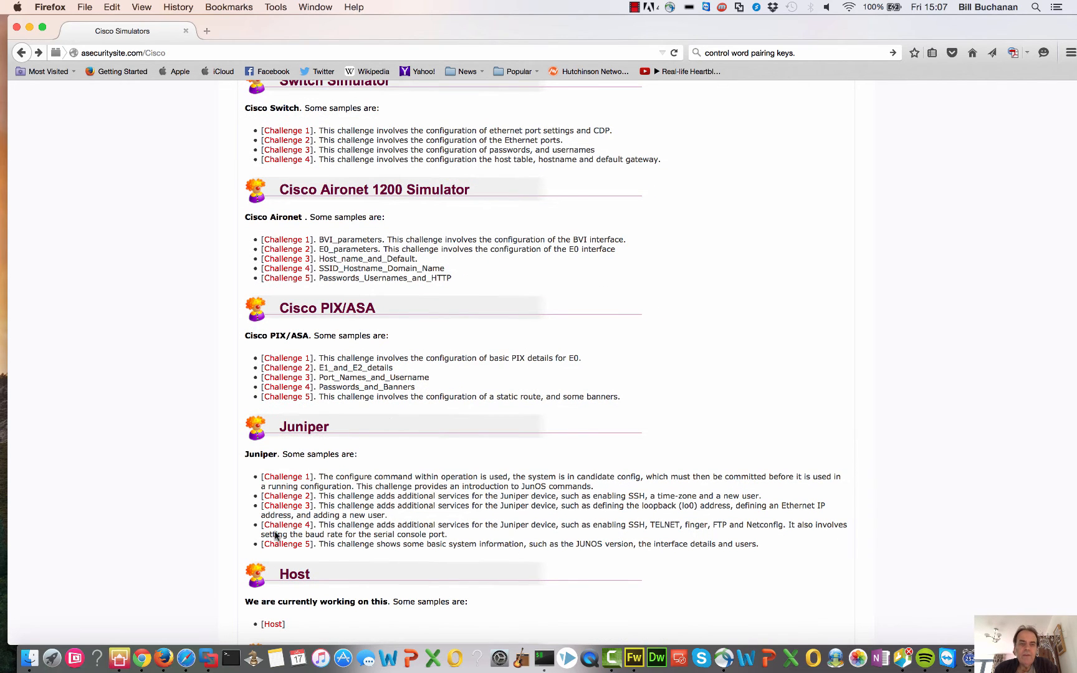
scroll("down", 3)
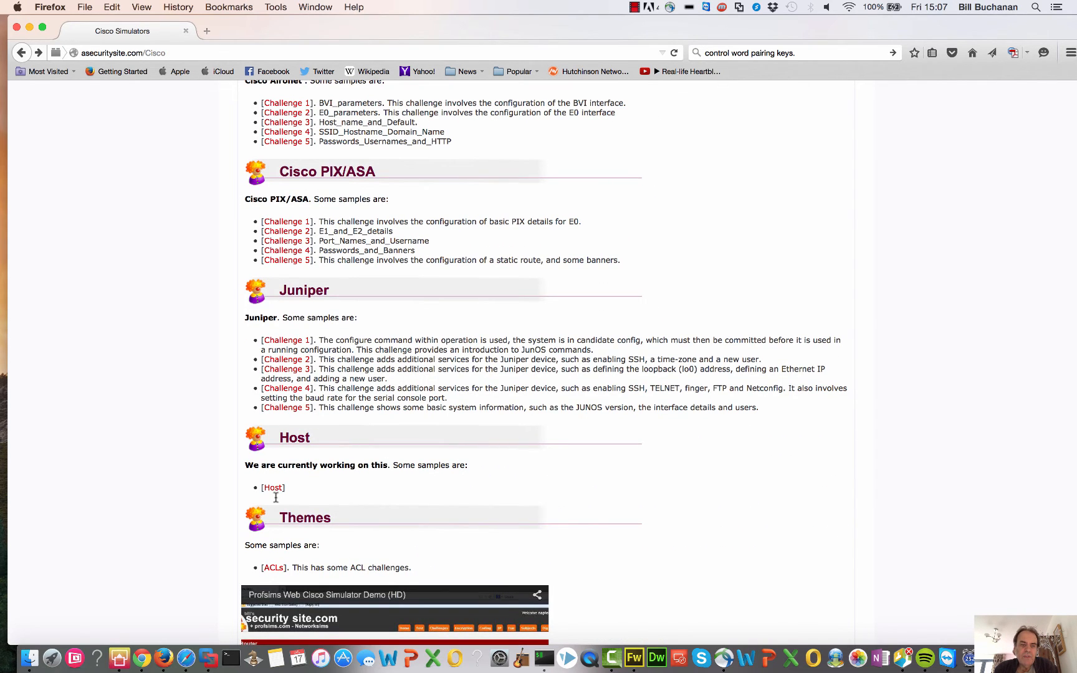
scroll("down", 3)
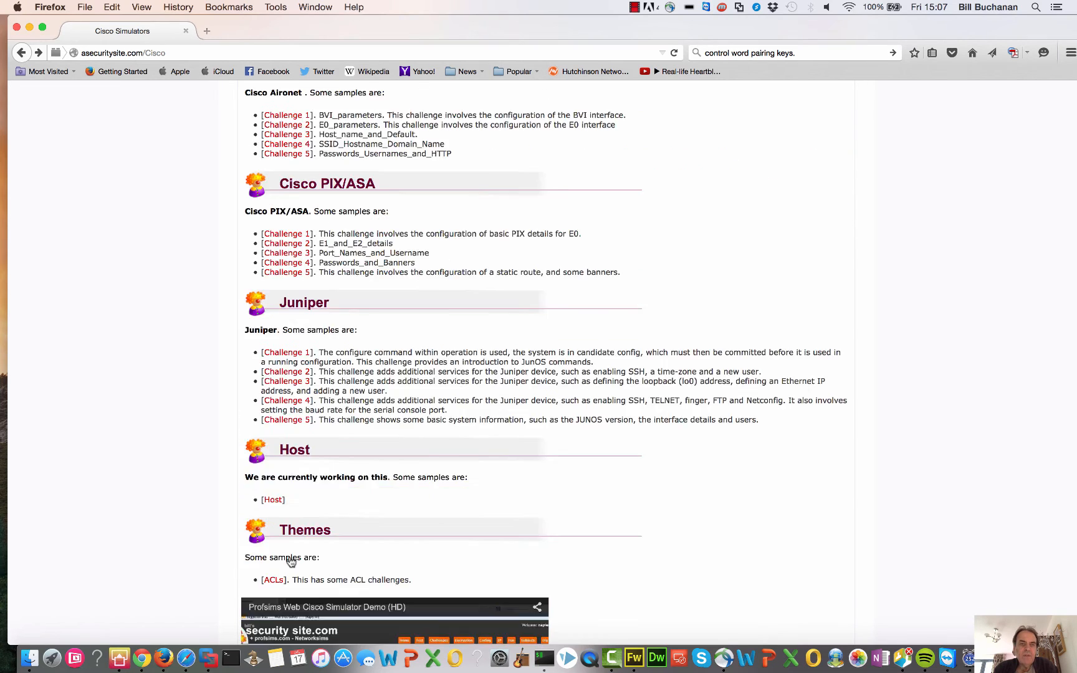
scroll("up", 3)
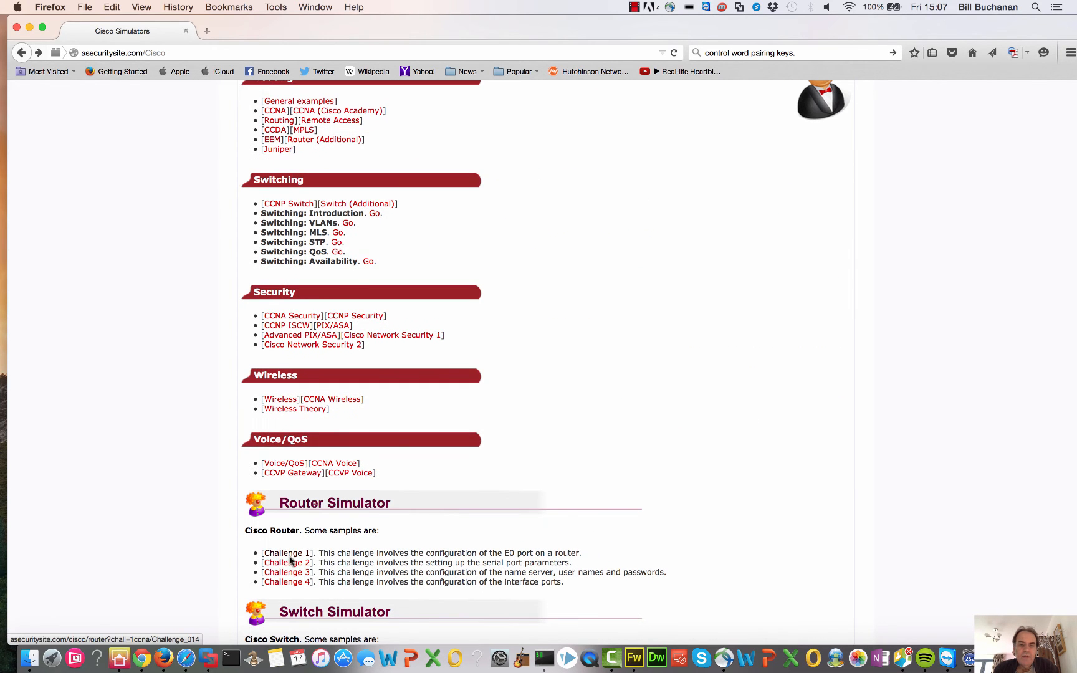
scroll("down", 3)
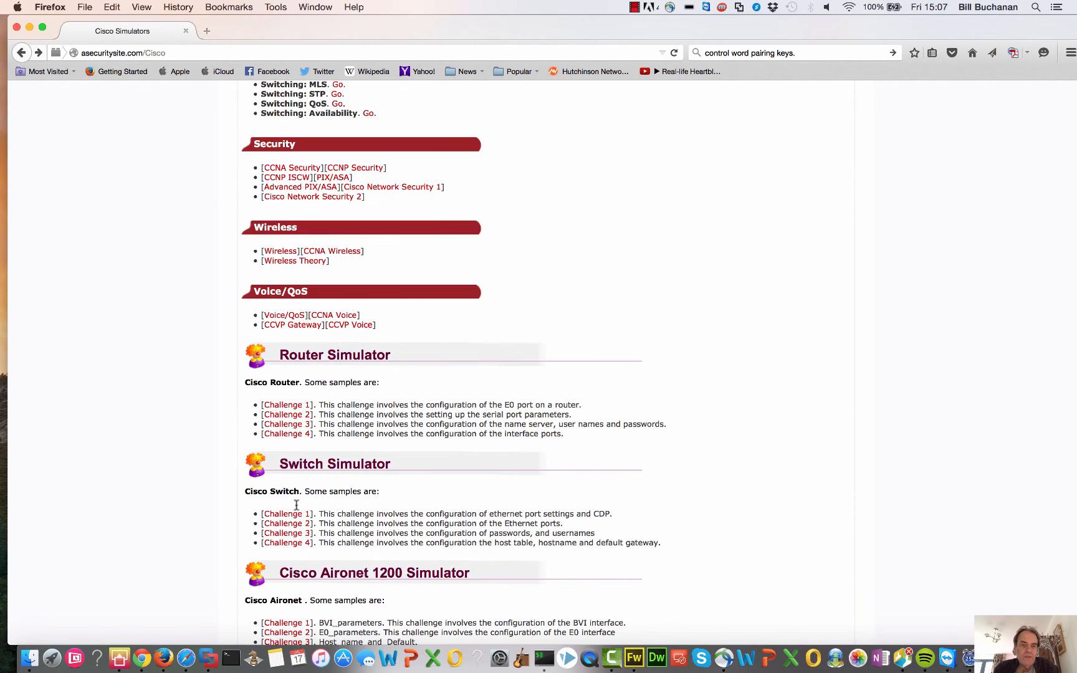
scroll("up", 3)
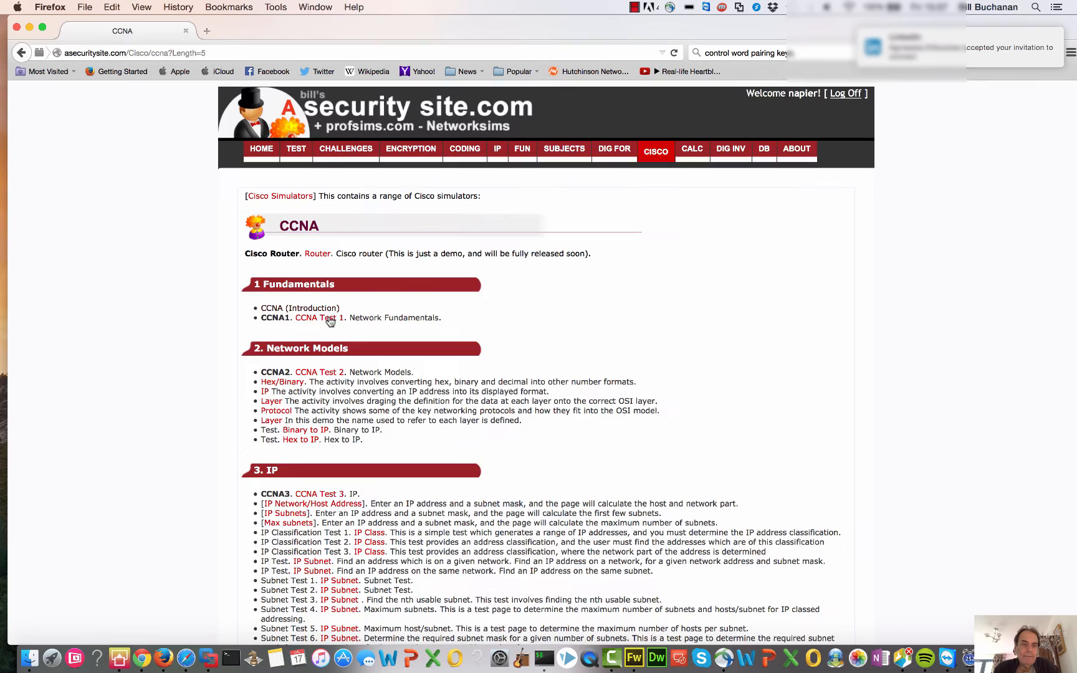
- Scroll the CCNA page through Units 4–12 back to the Unit 4 Router Challenge list
scroll("down", 3)
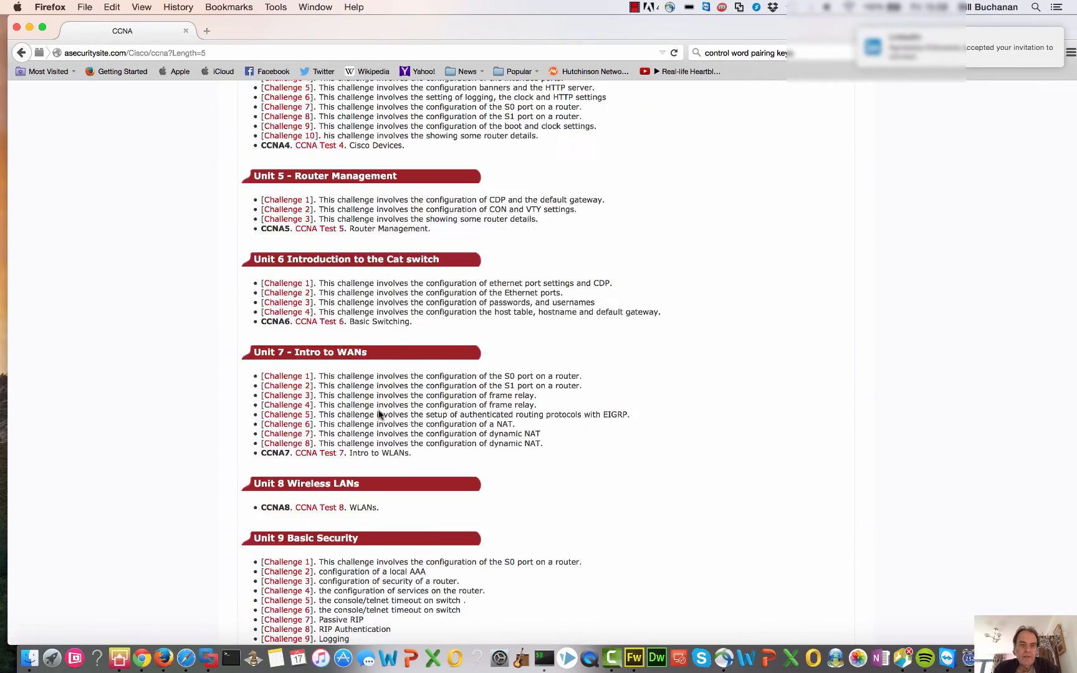
scroll("down", 3)
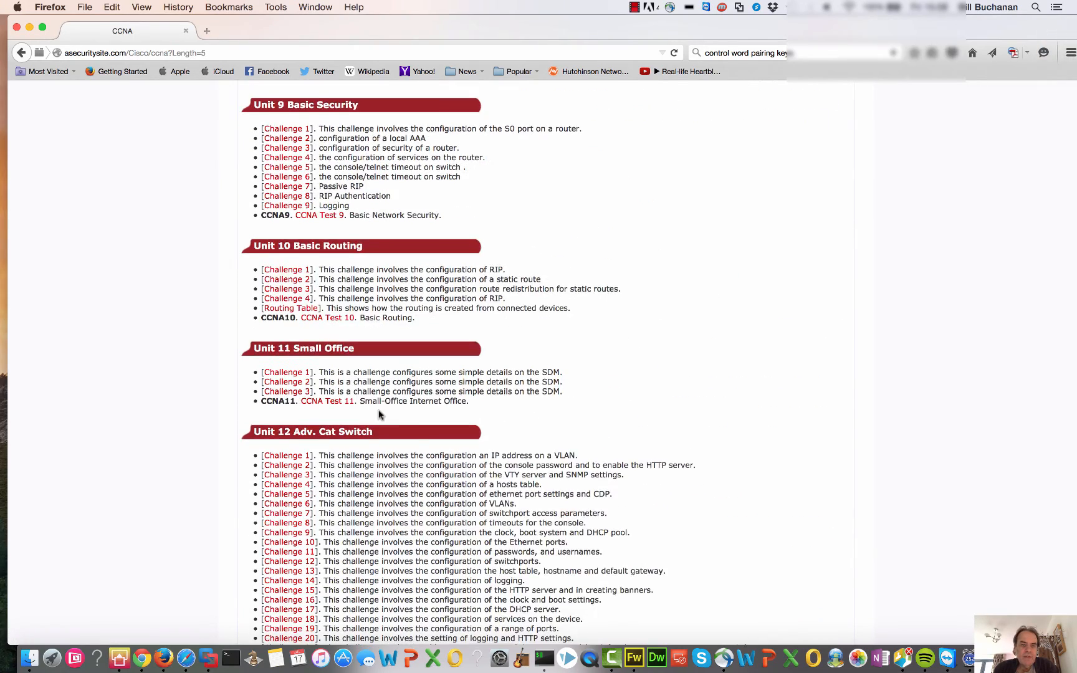
scroll("up", 3)
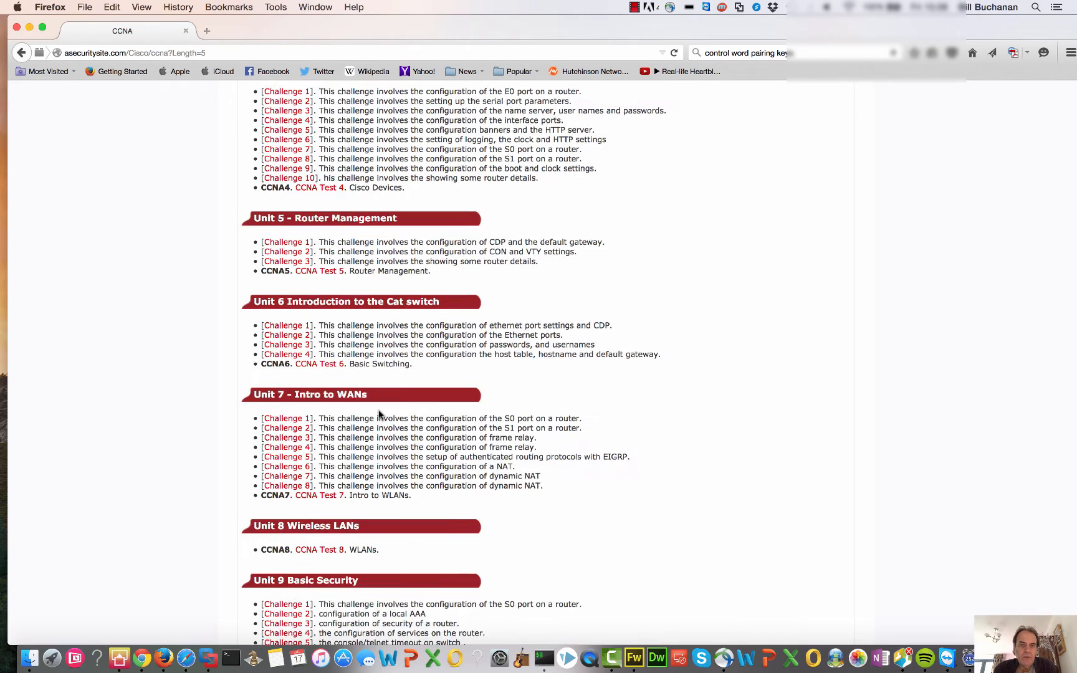
scroll("up", 3)
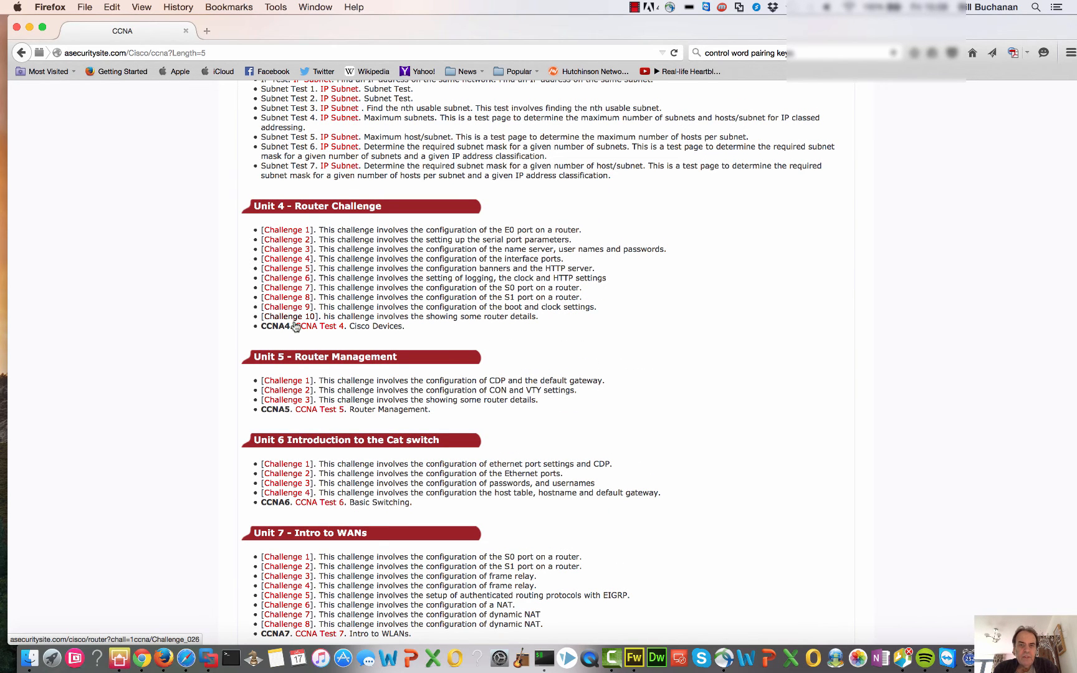
mouse_move(285, 381)
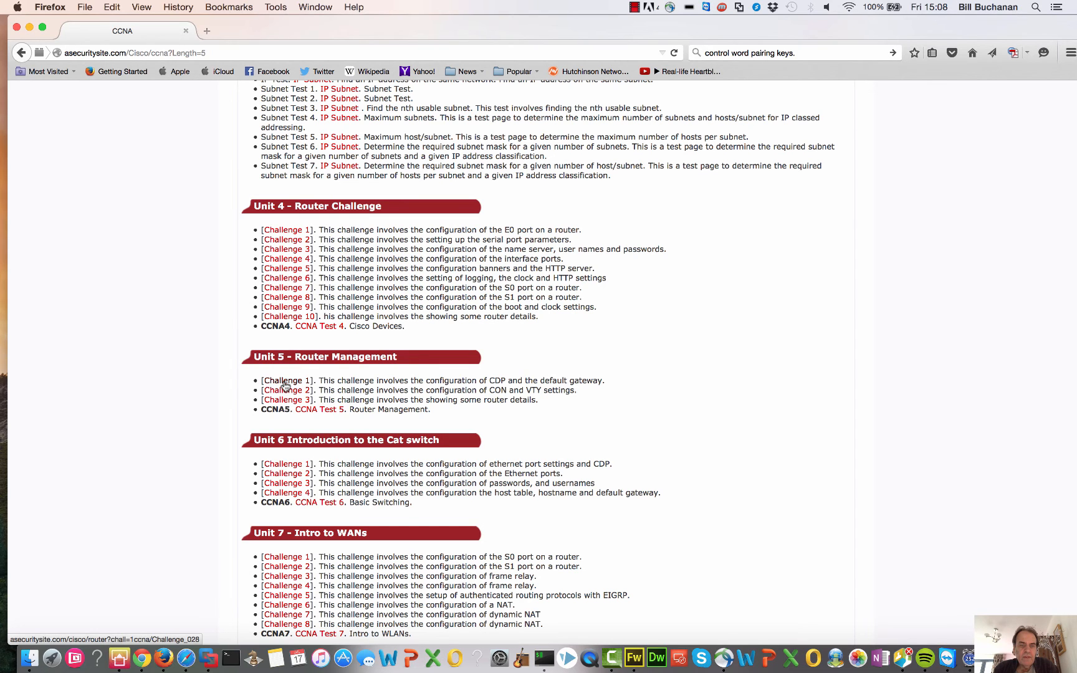
left_click(286, 381)
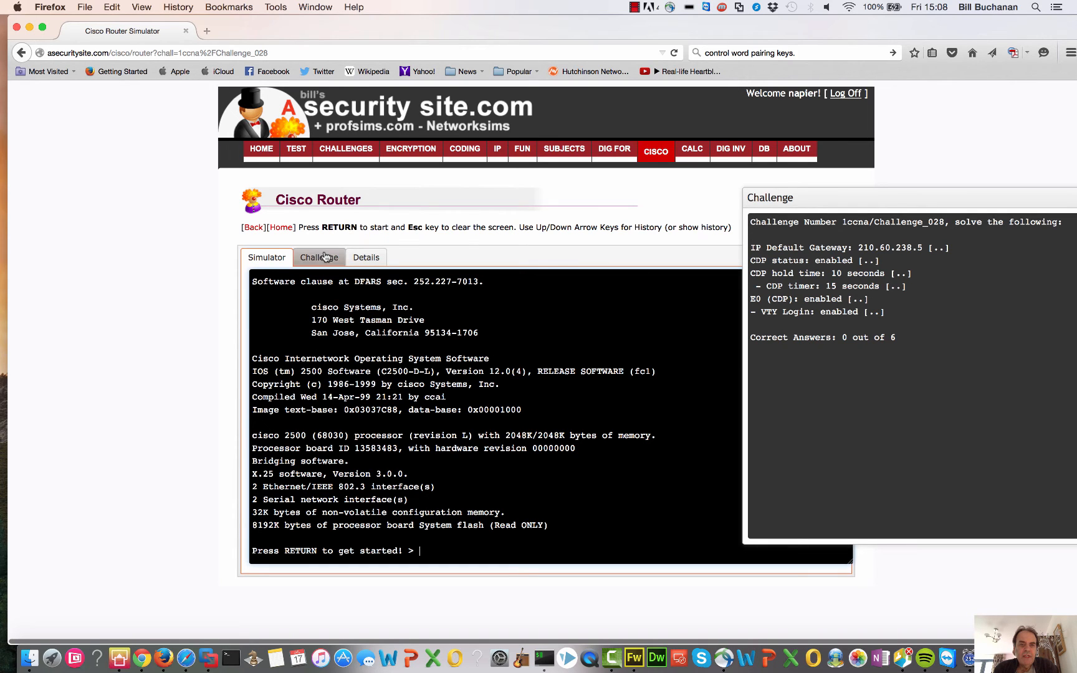
left_click(318, 257)
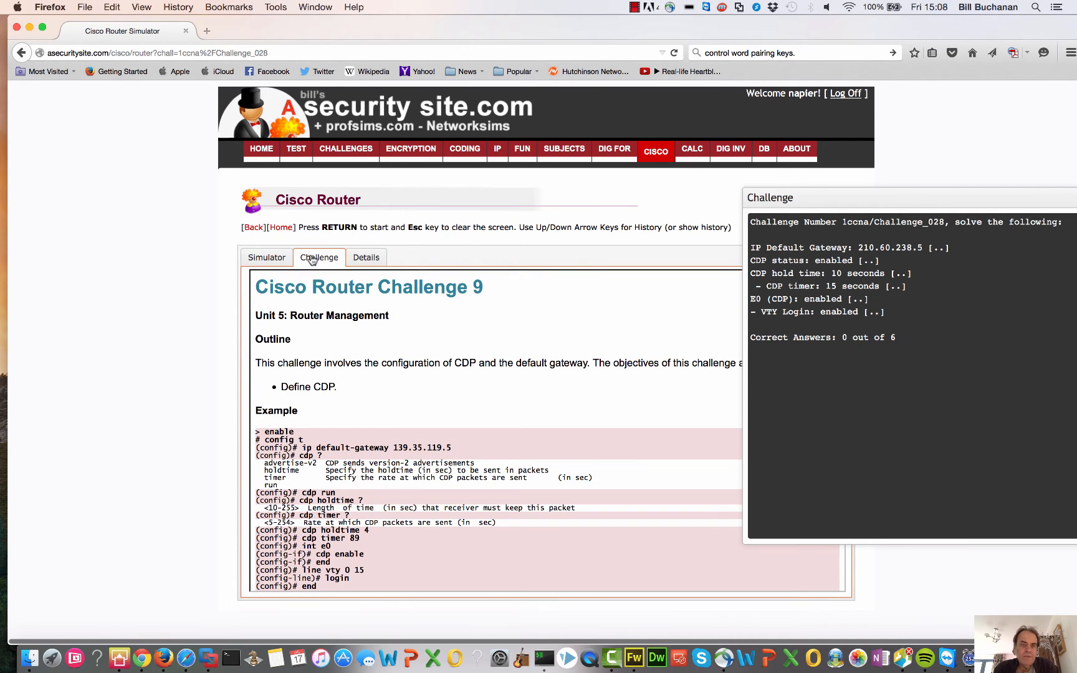
left_click(267, 257)
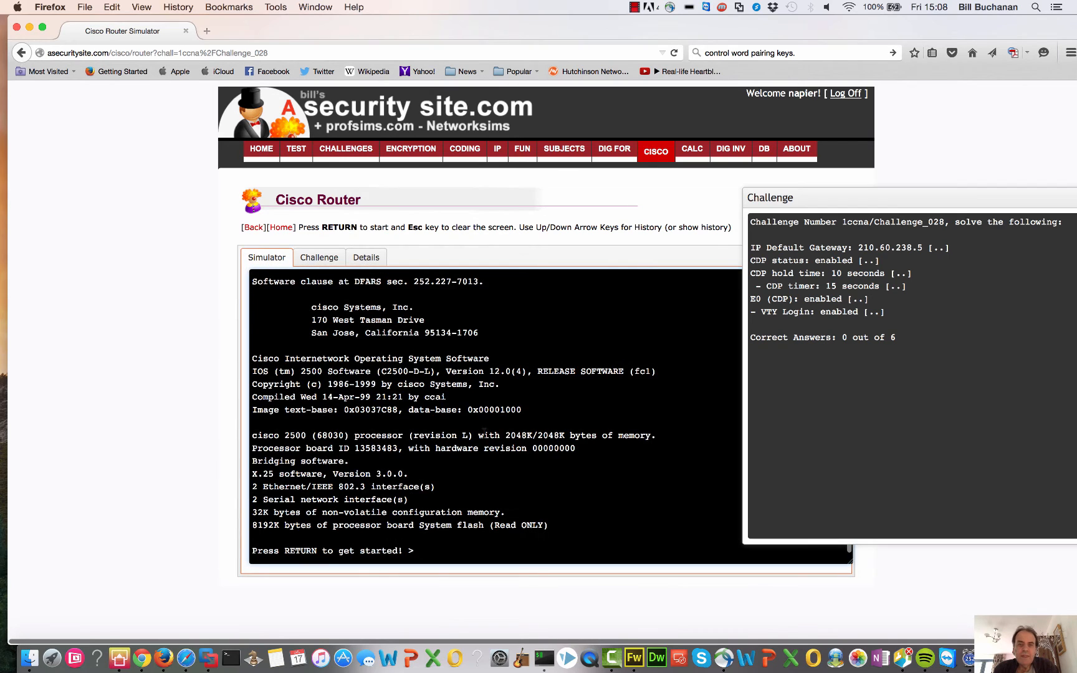
key("return")
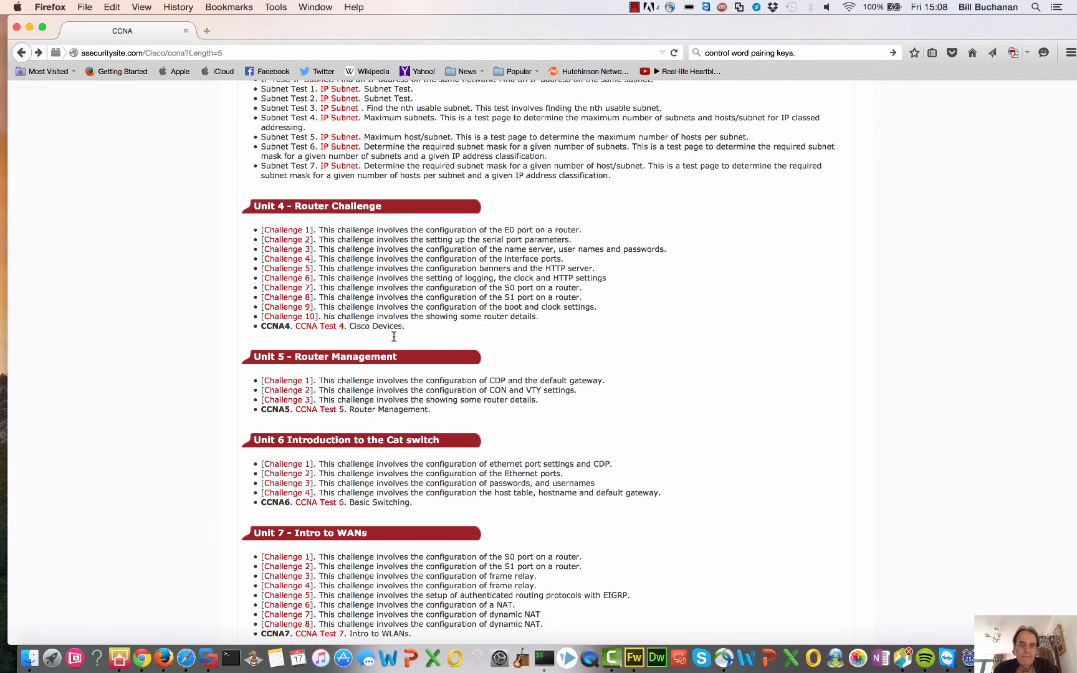
- Scroll the Wireless page through Device Parameters, Security, Layer 2 and Services challenges
scroll("up", 3)
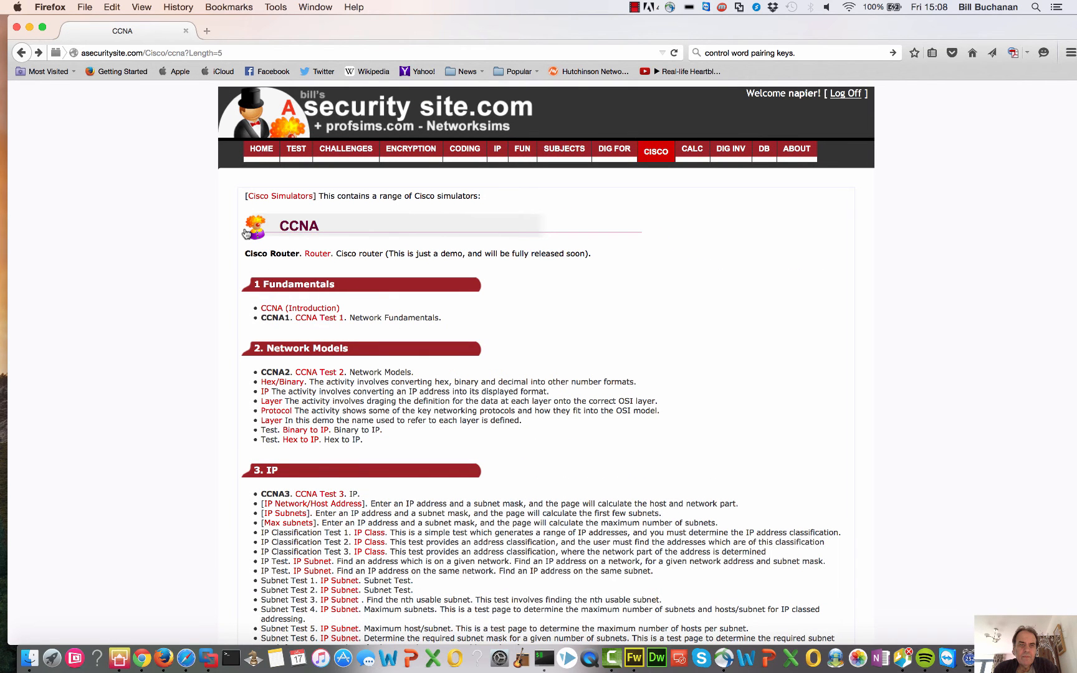
mouse_move(280, 196)
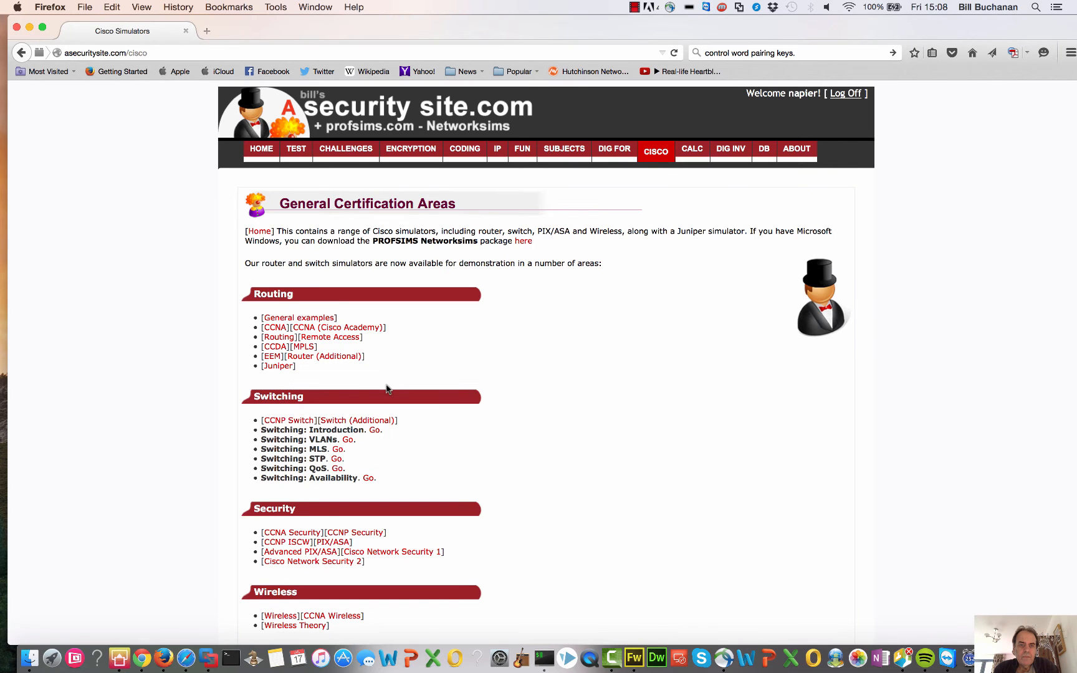
scroll("down", 3)
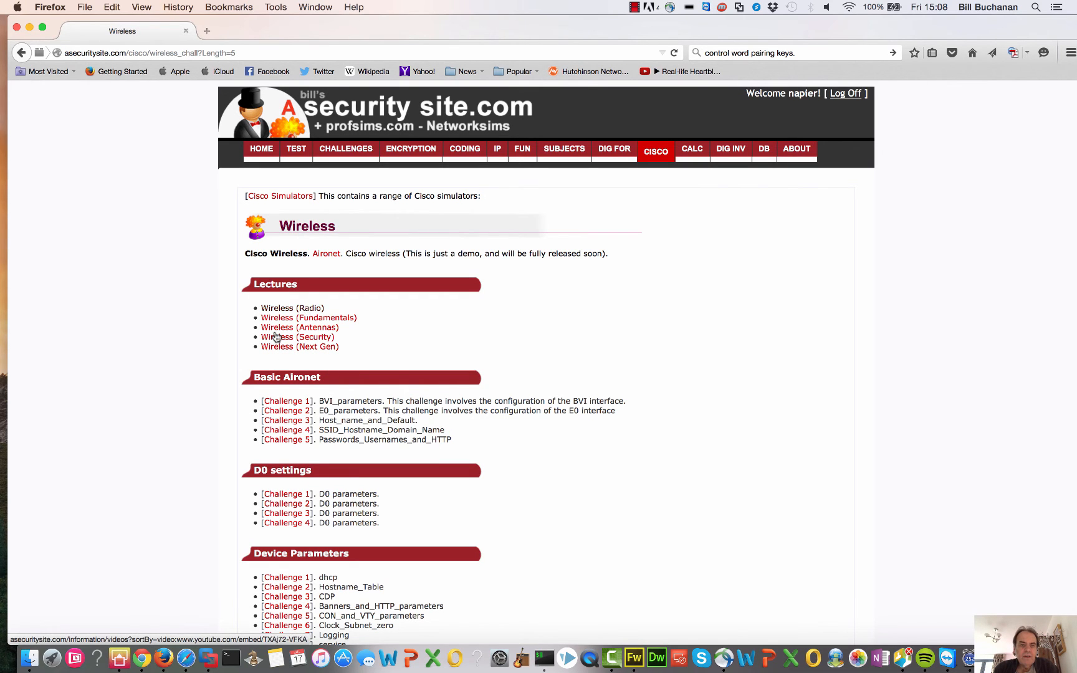
scroll("down", 3)
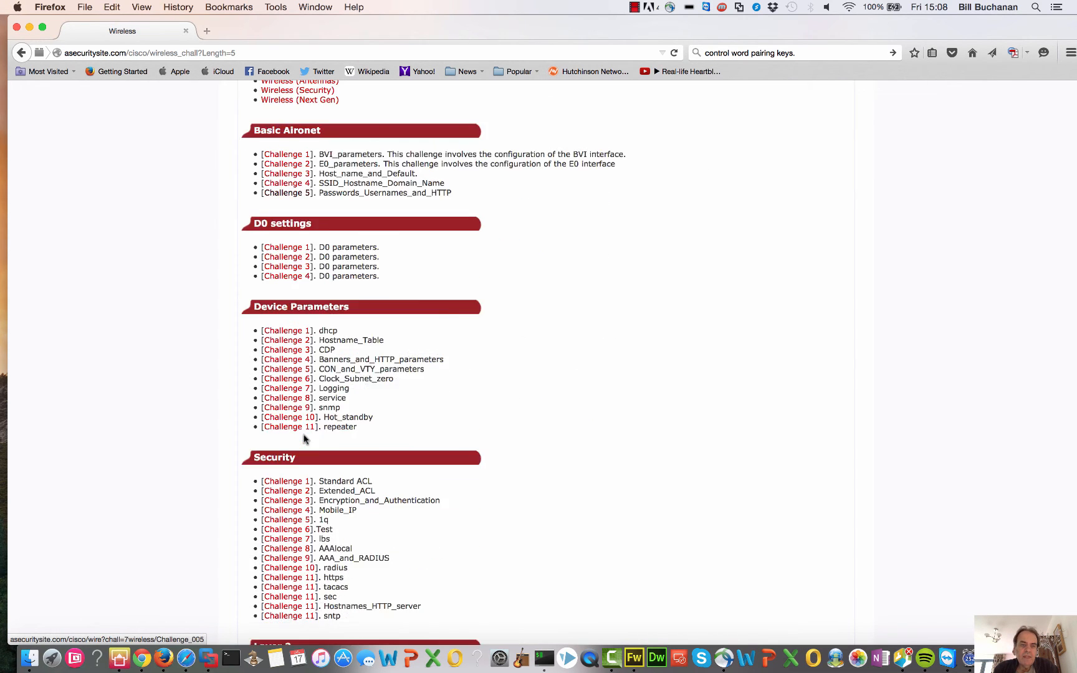
scroll("down", 3)
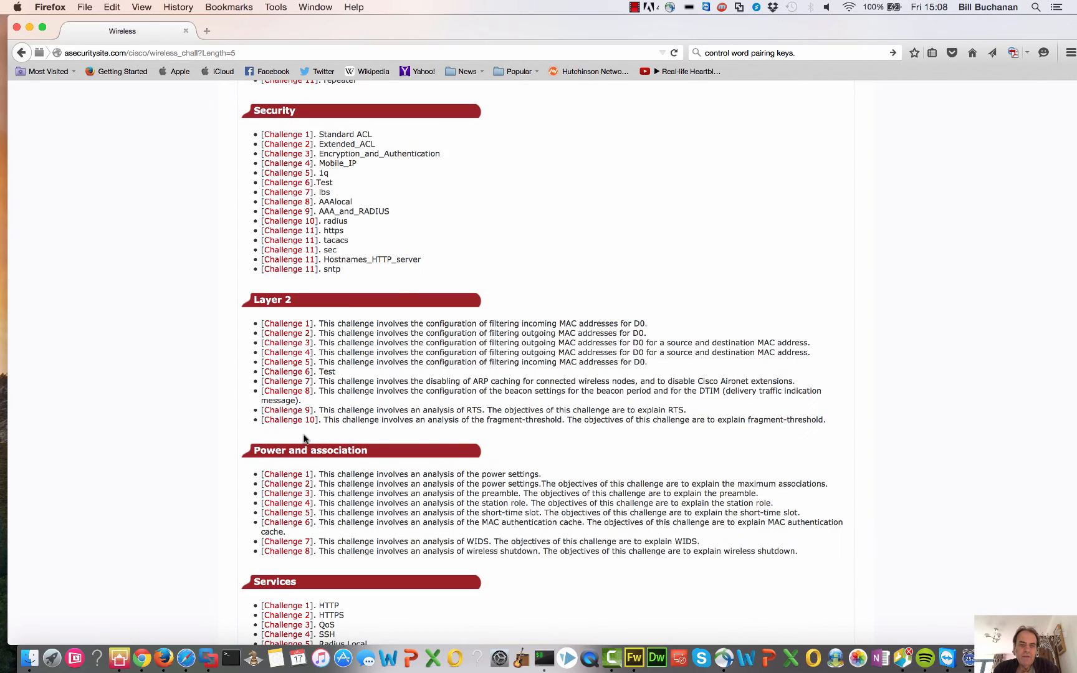
scroll("down", 3)
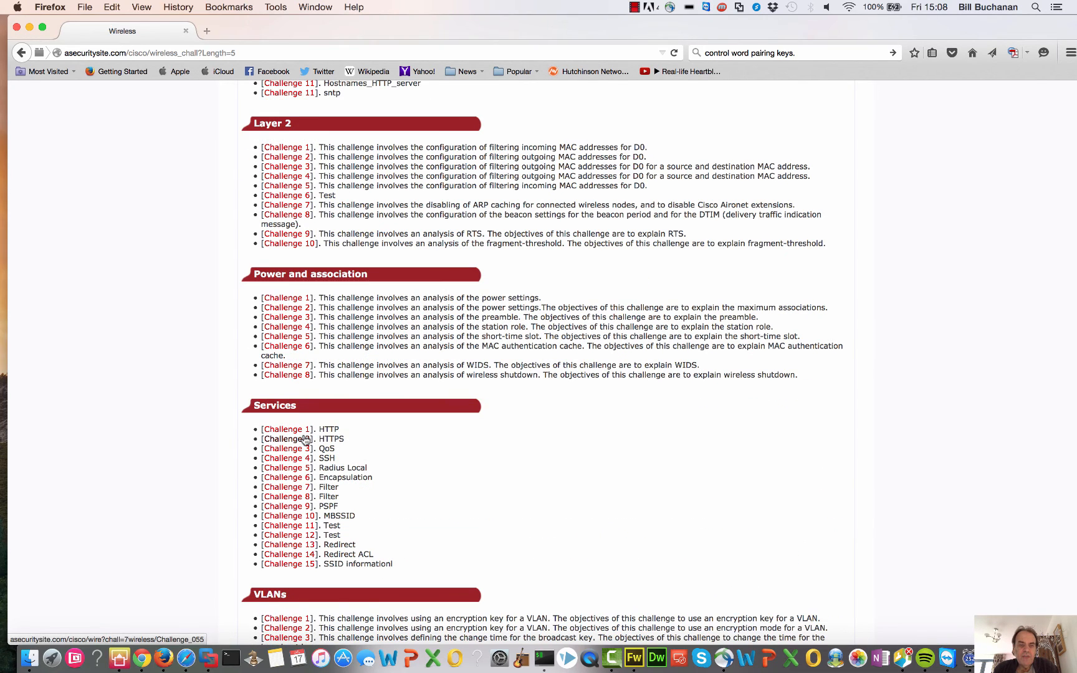
scroll("up", 3)
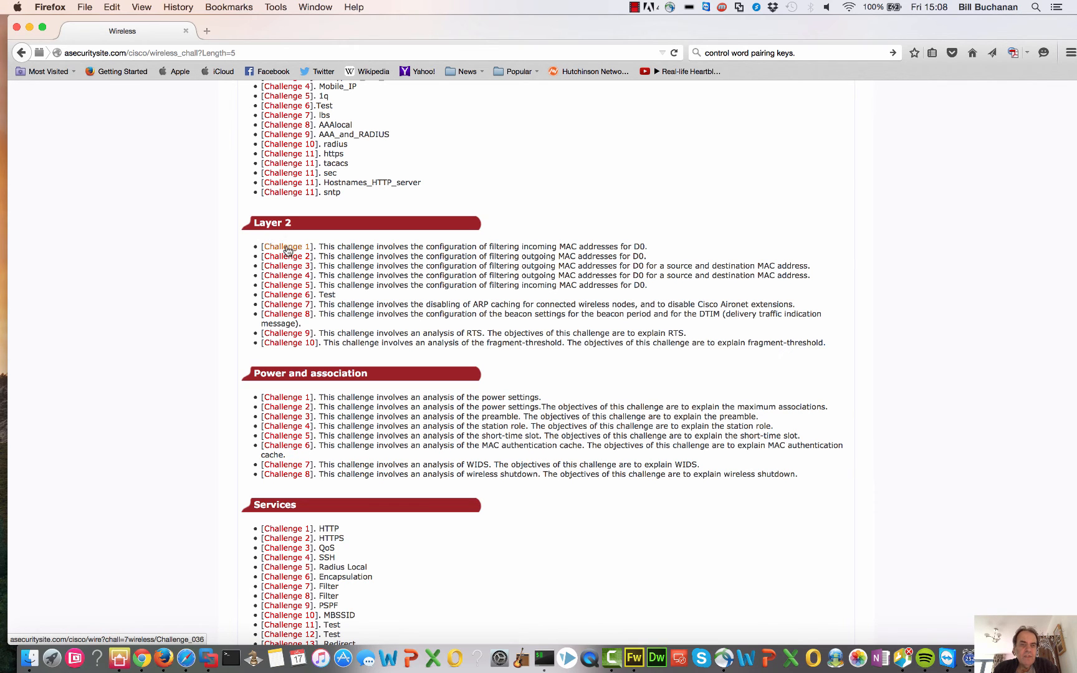
left_click(287, 246)
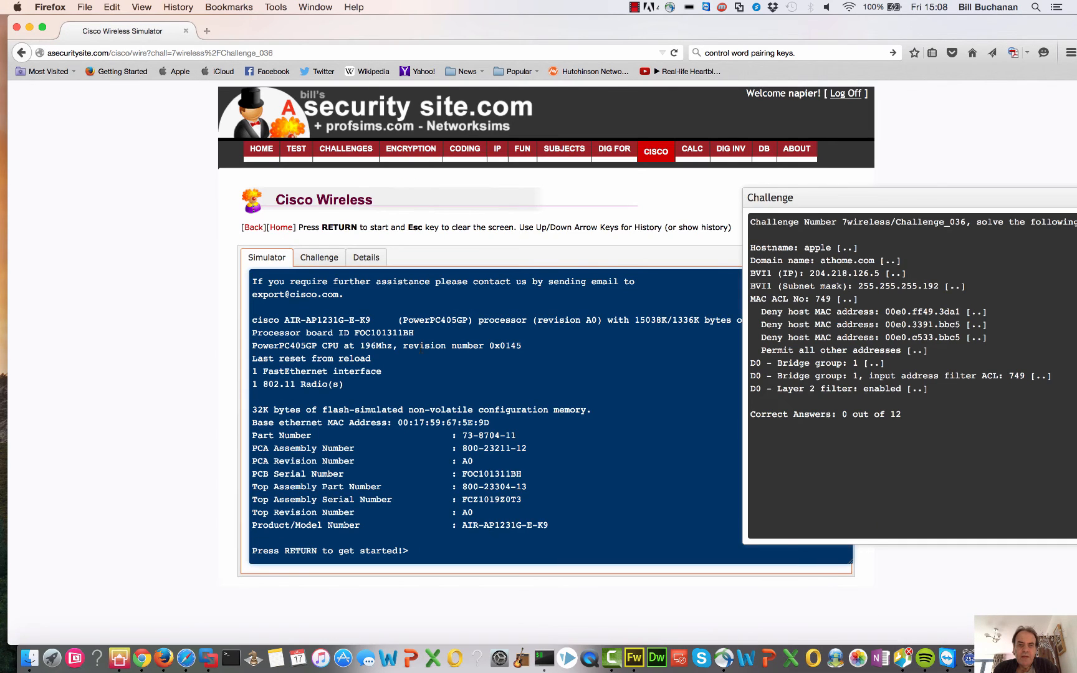
left_click(318, 257)
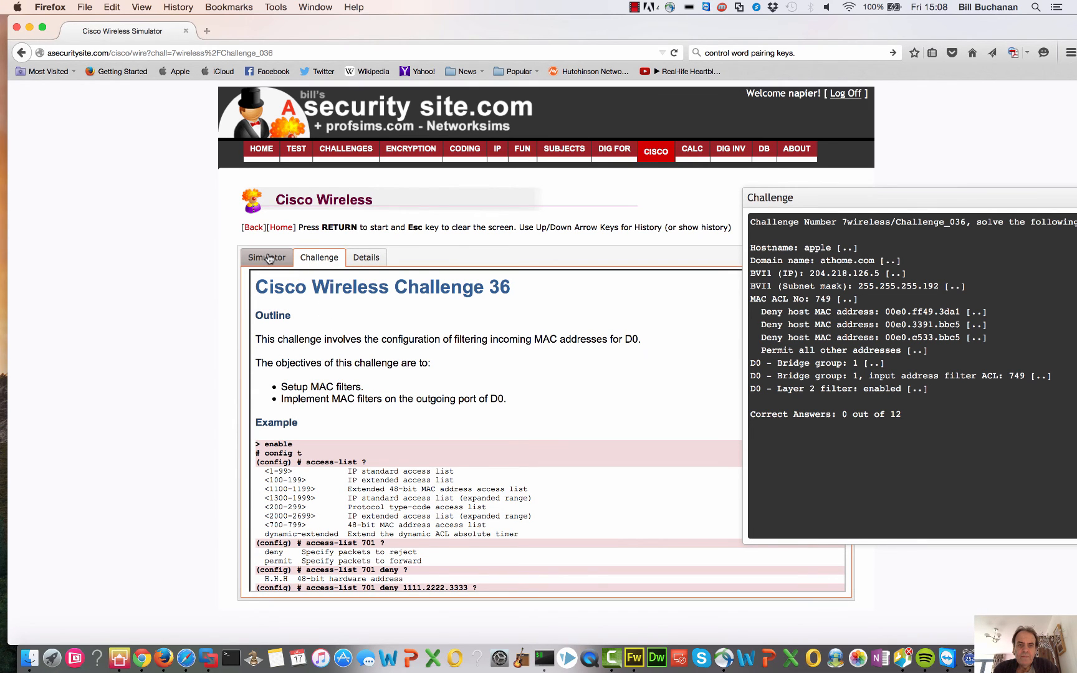
left_click(266, 257)
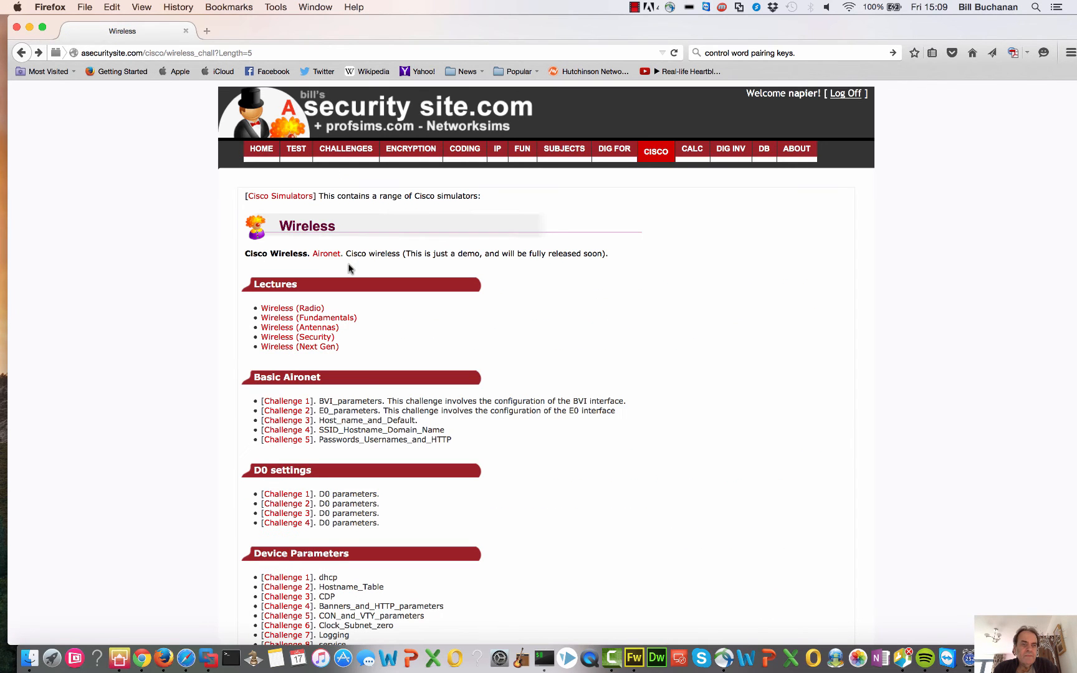
- Return to the Cisco simulators overview and browse its sections
left_click(280, 196)
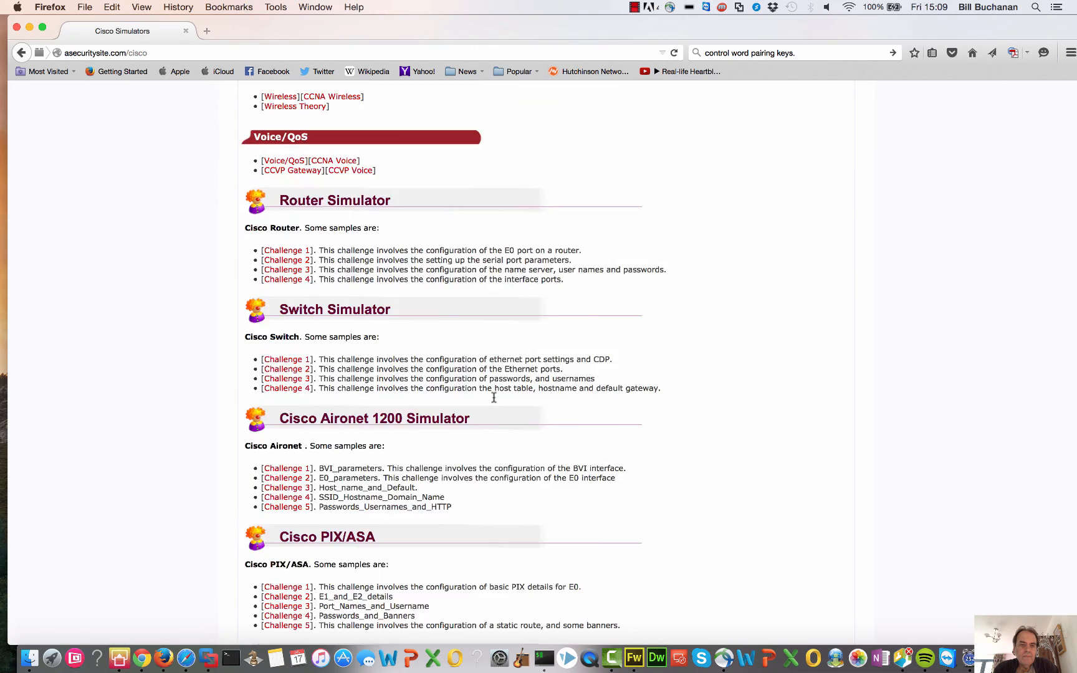
scroll("down", 3)
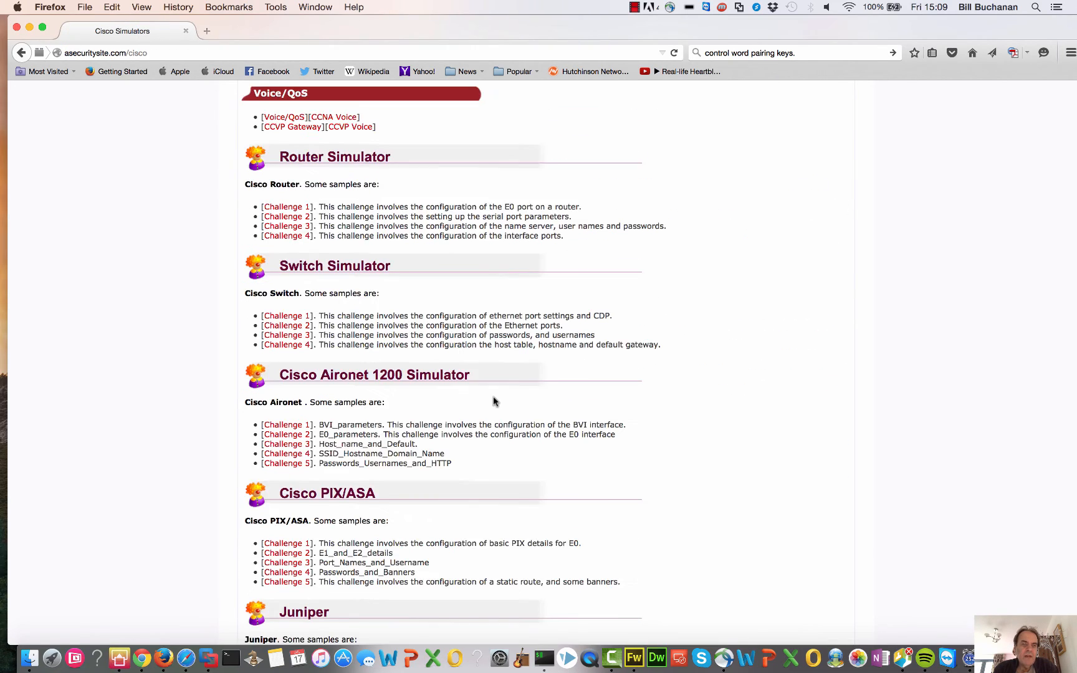
scroll("up", 3)
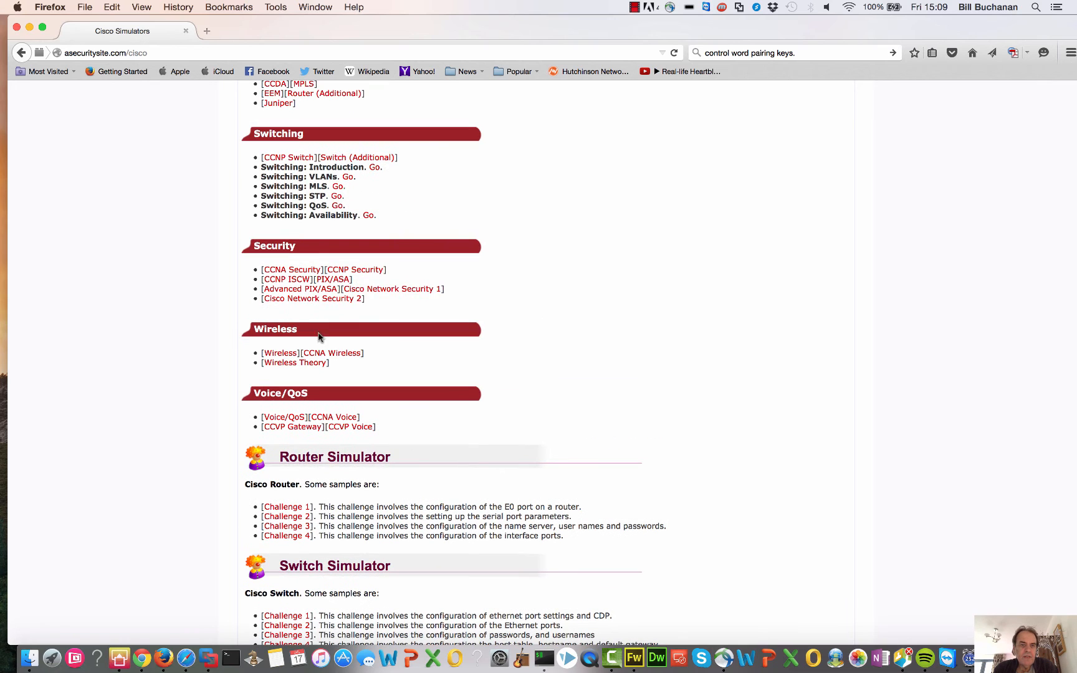
scroll("up", 3)
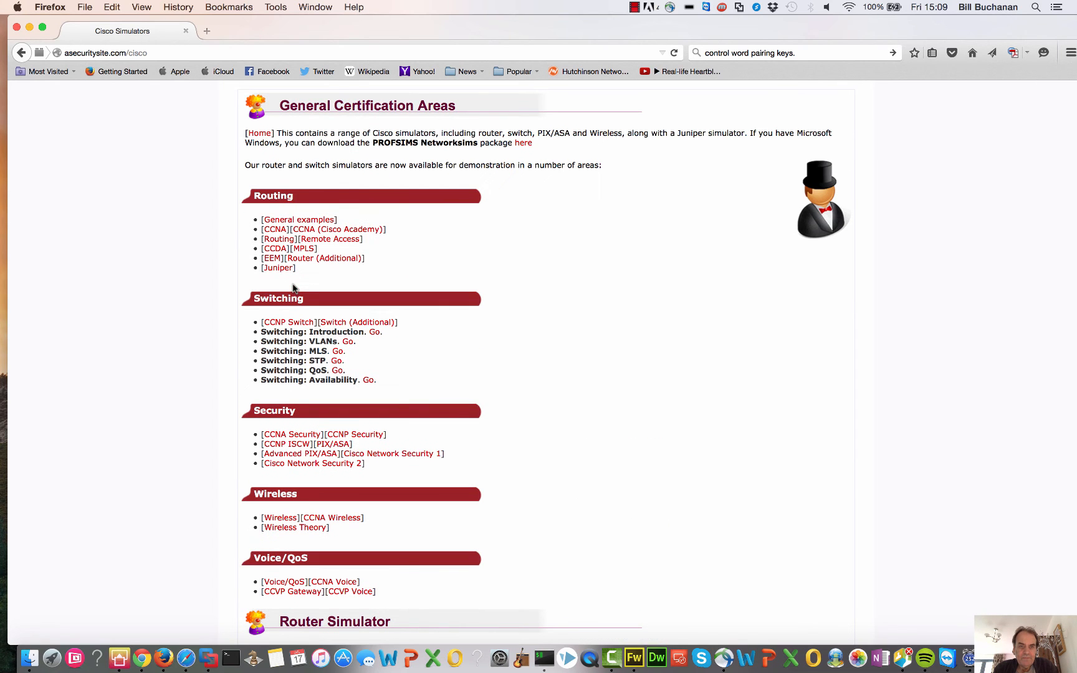
mouse_move(279, 518)
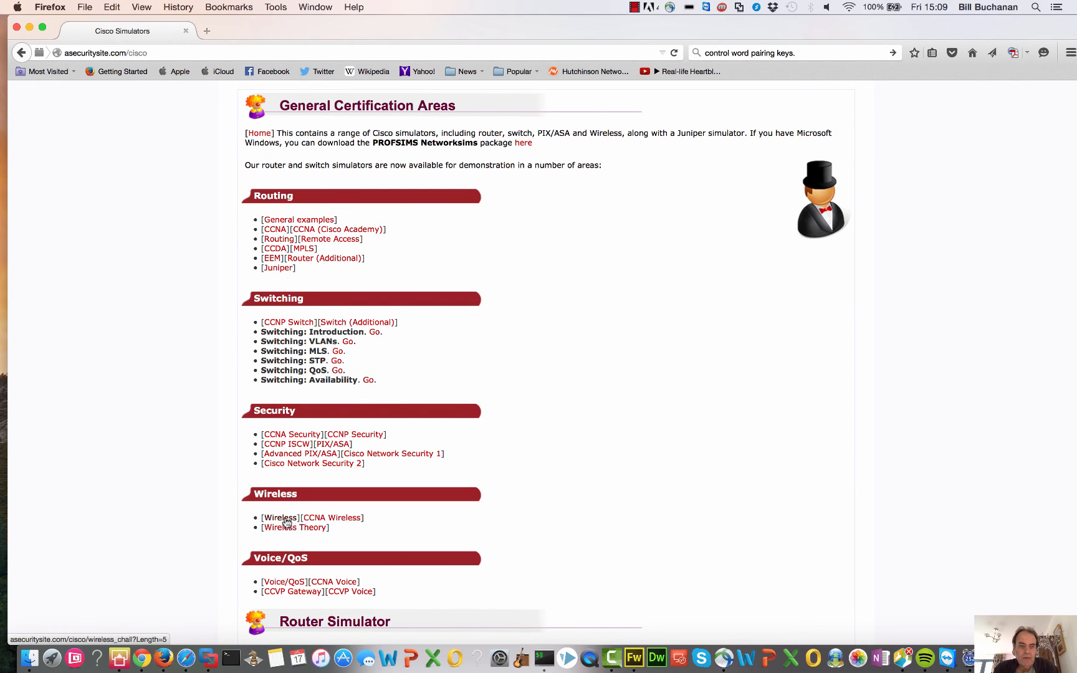
- Open the Wireless challenge list and start the final Wireless Test
left_click(279, 518)
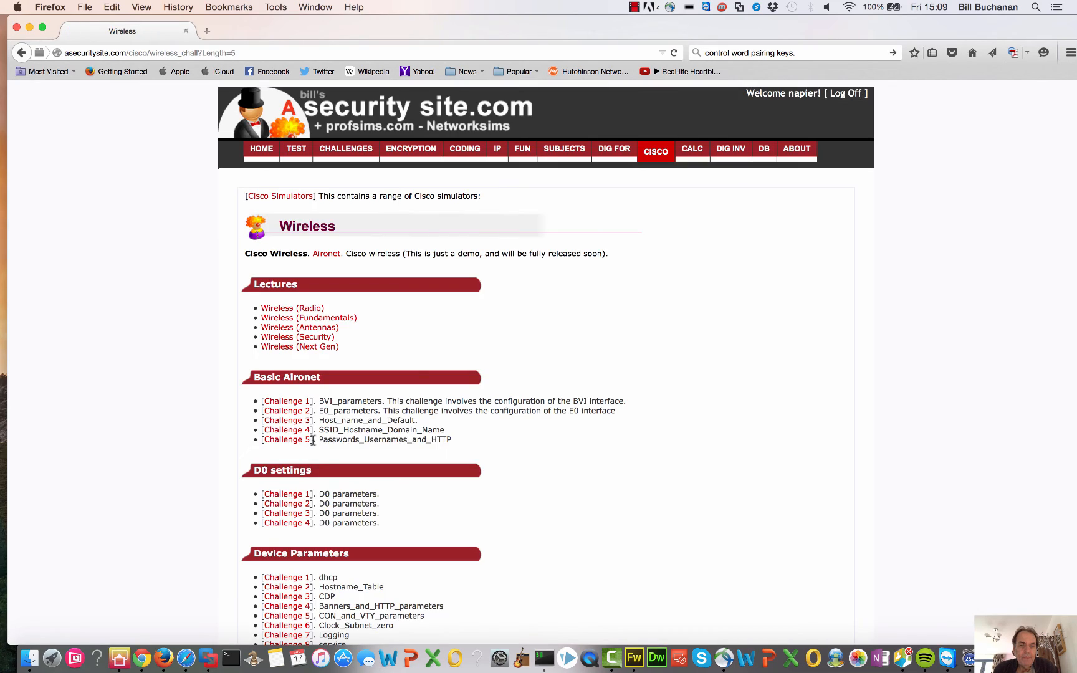
scroll("down", 3)
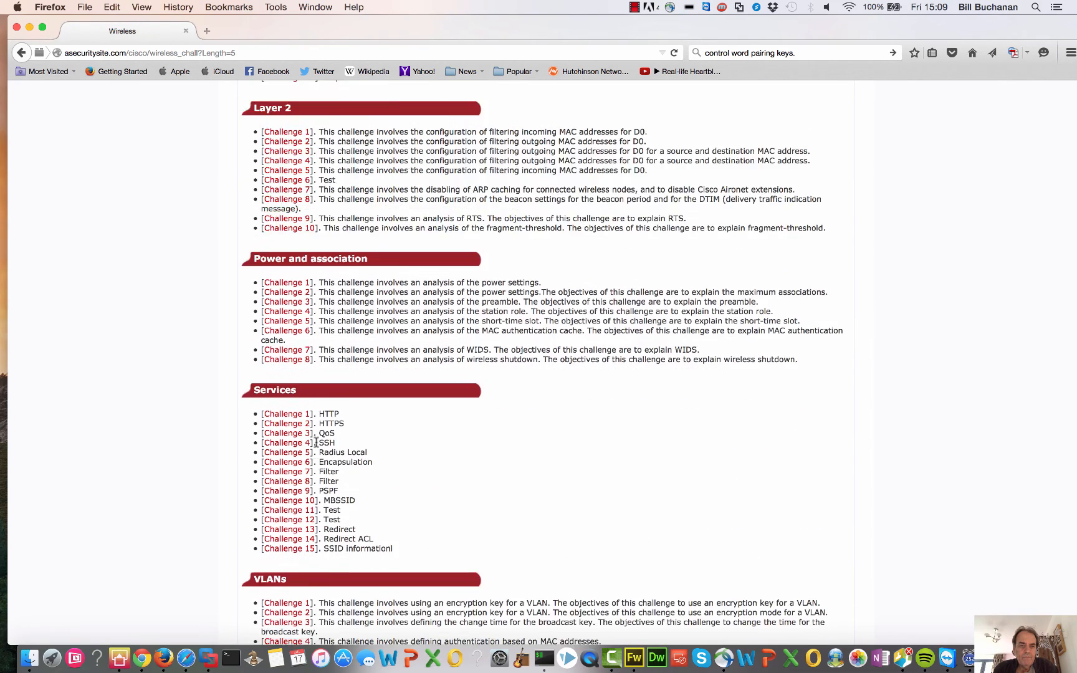
scroll("down", 3)
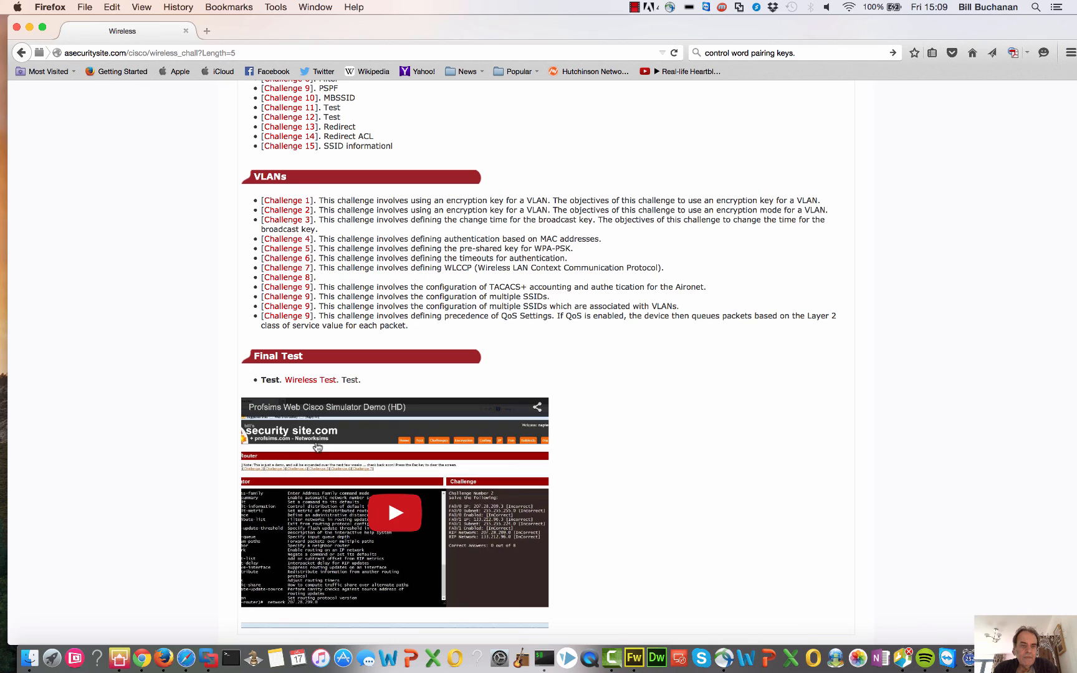
left_click(311, 379)
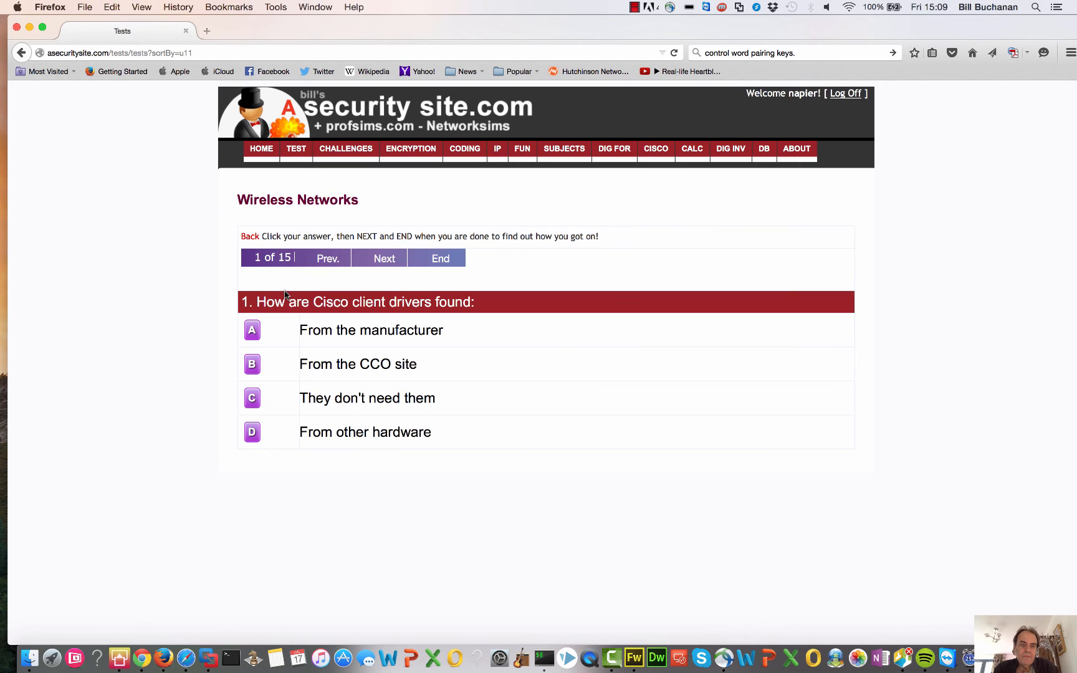
- Answer Wireless questions 1–5 (manufacturer, IEEE 802.11b, Dipole, 5, OFDM) and end the test
left_click(384, 258)
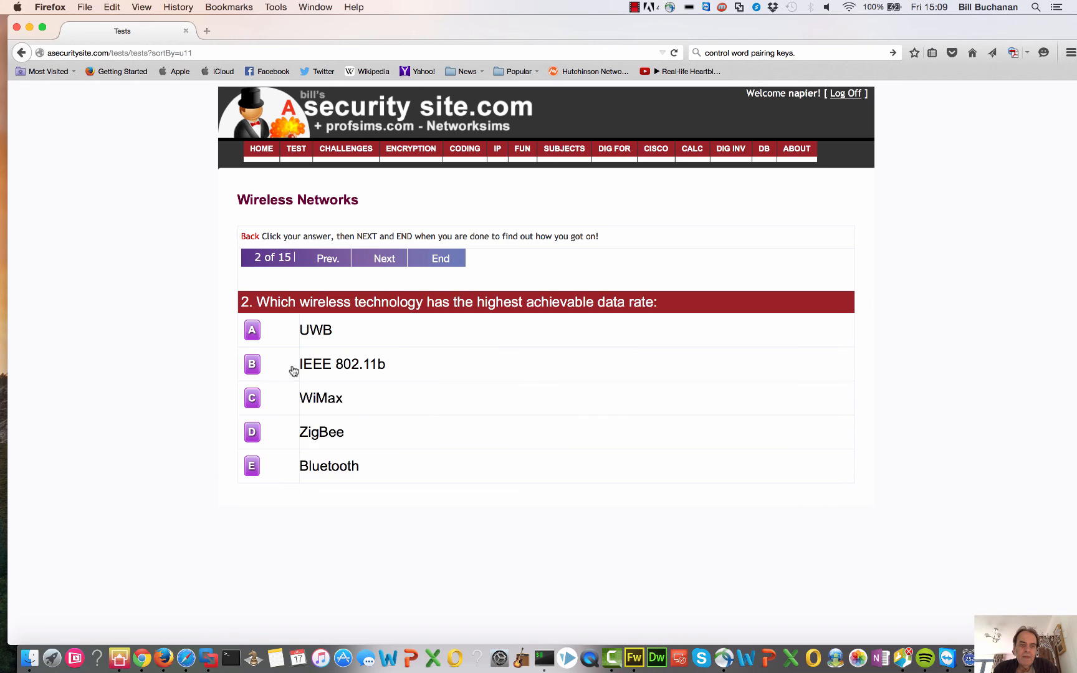
left_click(384, 258)
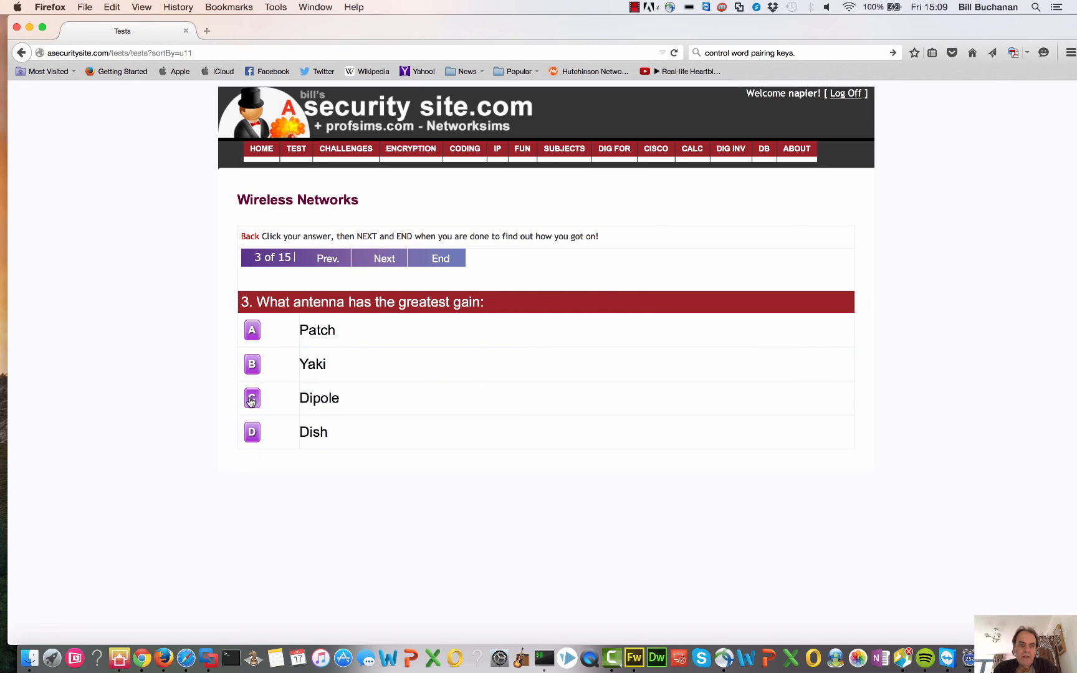
left_click(384, 259)
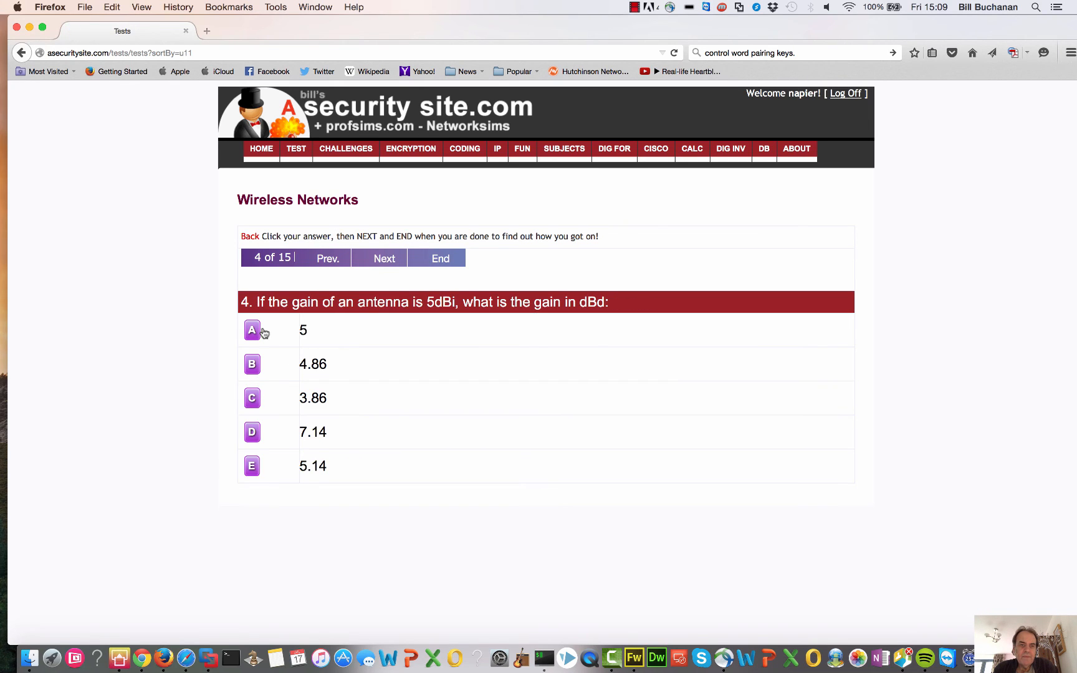
left_click(384, 258)
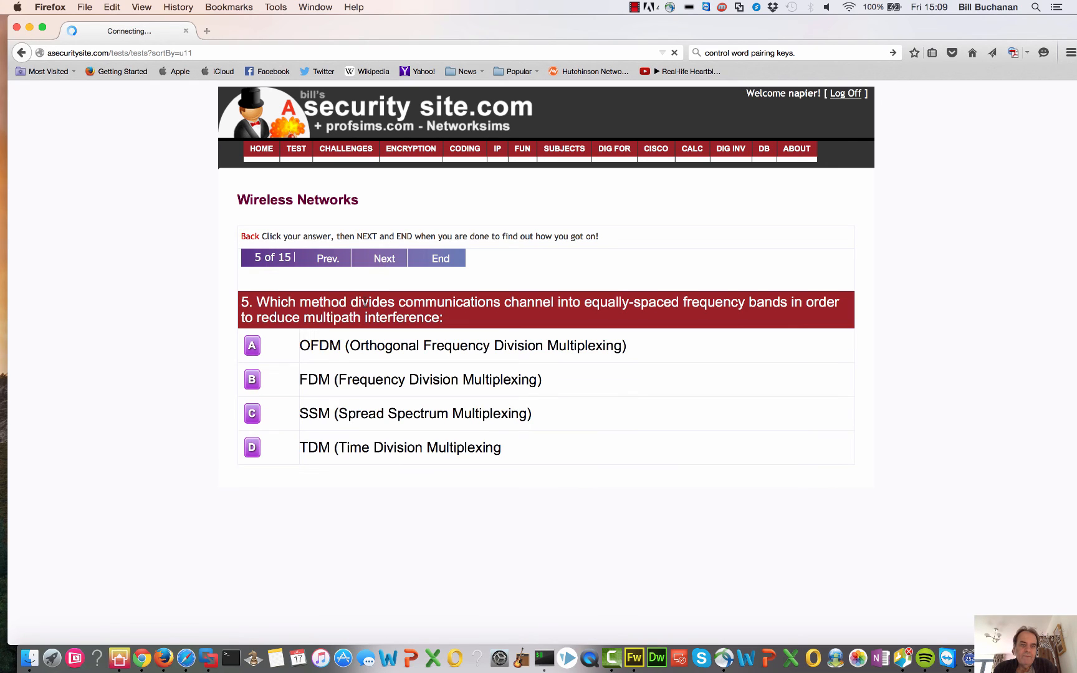
left_click(462, 346)
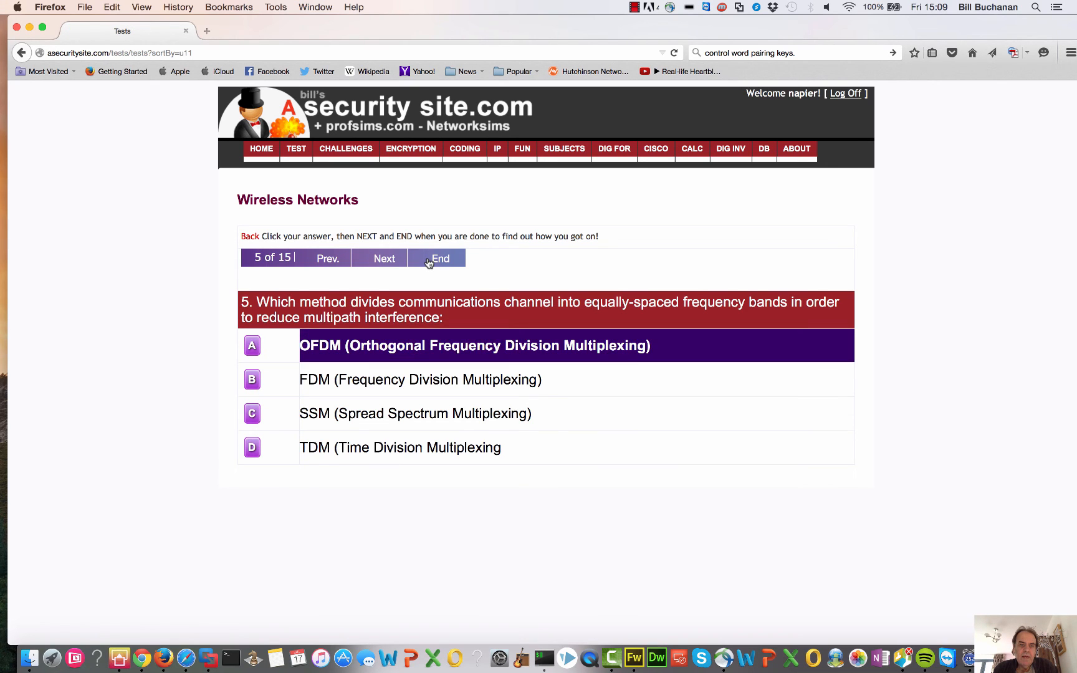
left_click(439, 258)
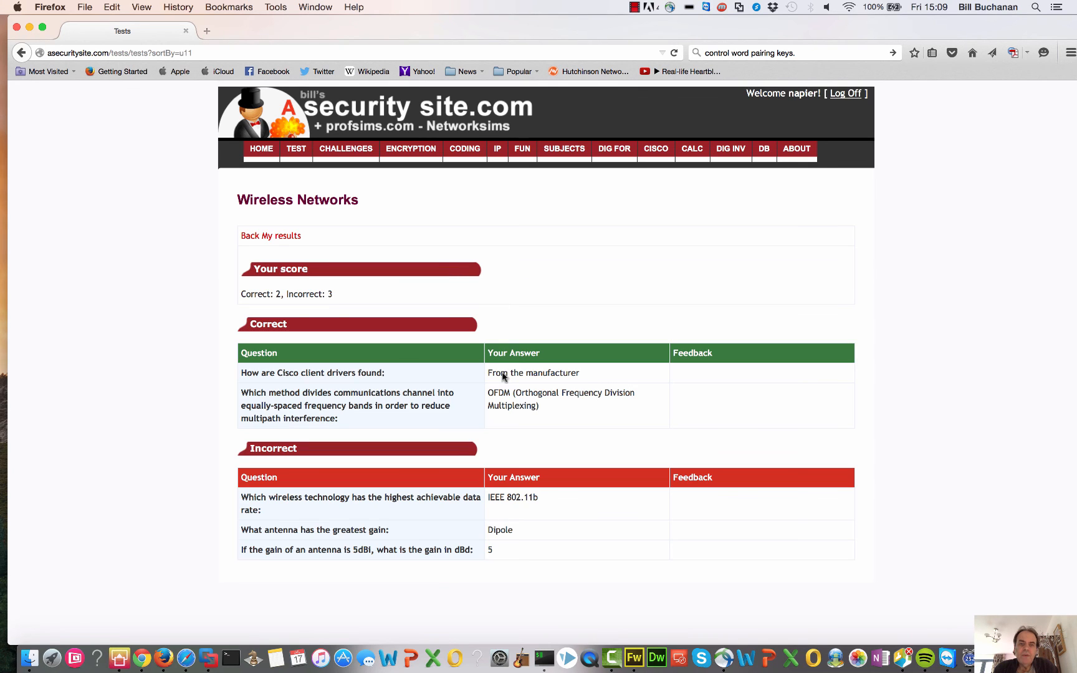
mouse_move(505, 550)
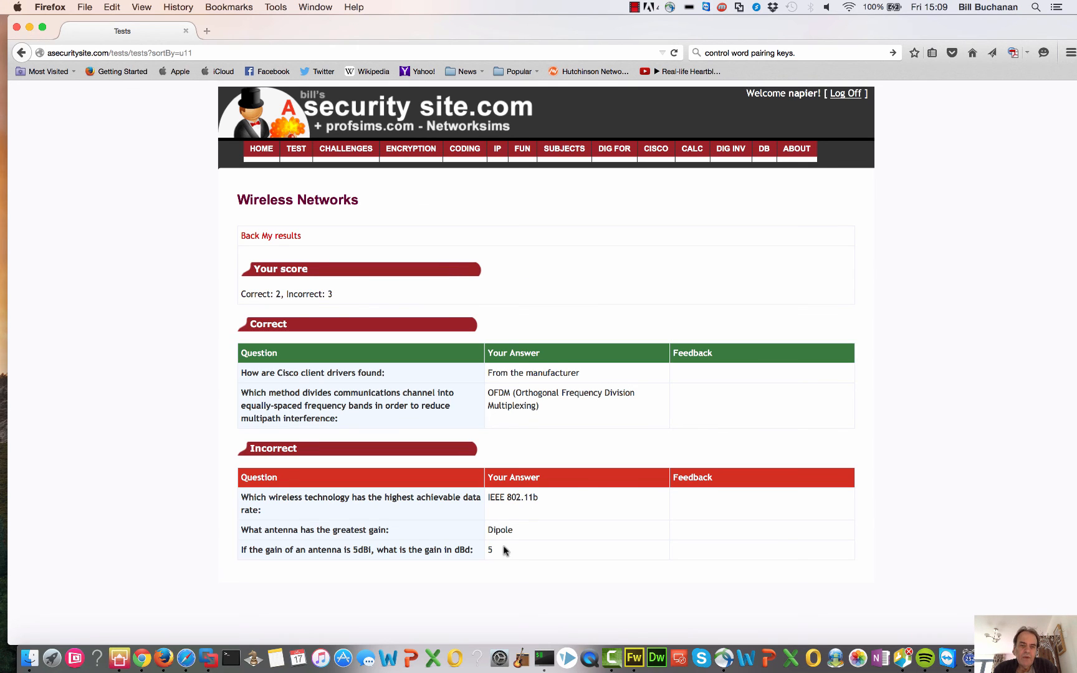
mouse_move(689, 403)
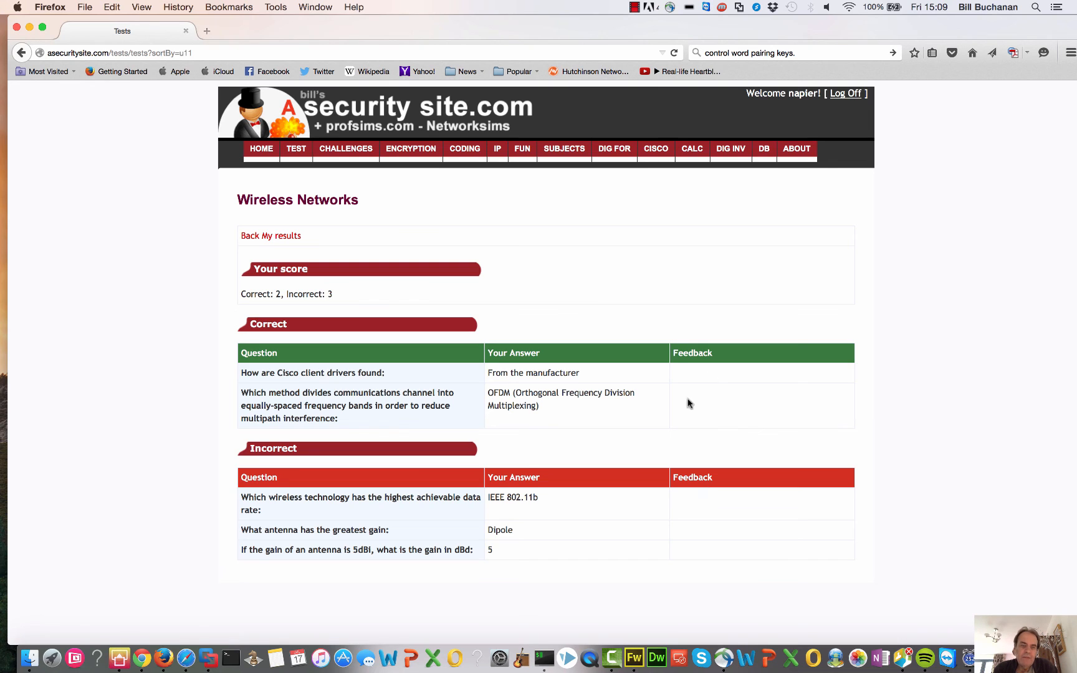
- Leave the 2-correct, 3-incorrect results breakdown and return to the Wireless challenges page
left_click(249, 235)
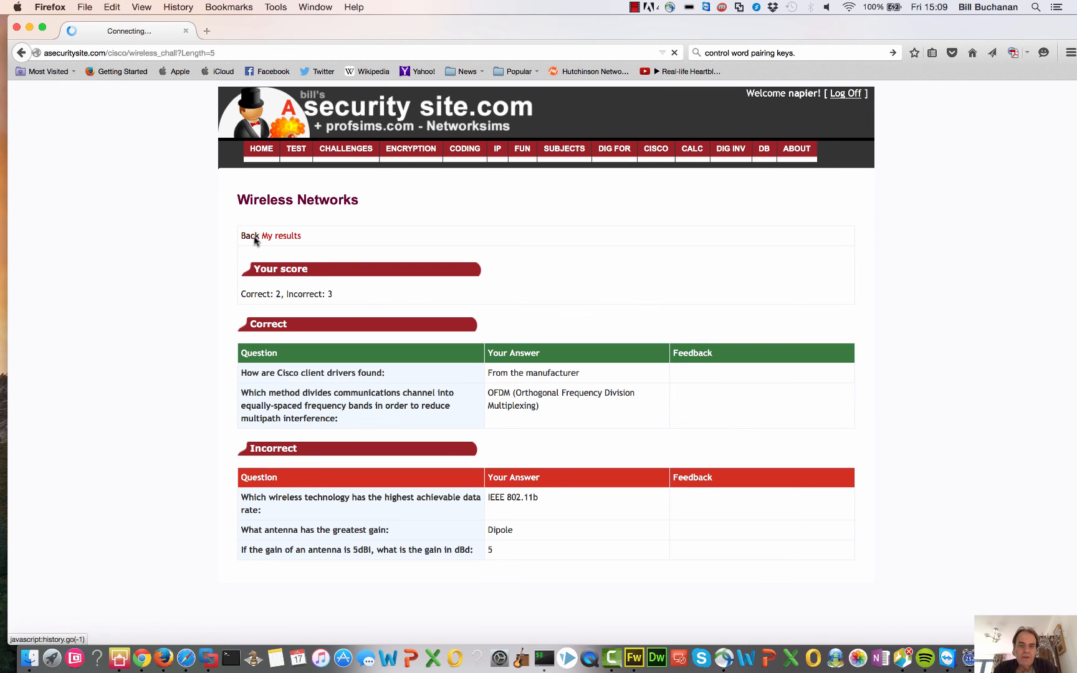
- Return to the Cisco Simulators overview and scroll through its certification area listings
left_click(250, 236)
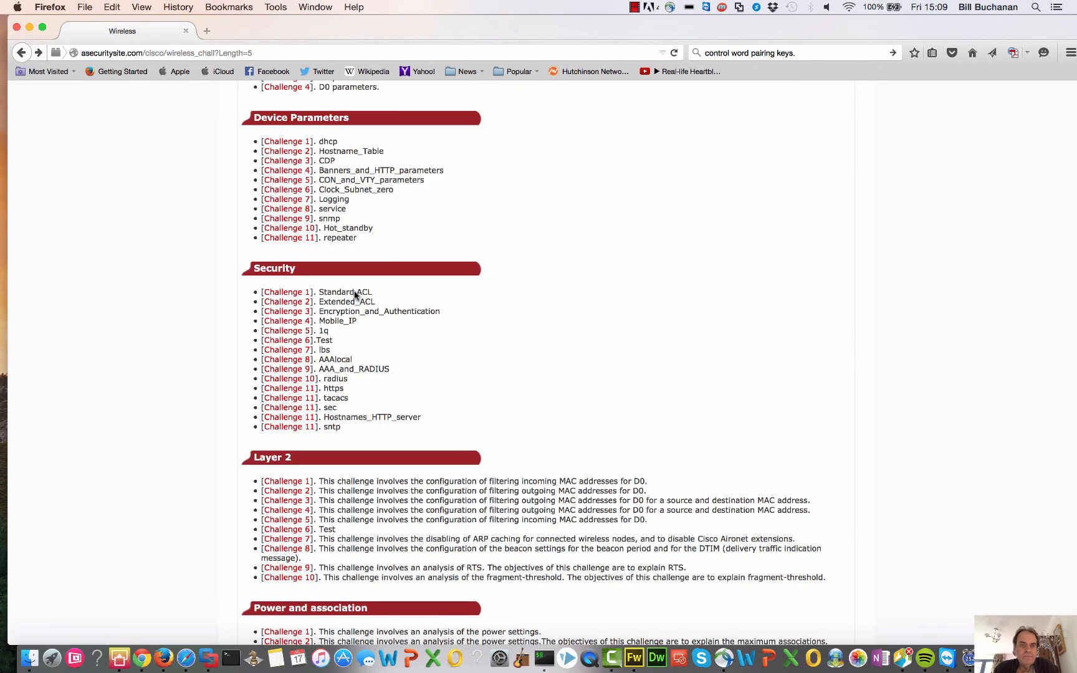
scroll("up", 3)
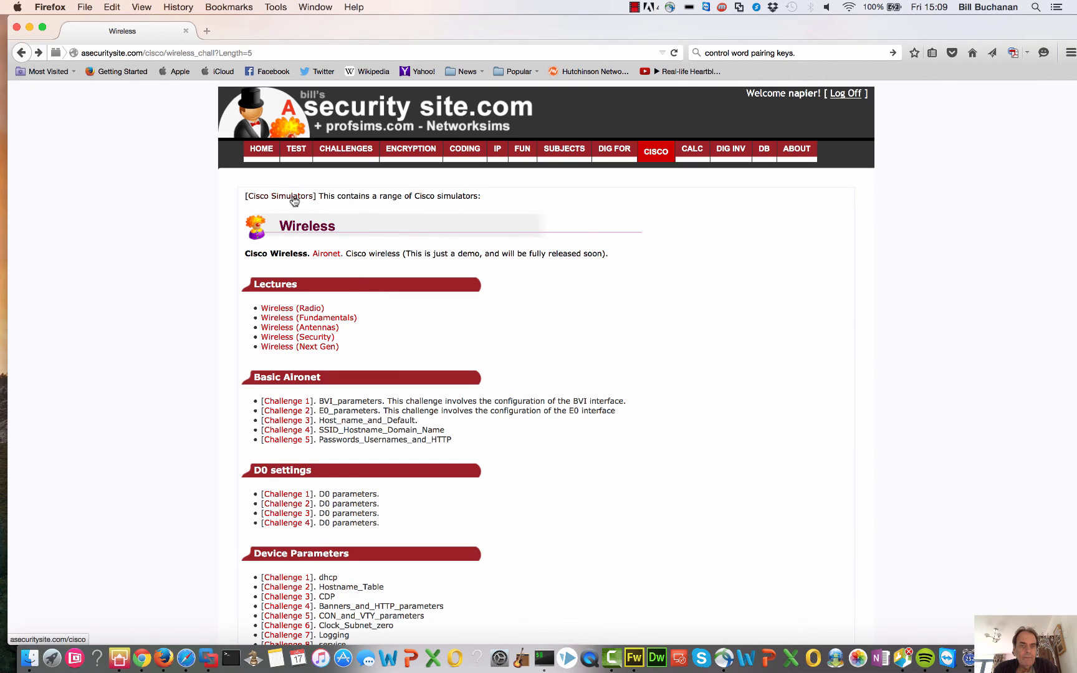
left_click(655, 148)
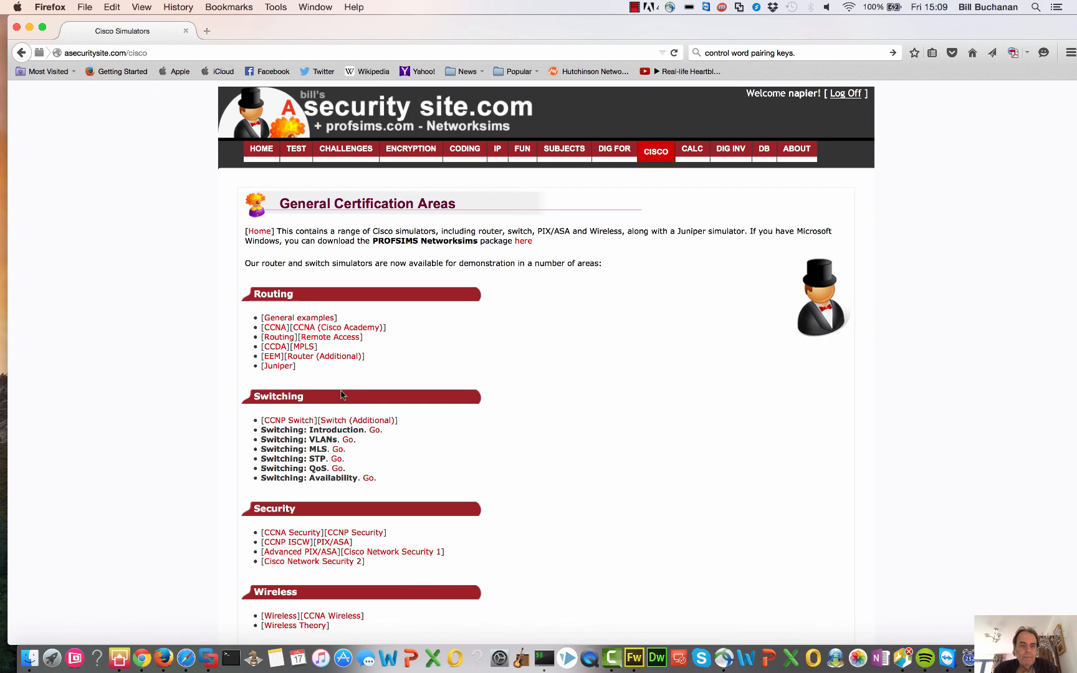
scroll("down", 3)
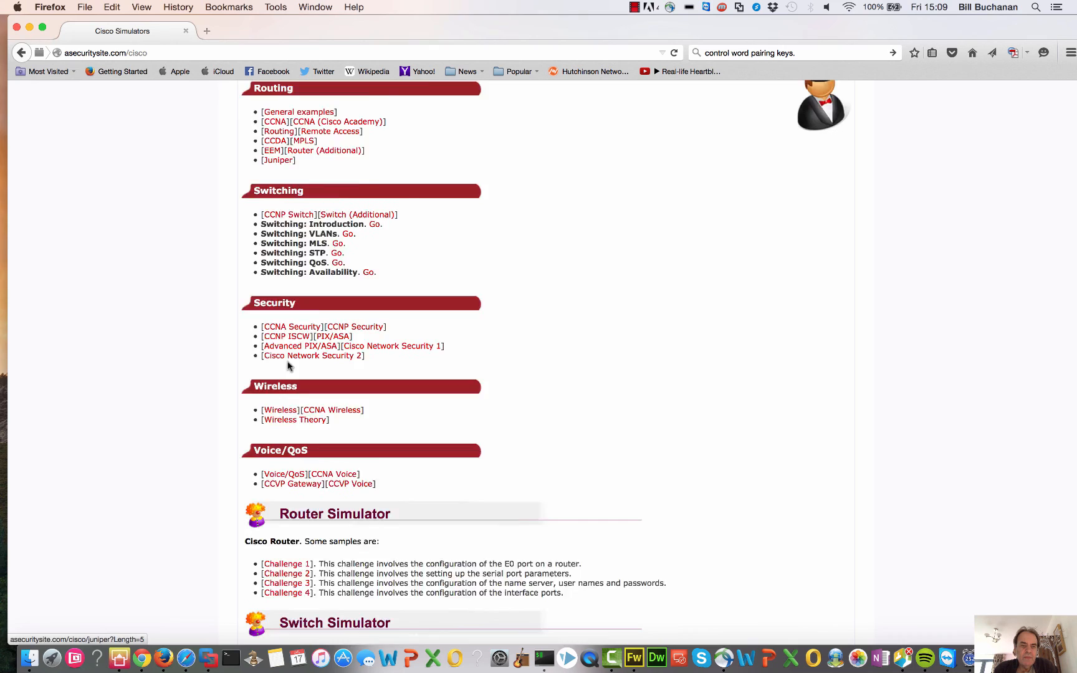
scroll("down", 3)
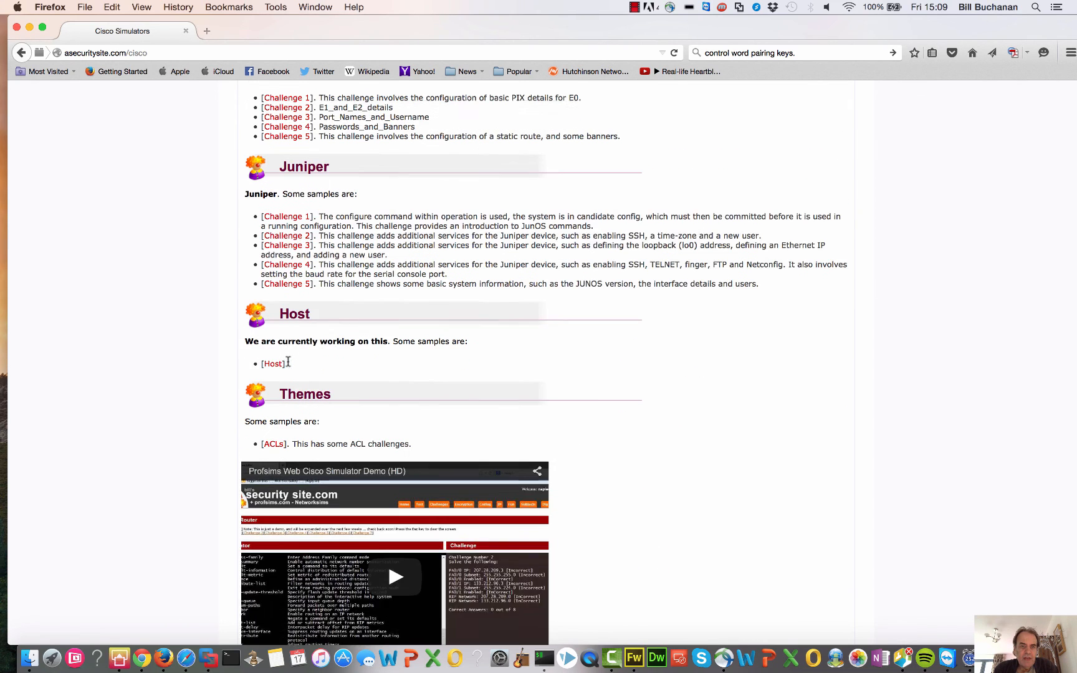
scroll("up", 3)
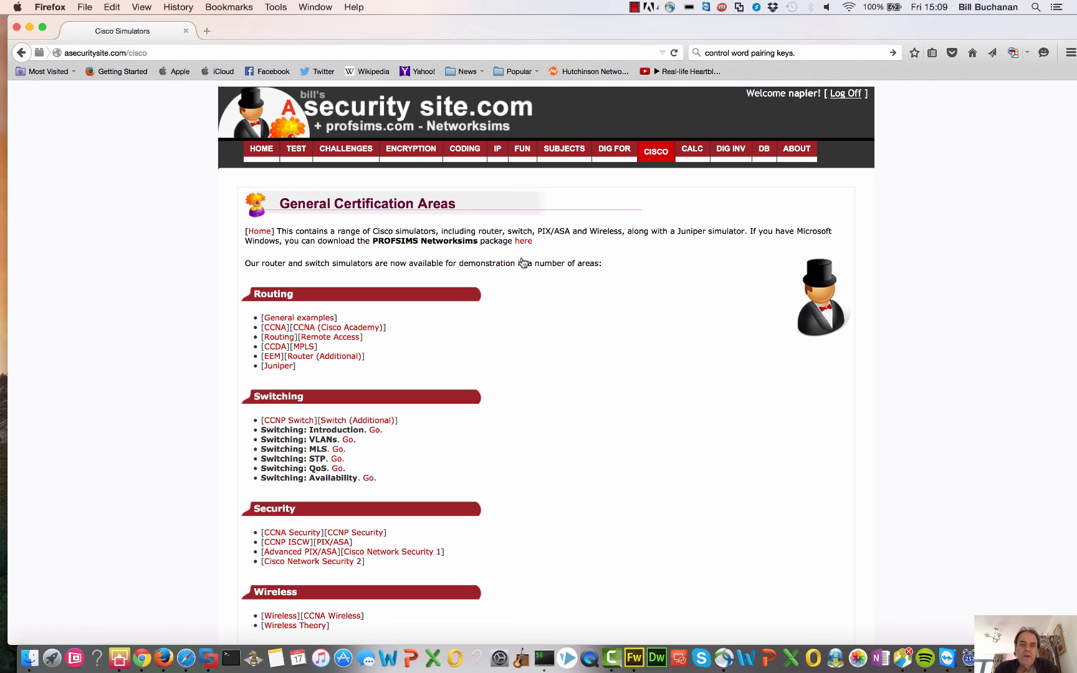
mouse_move(523, 241)
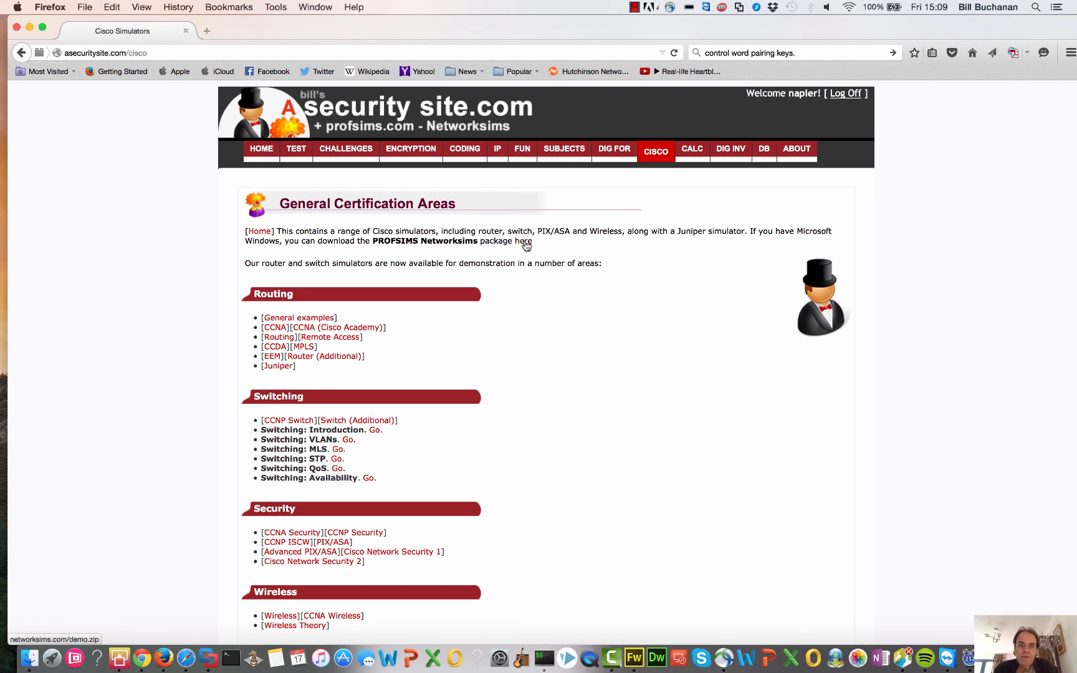
mouse_move(372, 301)
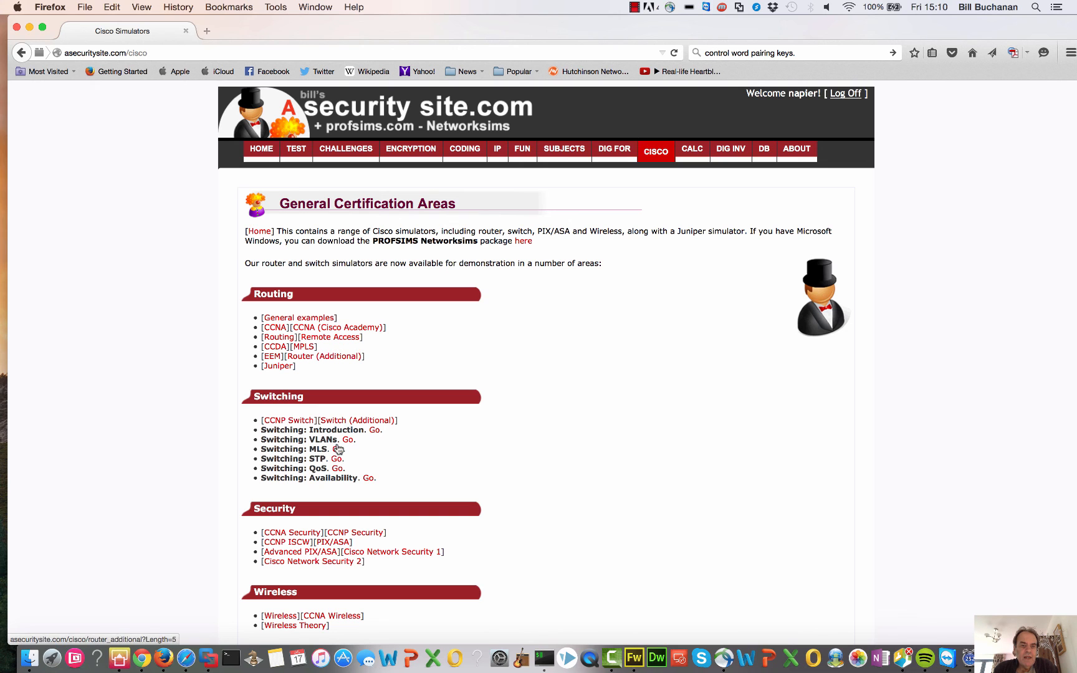
- Scroll through the CCNP ONT units down to the Final Test and Additional sections
scroll("down", 3)
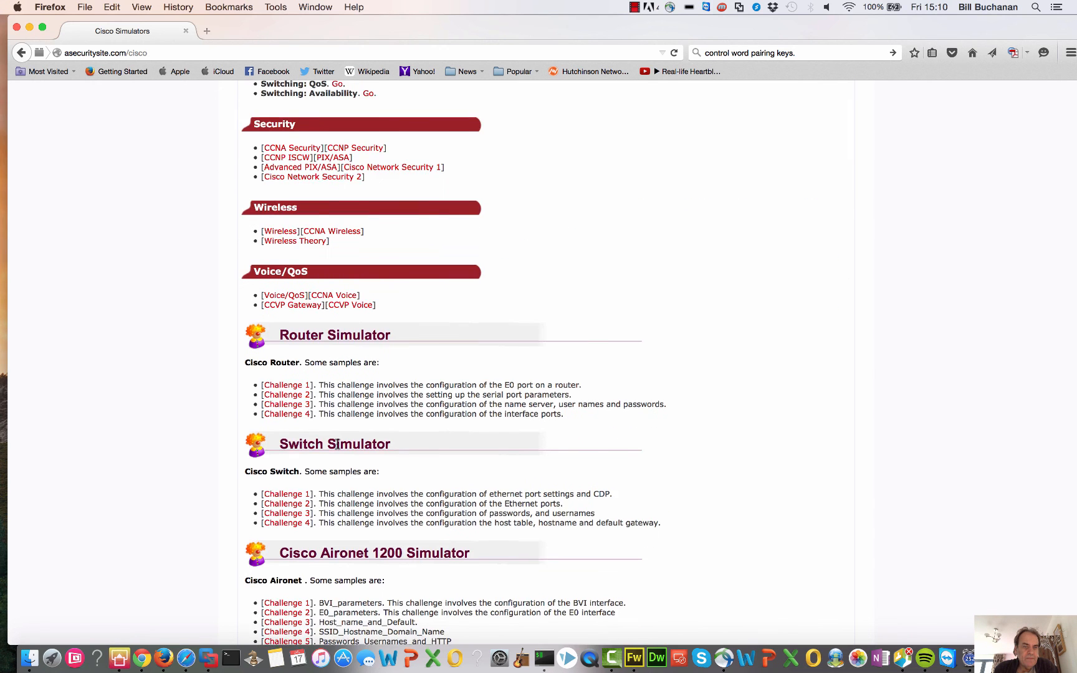
scroll("up", 3)
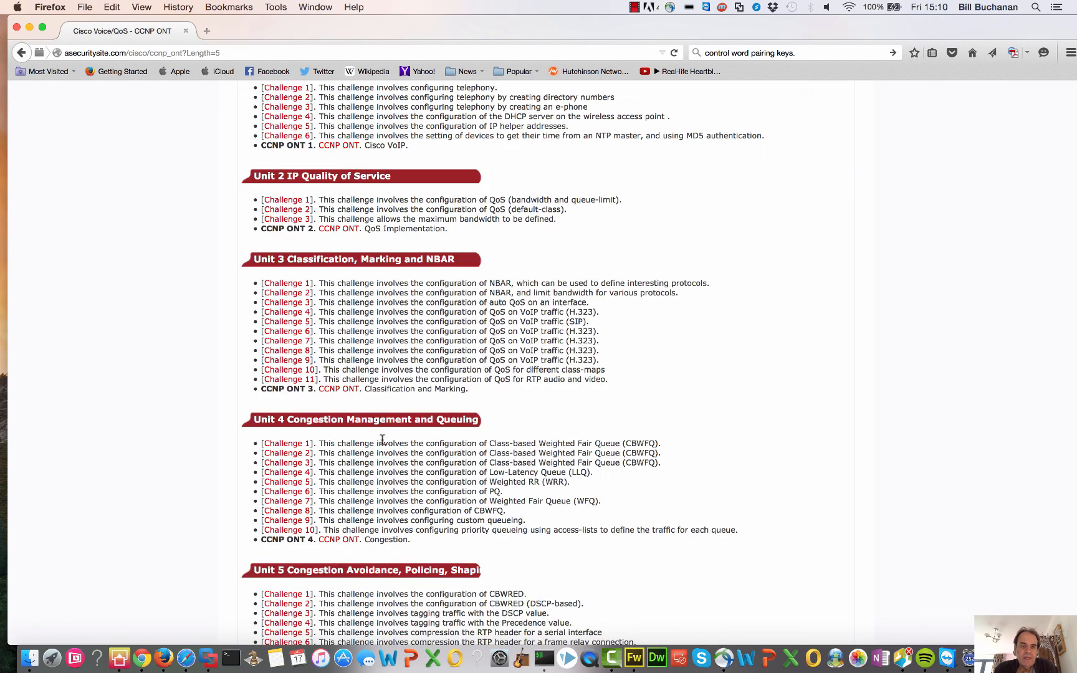
scroll("down", 3)
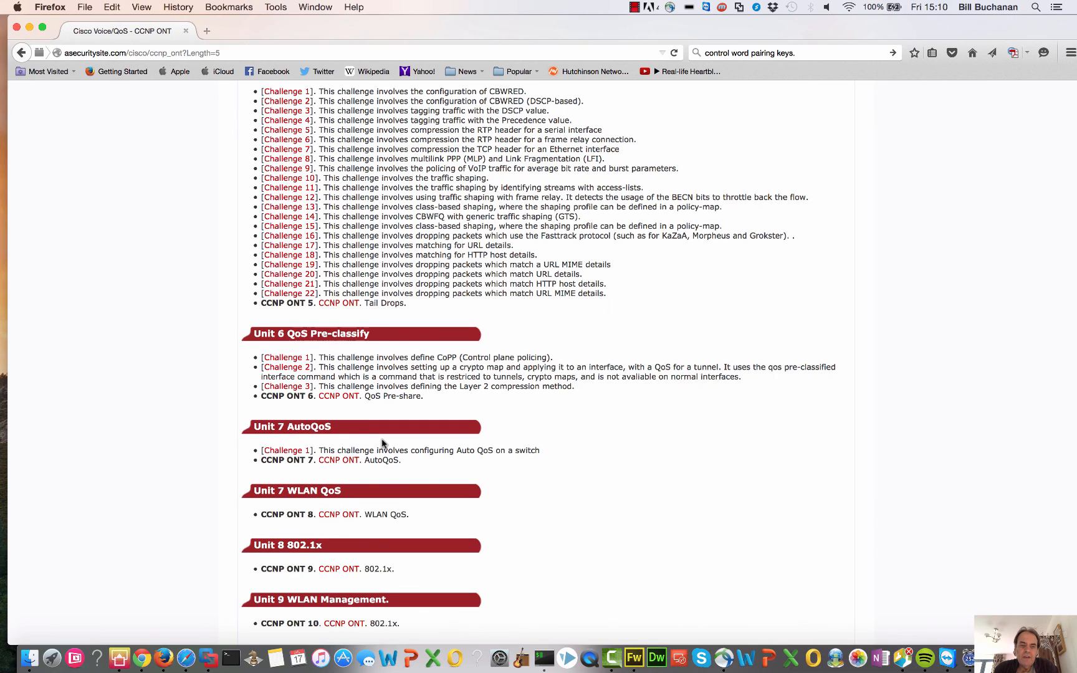
scroll("down", 3)
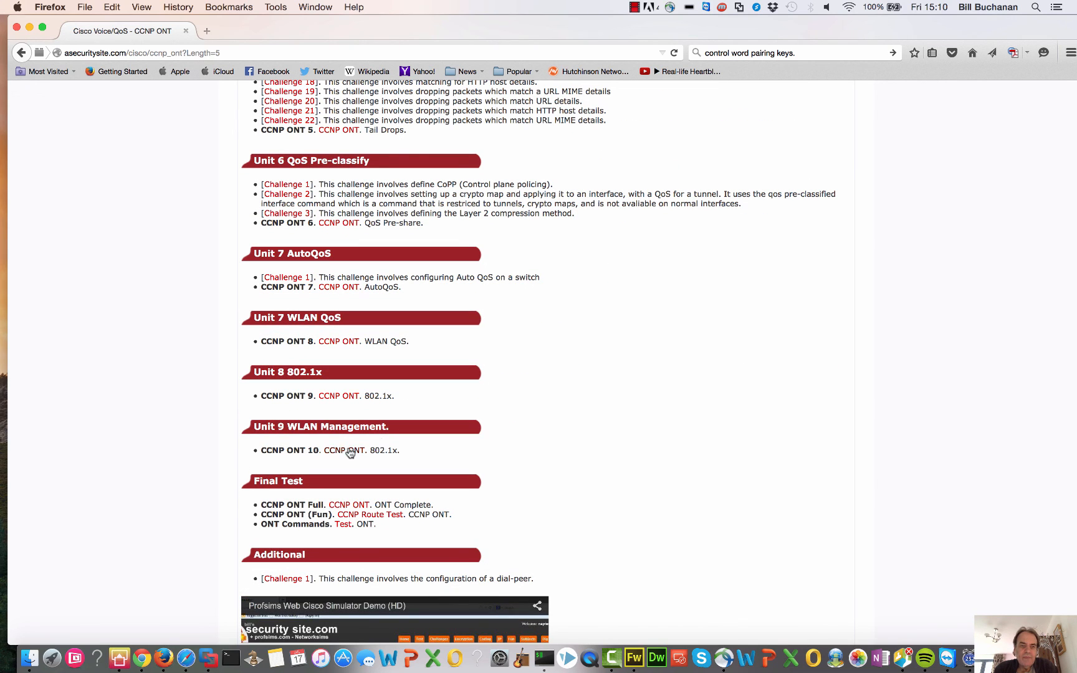